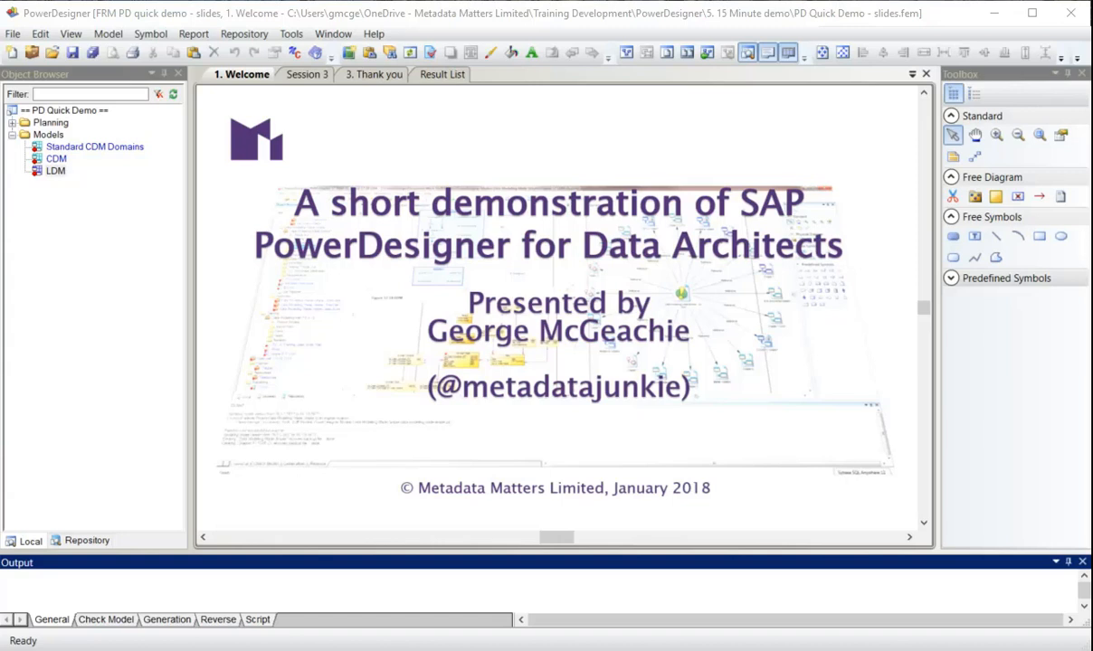
Show the Session 3 agenda slide listing the PDM, SQL generation and OLAP cube steps
click(306, 74)
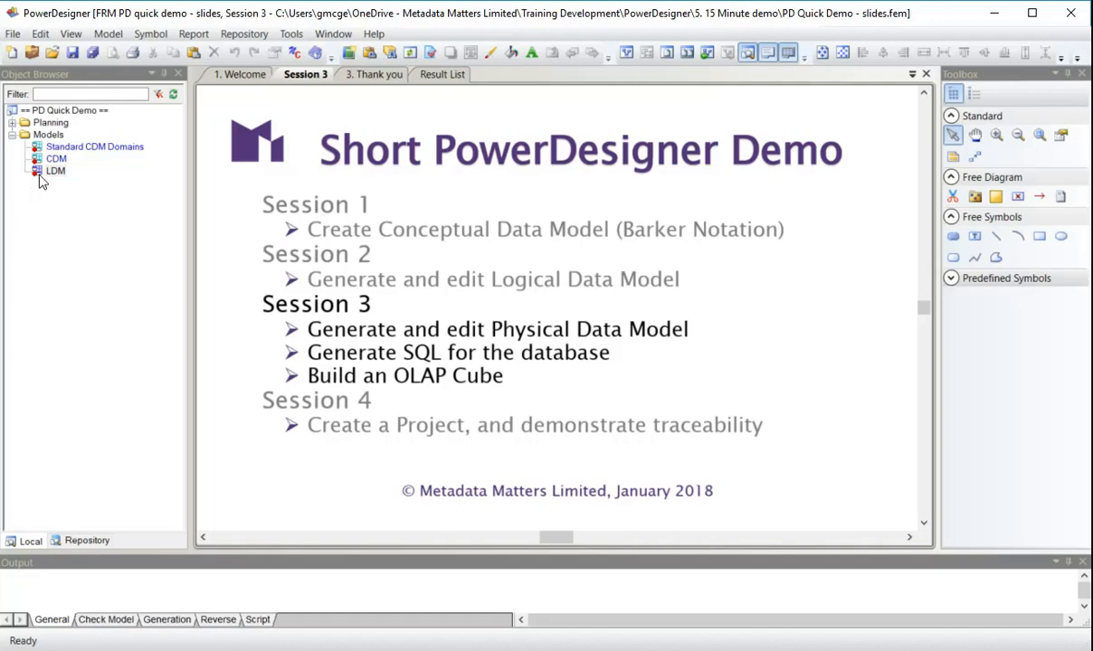
Open the LDM model's default diagram and select the Loyalty Account State entity
double_click(54, 170)
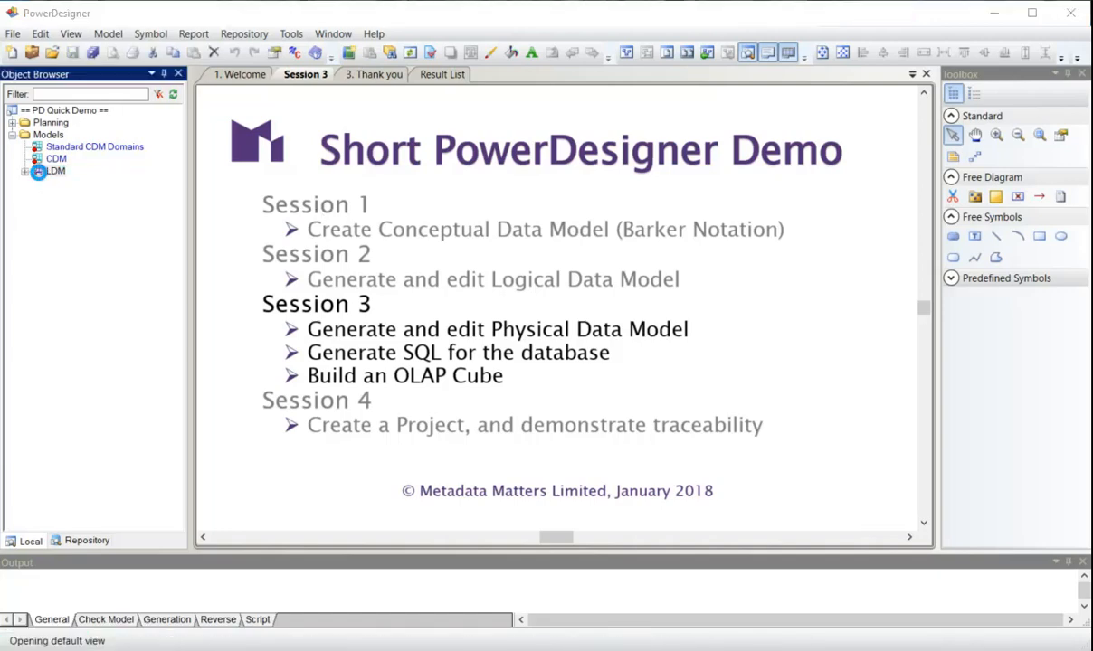
double_click(54, 170)
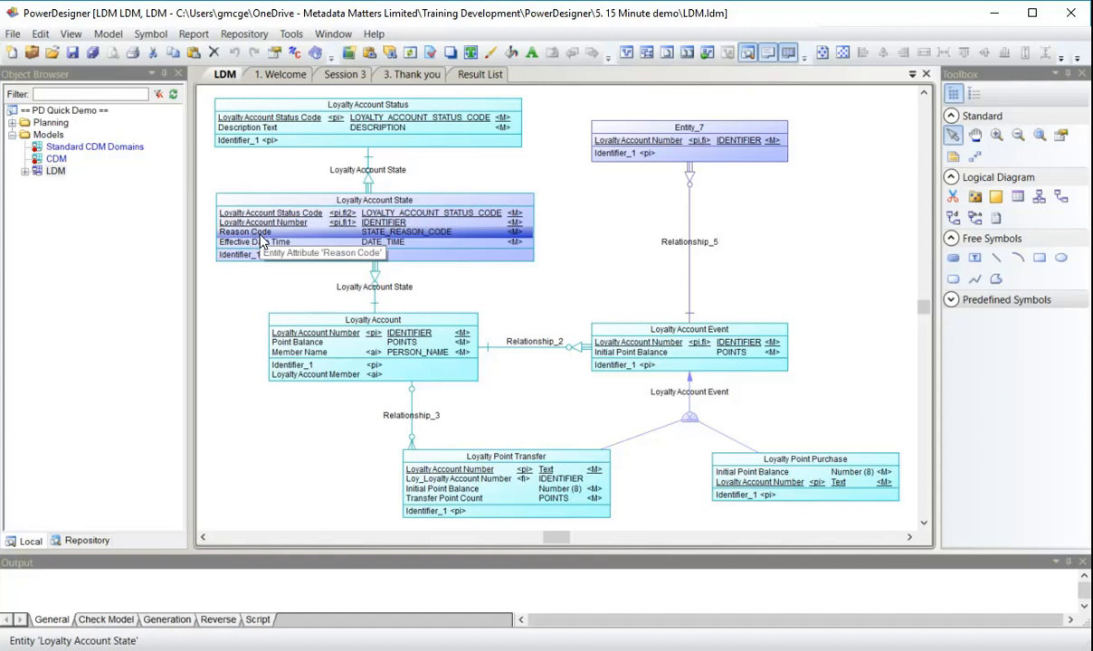
mouse_move(267, 254)
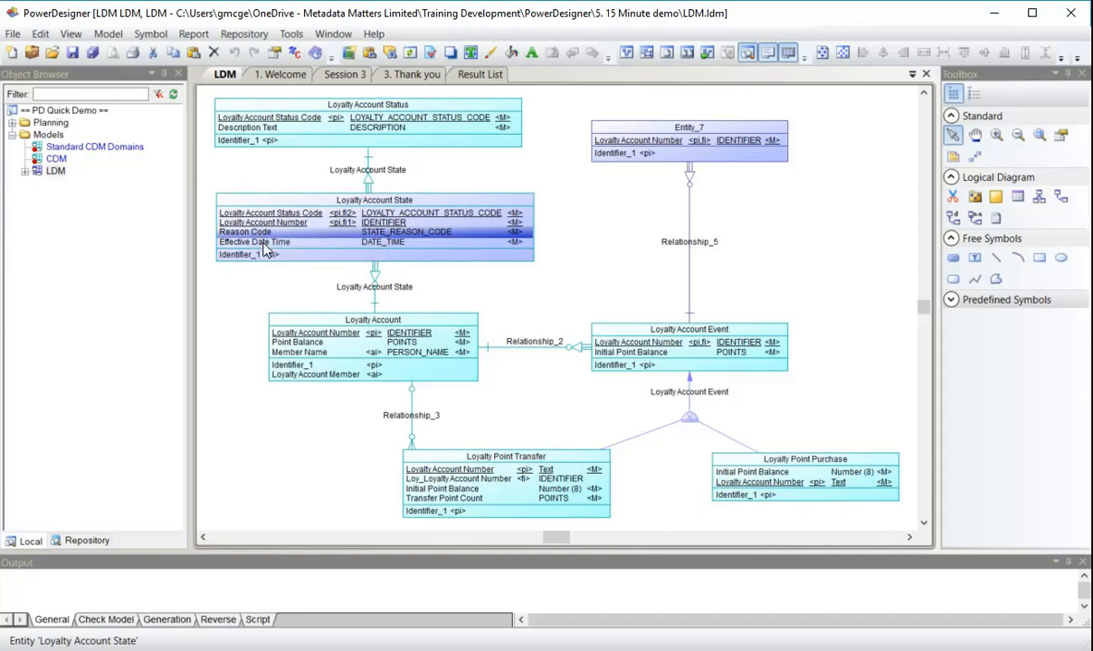
click(262, 243)
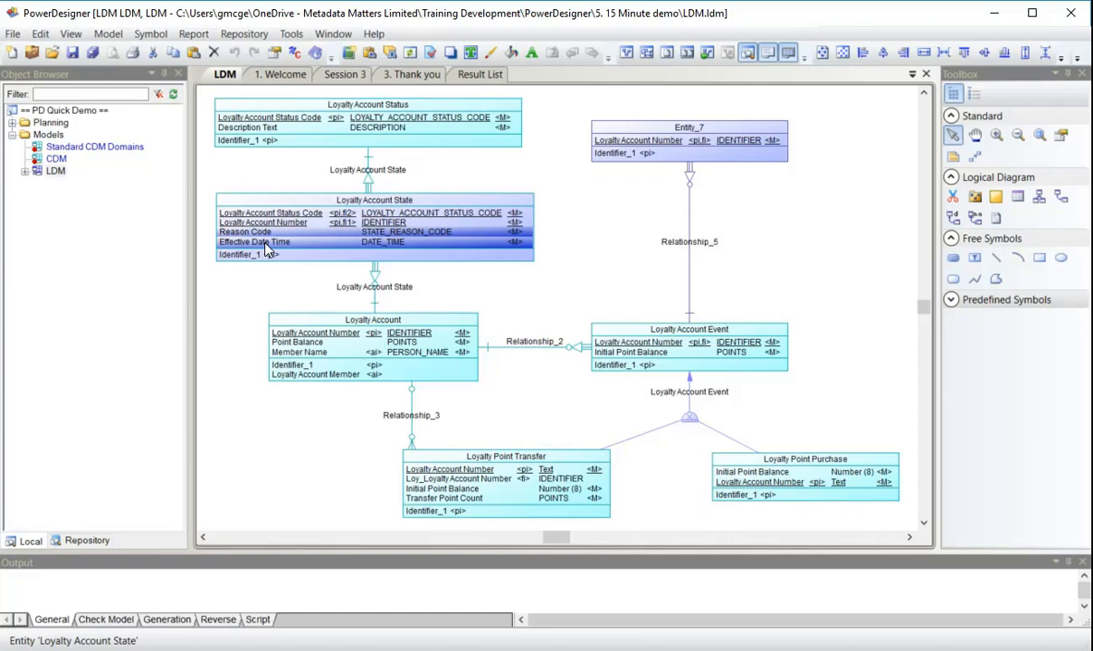
mouse_move(289, 280)
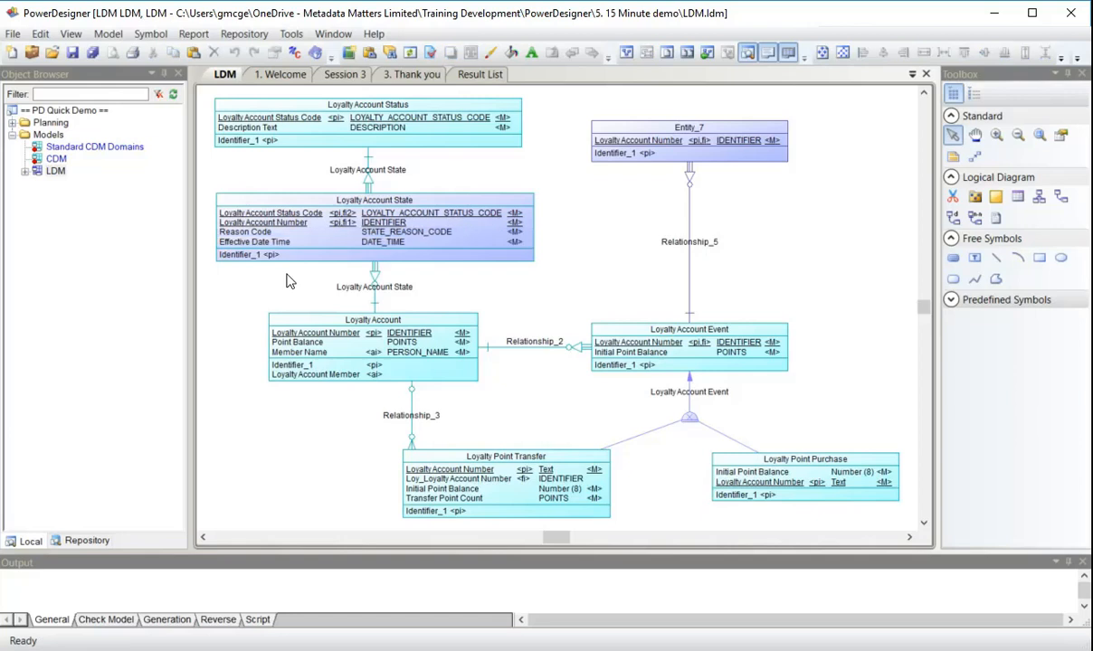
mouse_move(764, 254)
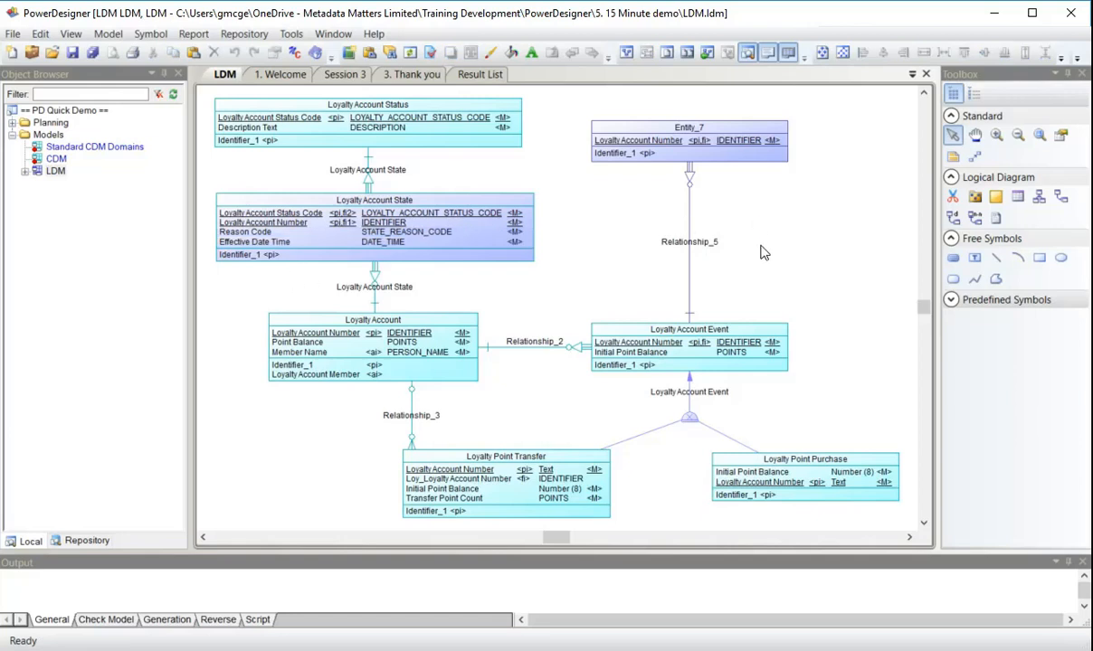
mouse_move(691, 423)
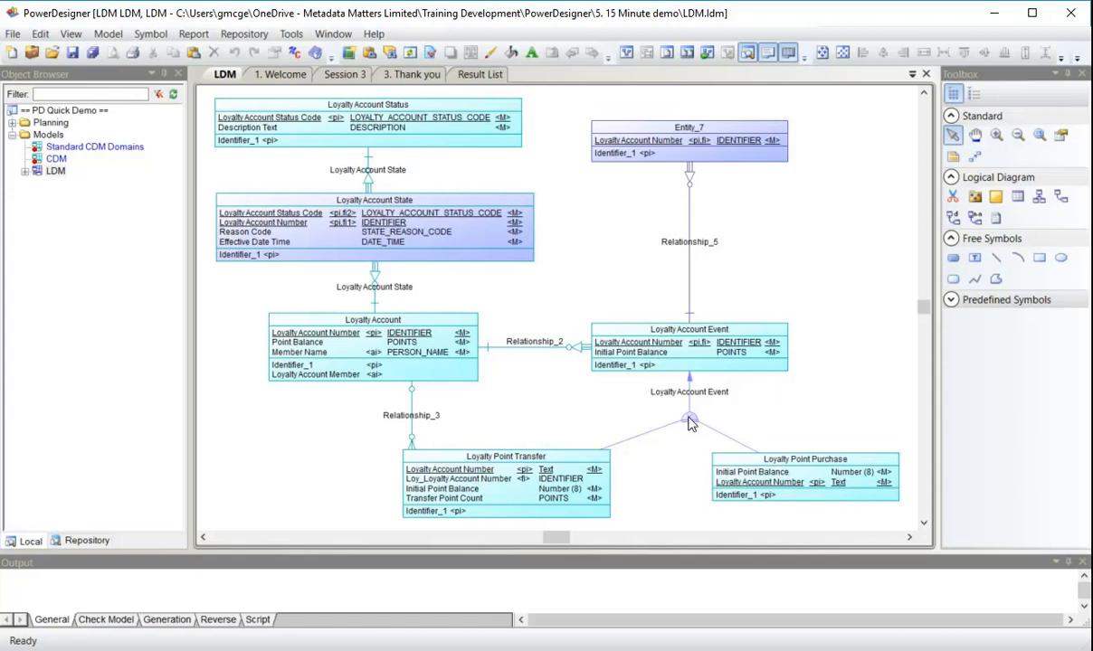
mouse_move(689, 416)
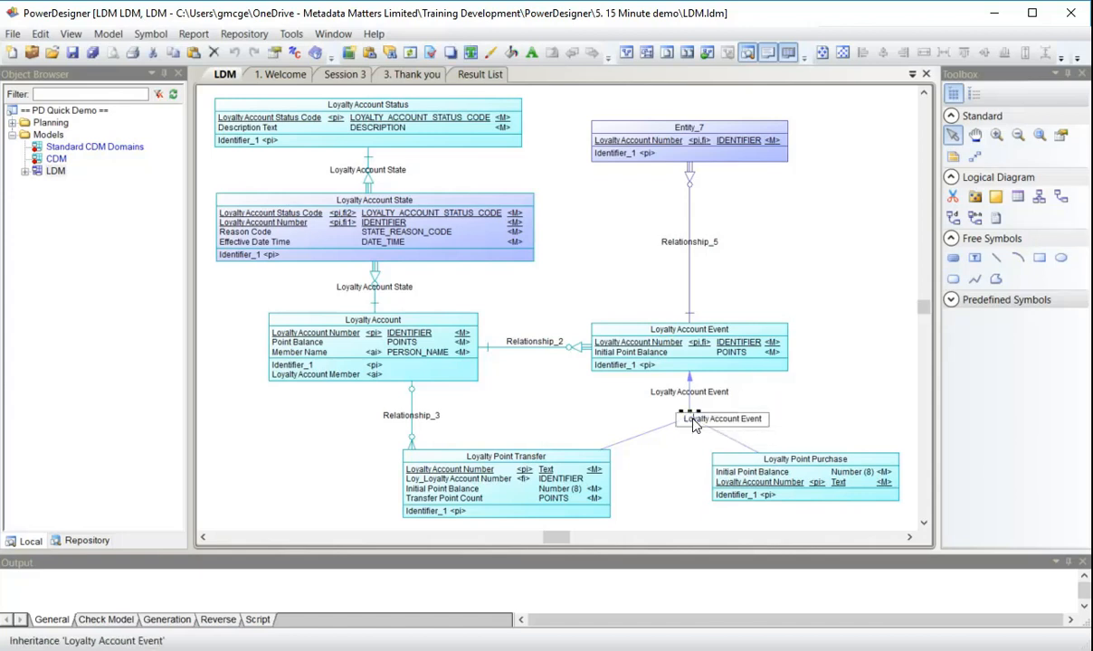
double_click(721, 420)
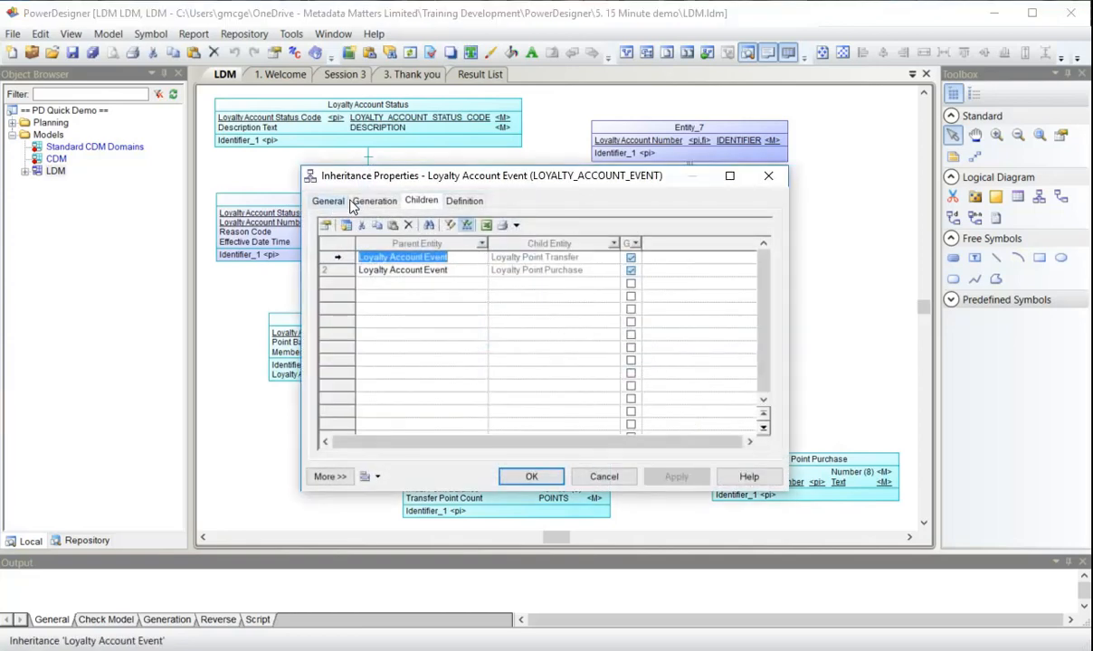
click(373, 200)
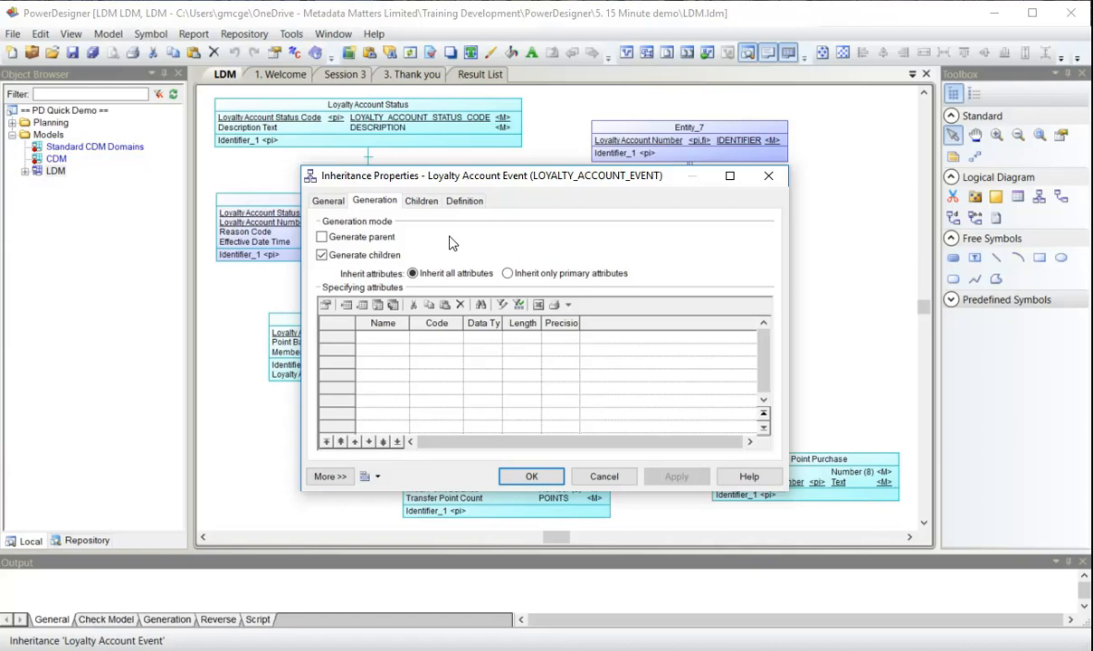
mouse_move(420, 201)
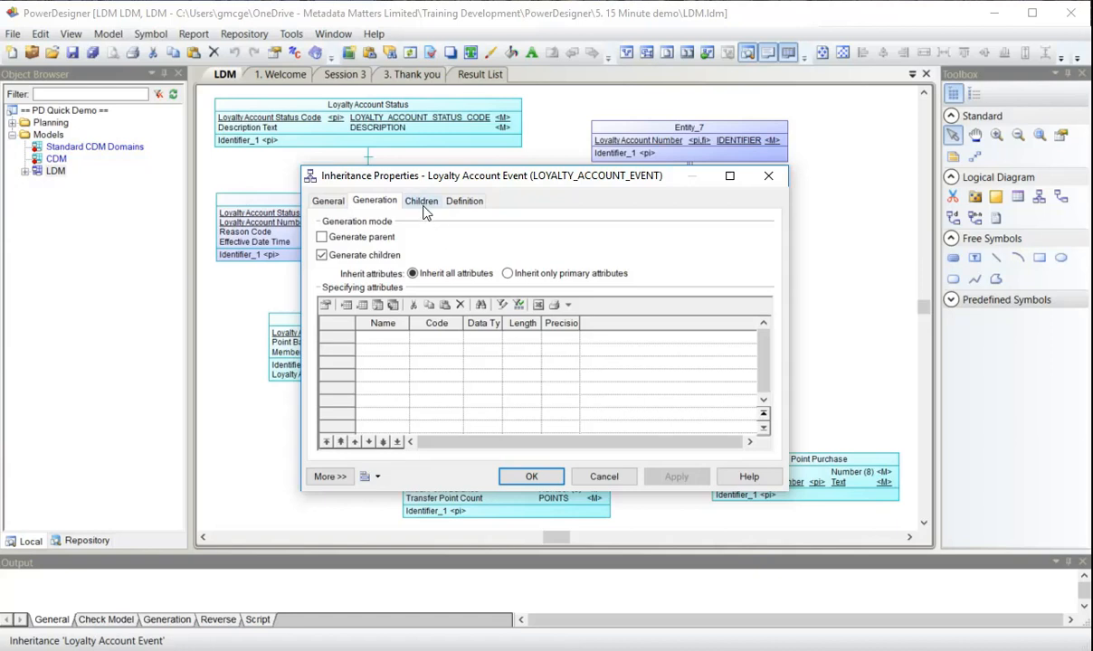
click(419, 200)
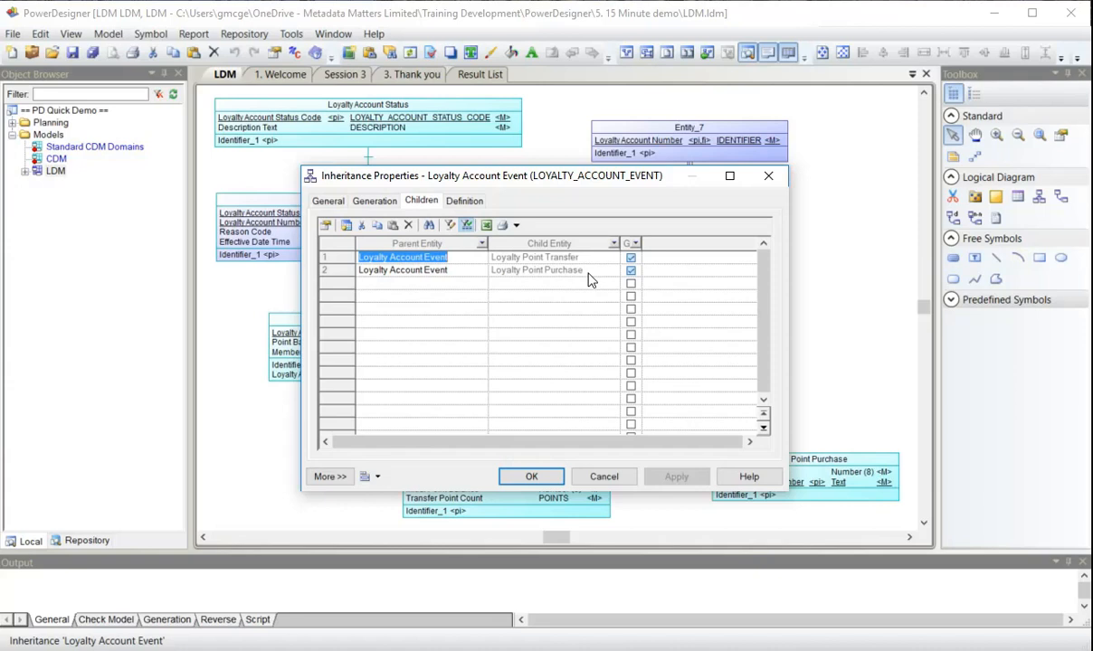
click(373, 201)
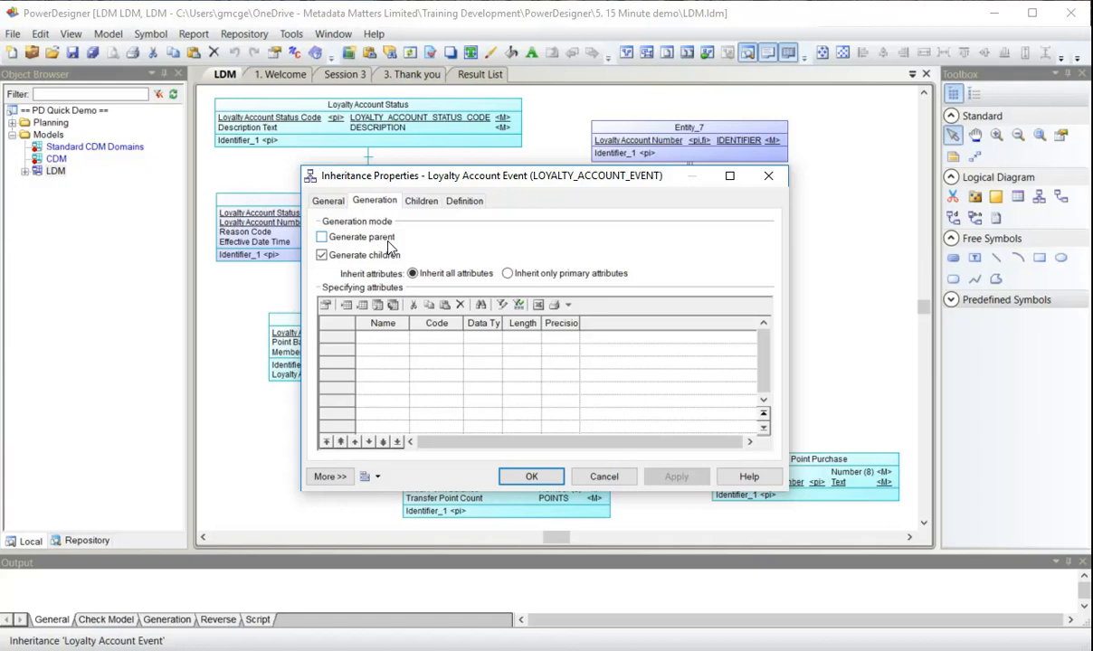
mouse_move(487, 249)
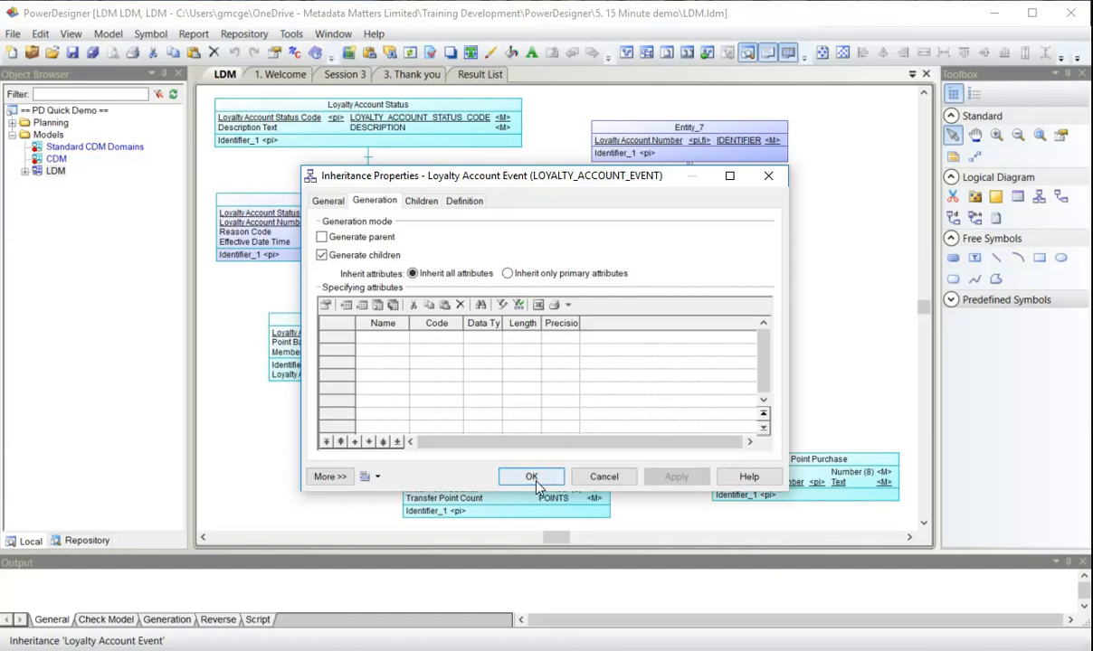
click(532, 478)
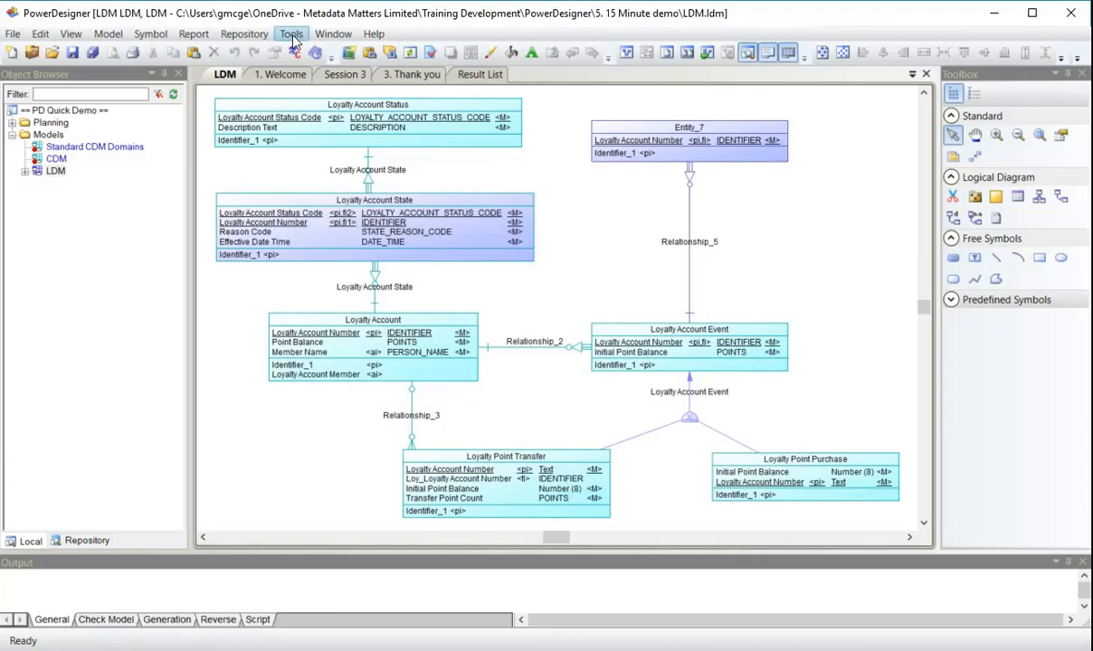
Start Generate Physical Data Model targeting Microsoft SQL Server 2016, naming the new model PDM
click(291, 32)
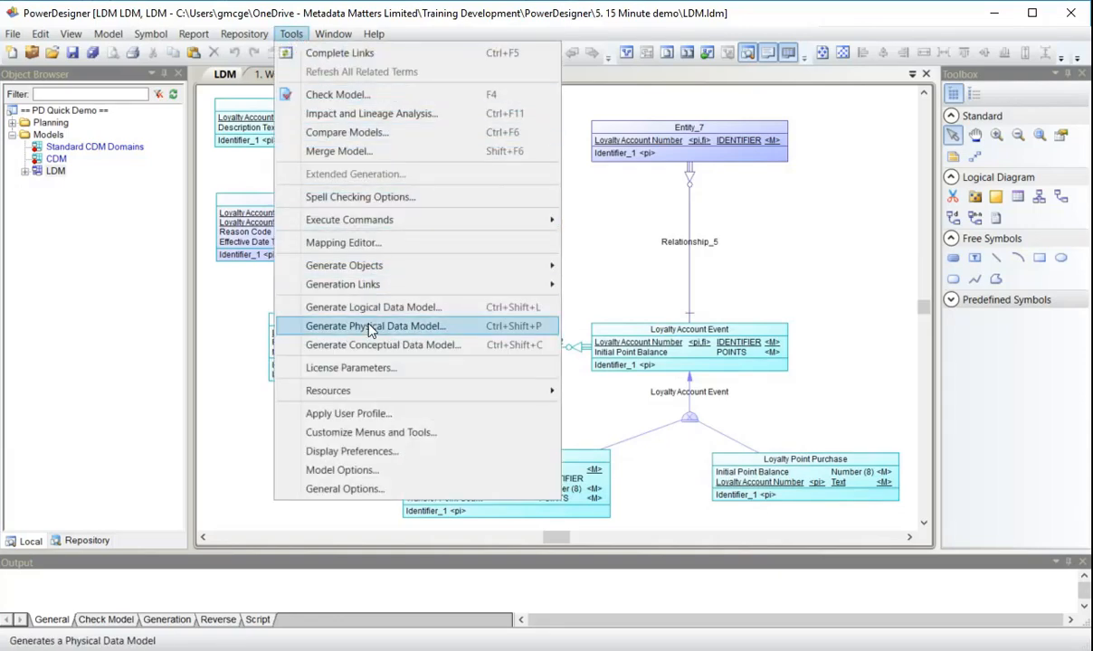
click(373, 326)
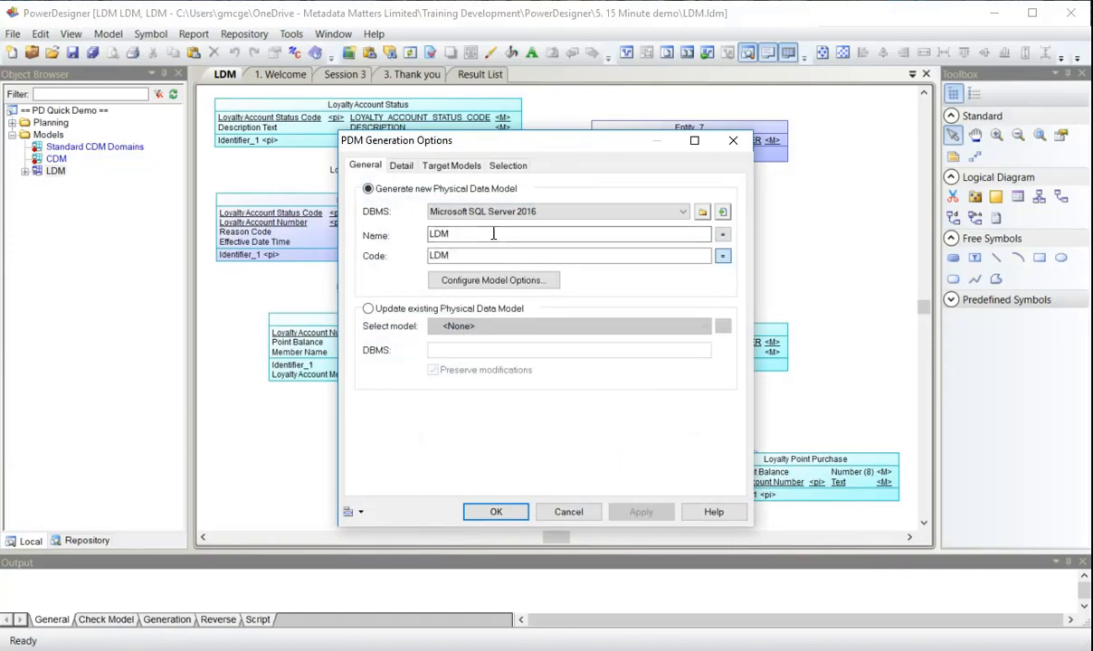
click(680, 210)
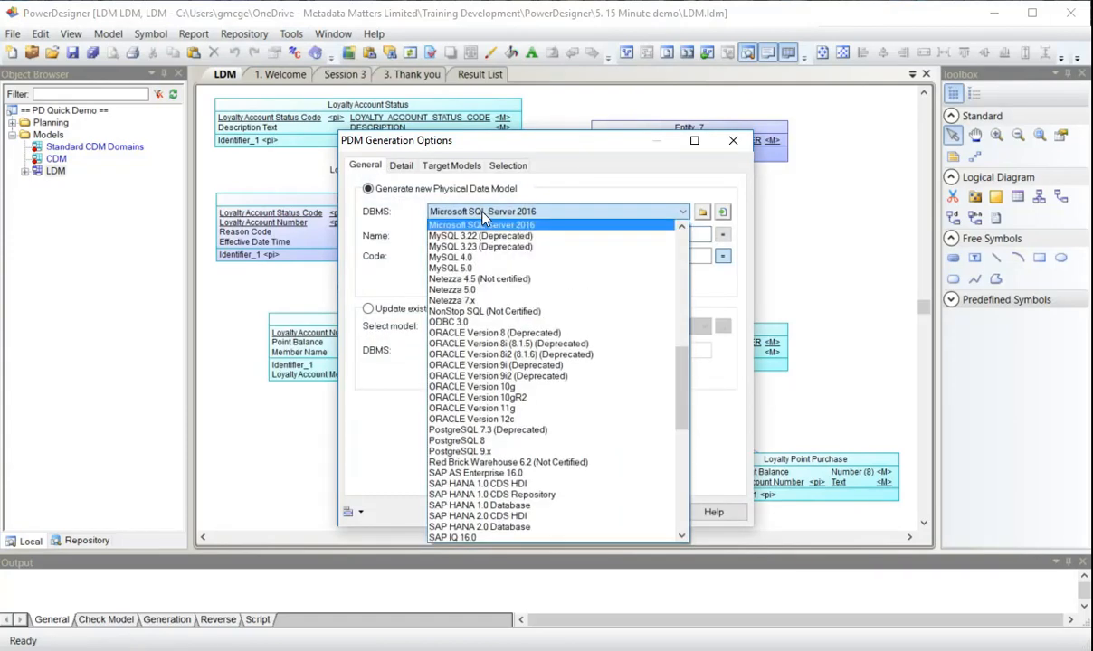
scroll(down, 3)
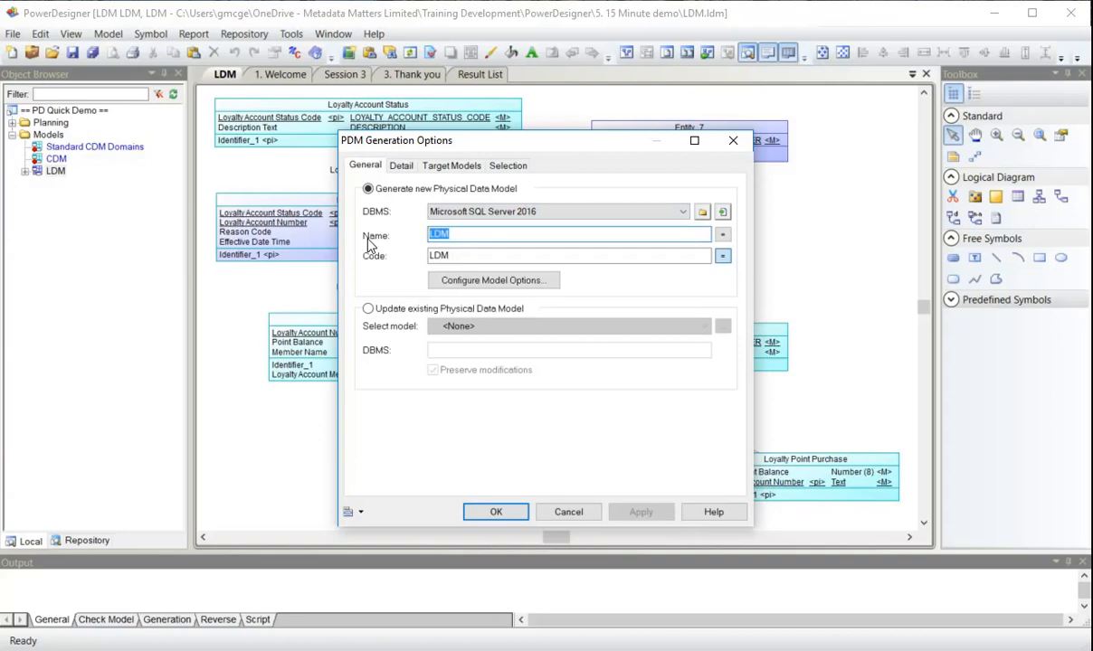
text(PDM)
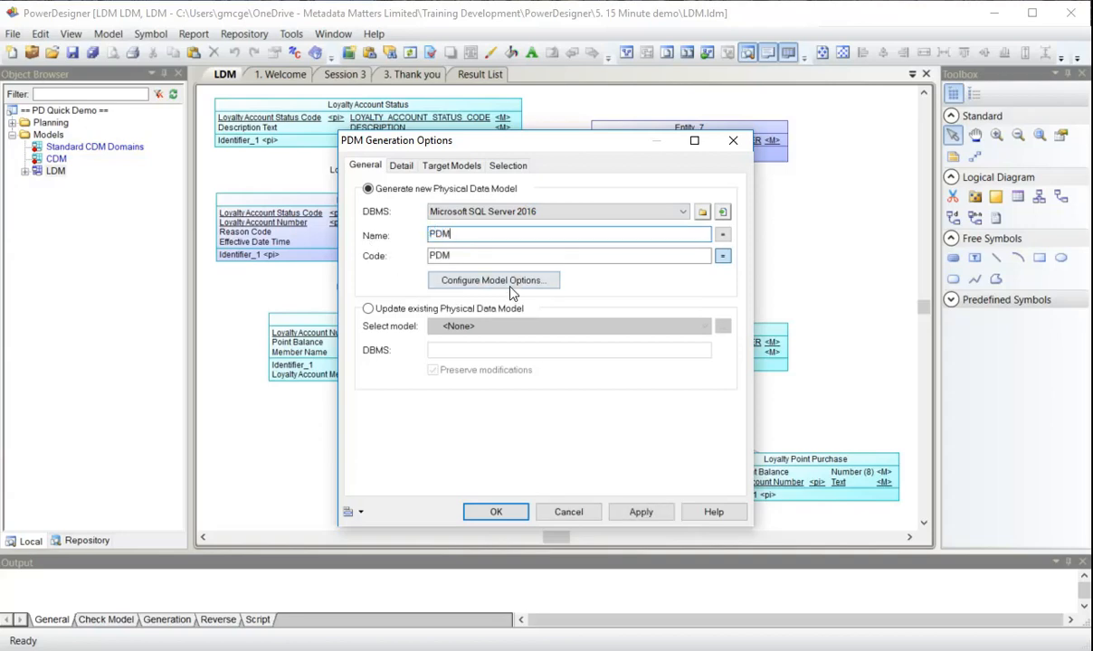
click(493, 279)
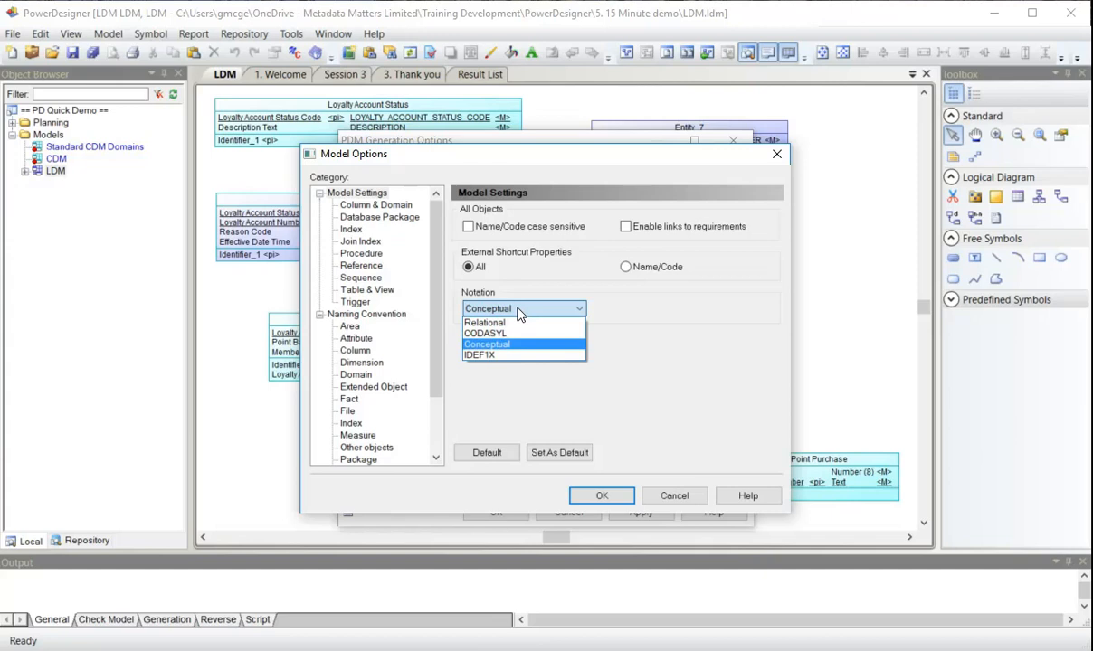
mouse_move(523, 316)
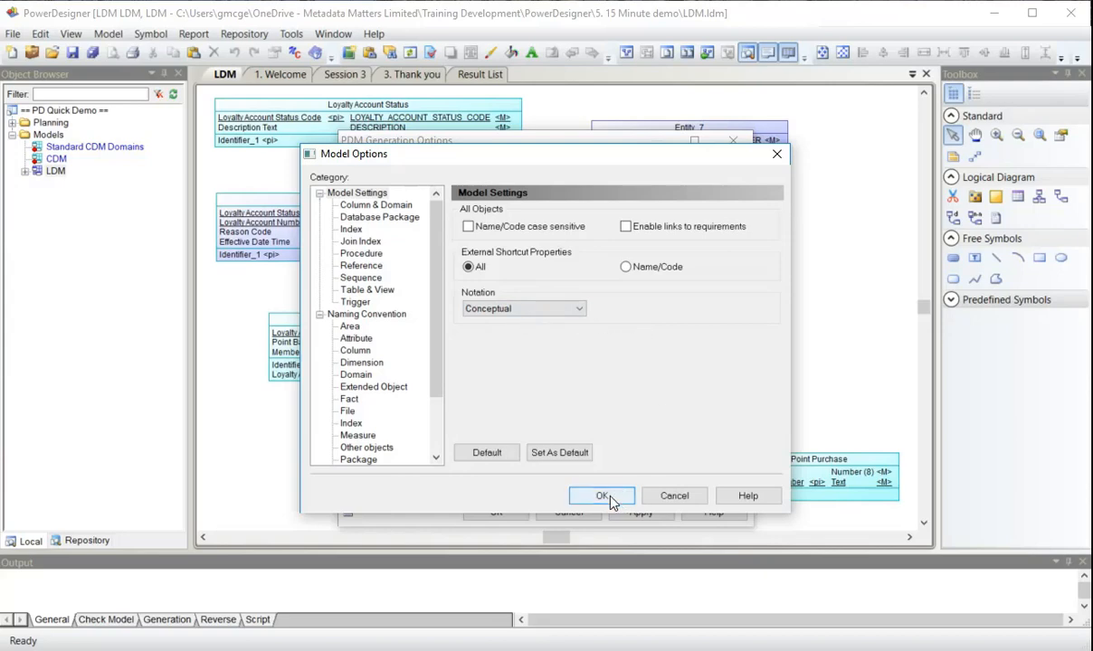
click(601, 496)
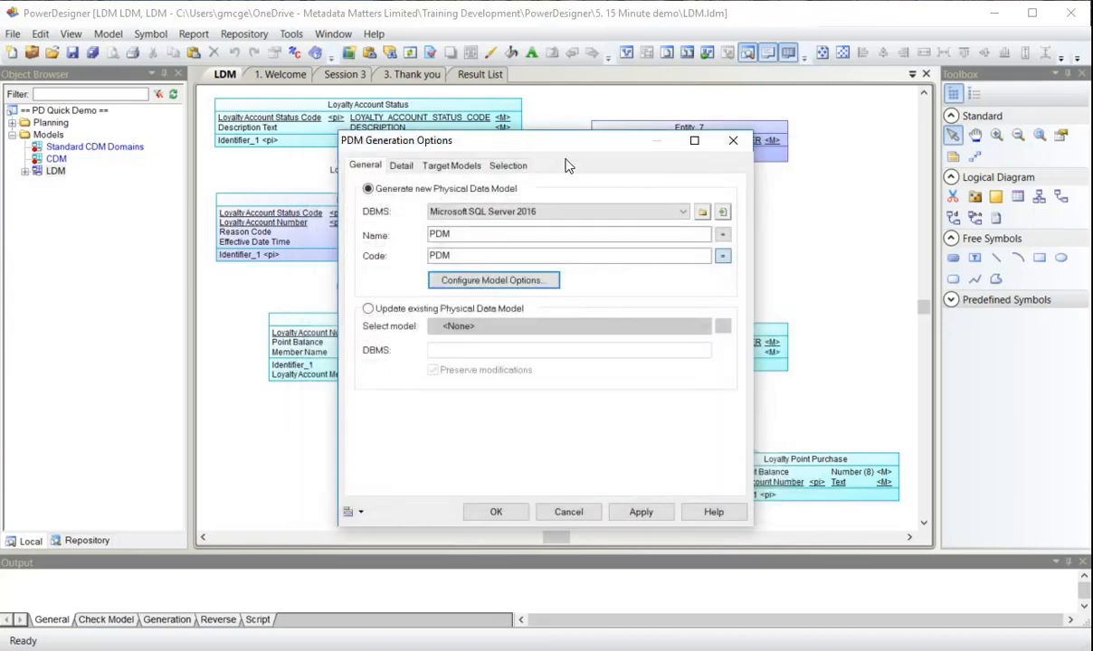
Review the Detail and Selection tabs with all seven entities checked, then generate the PDM
click(401, 164)
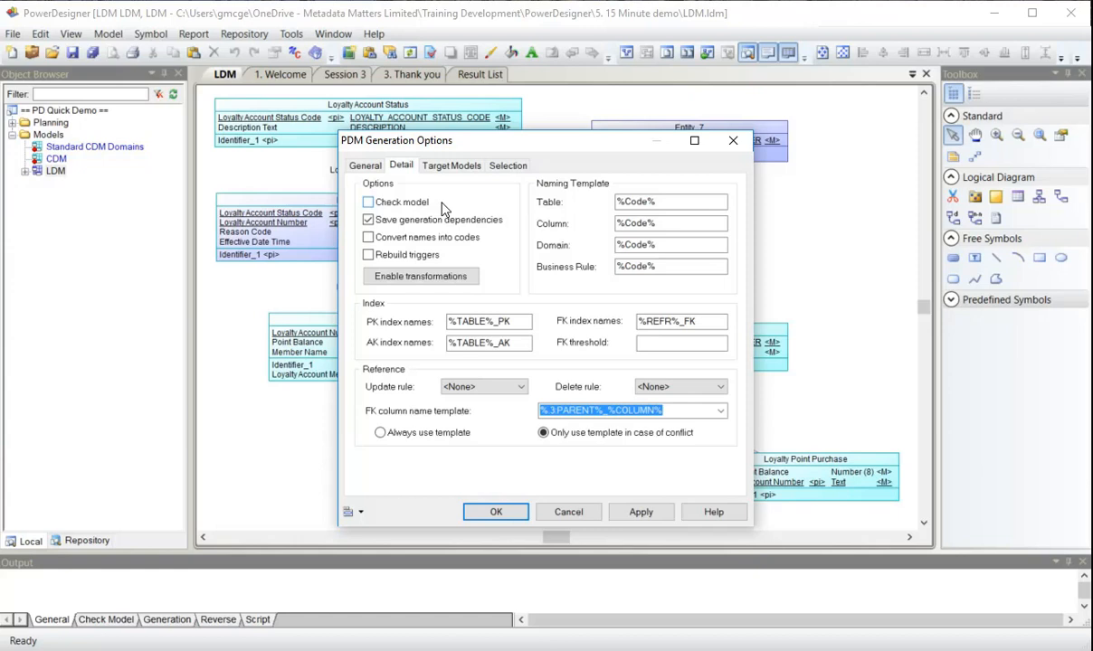
click(367, 221)
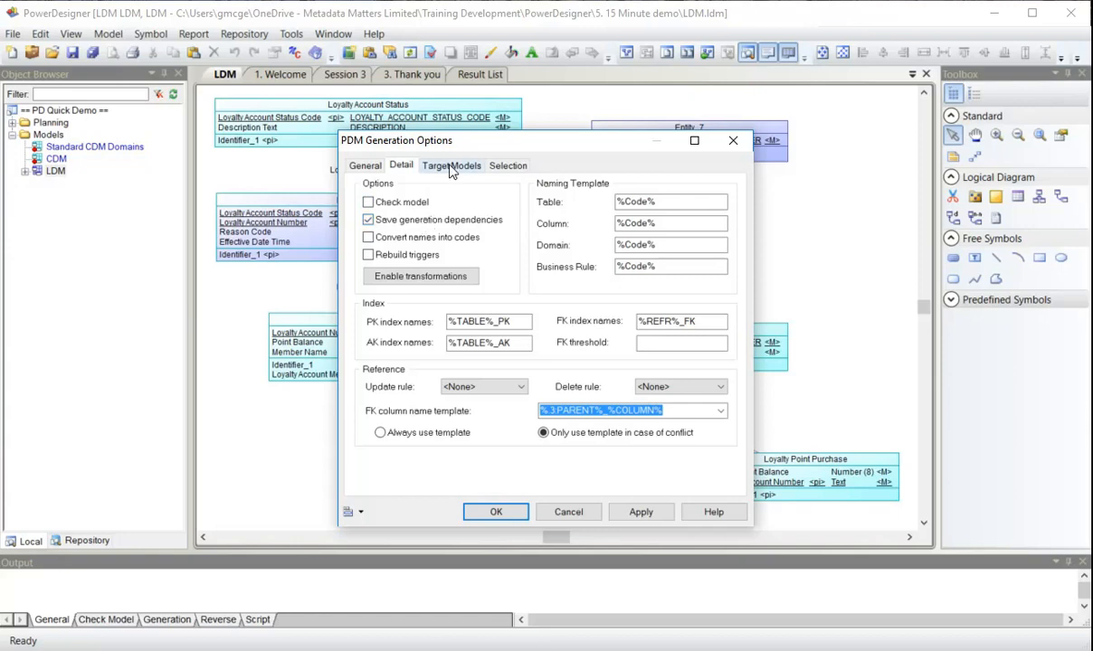
click(506, 166)
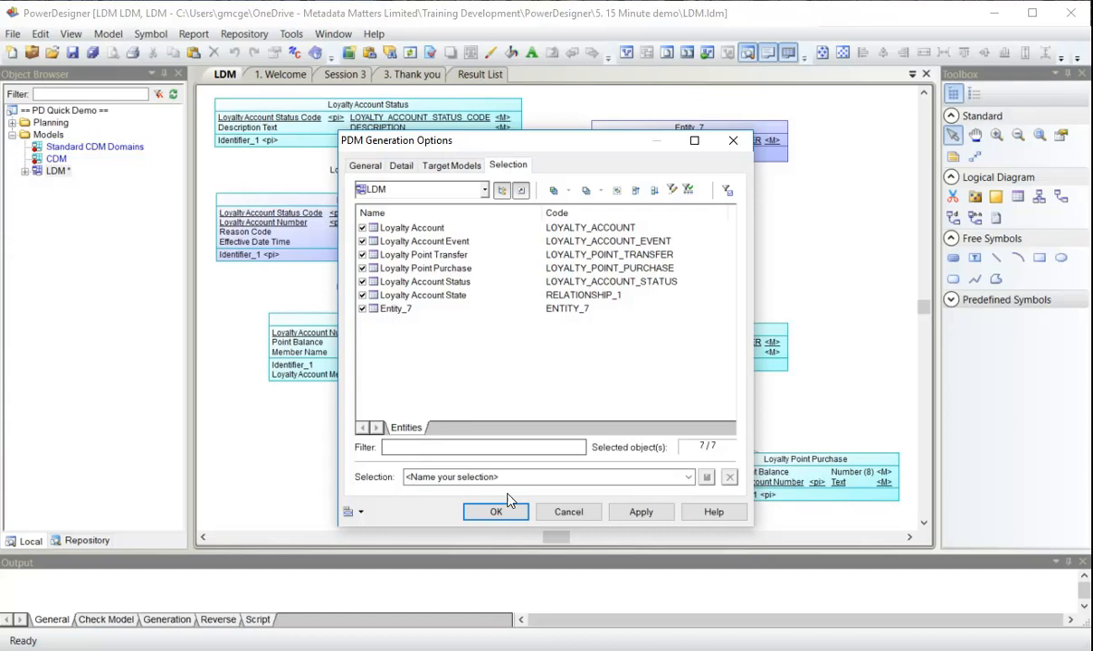
click(496, 512)
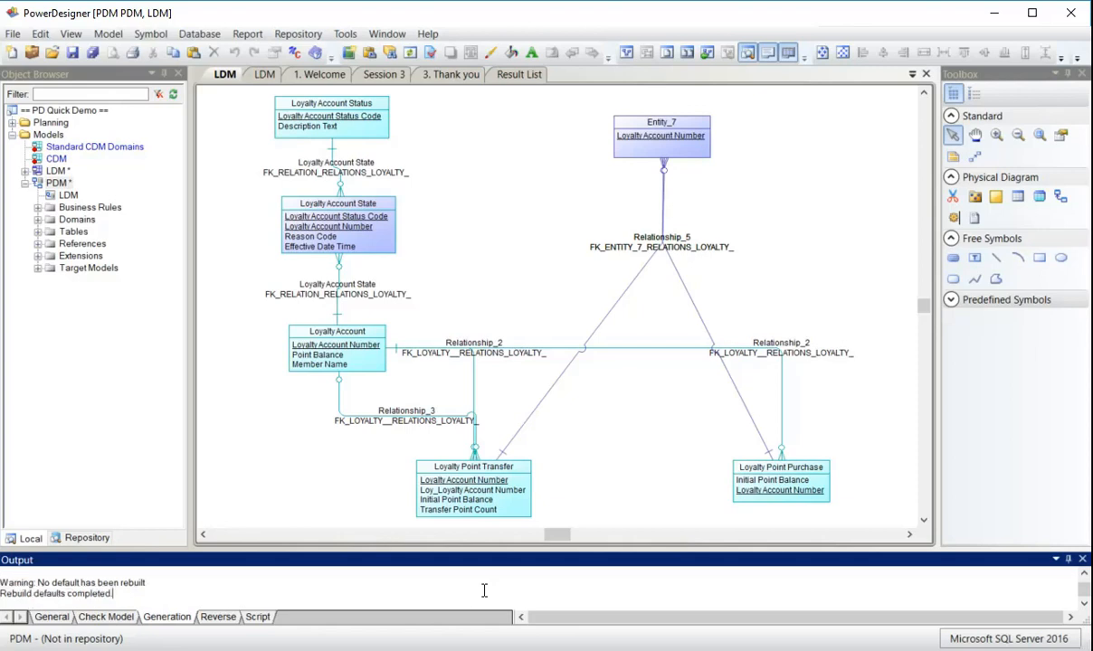
mouse_move(686, 474)
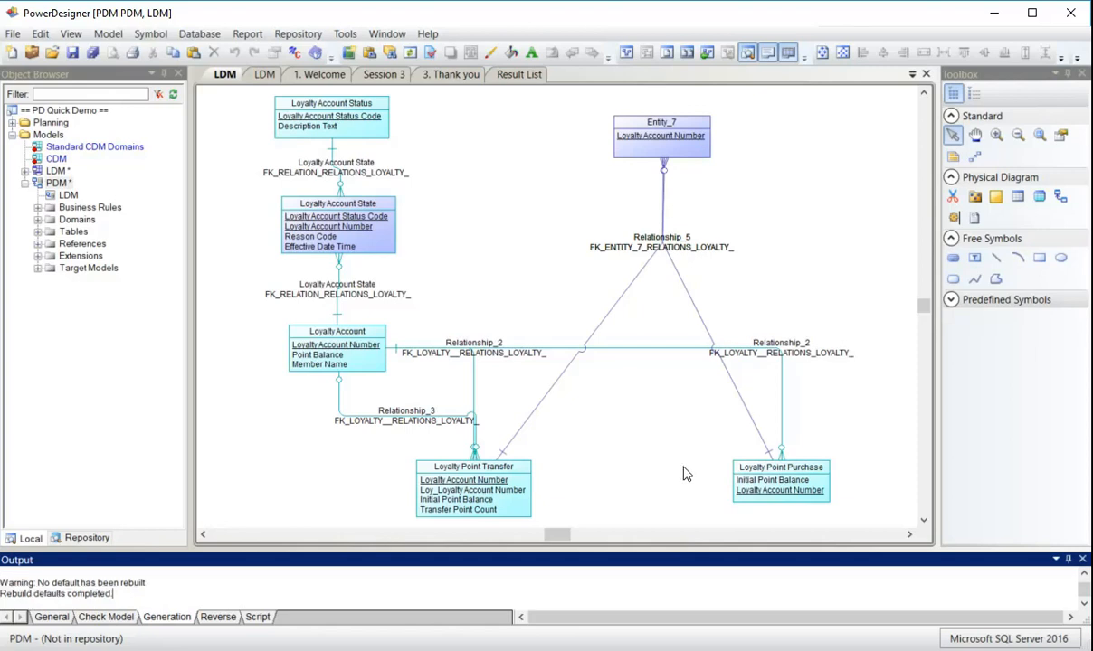
mouse_move(715, 255)
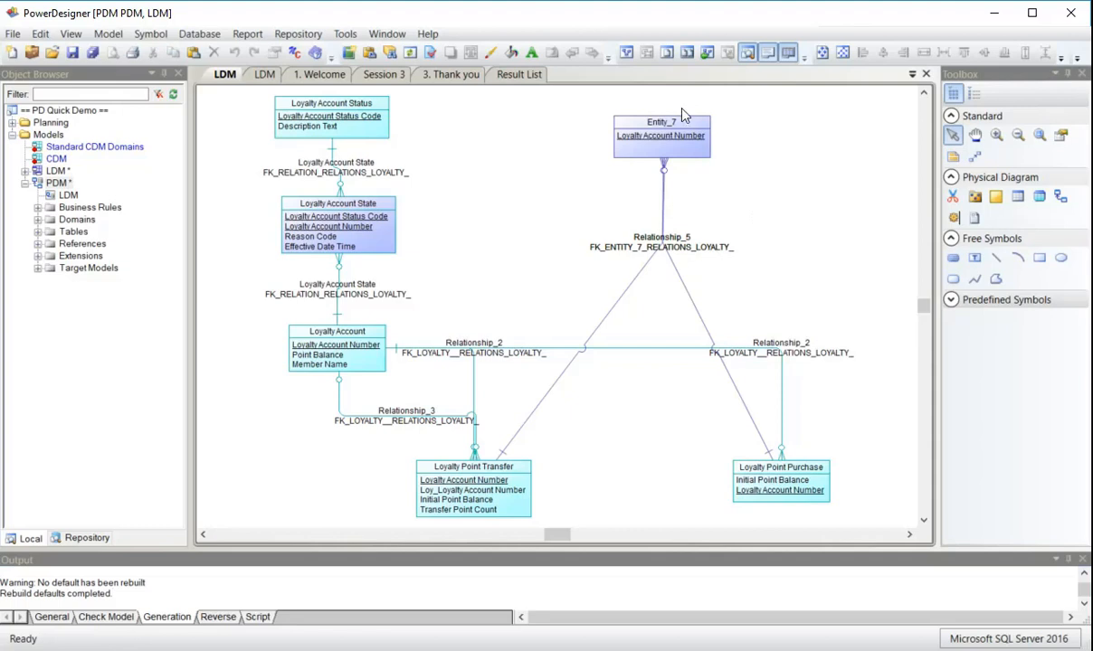
Move the Entity_7 table down between Loyalty Point Transfer and Loyalty Point Purchase
drag(661, 136, 636, 407)
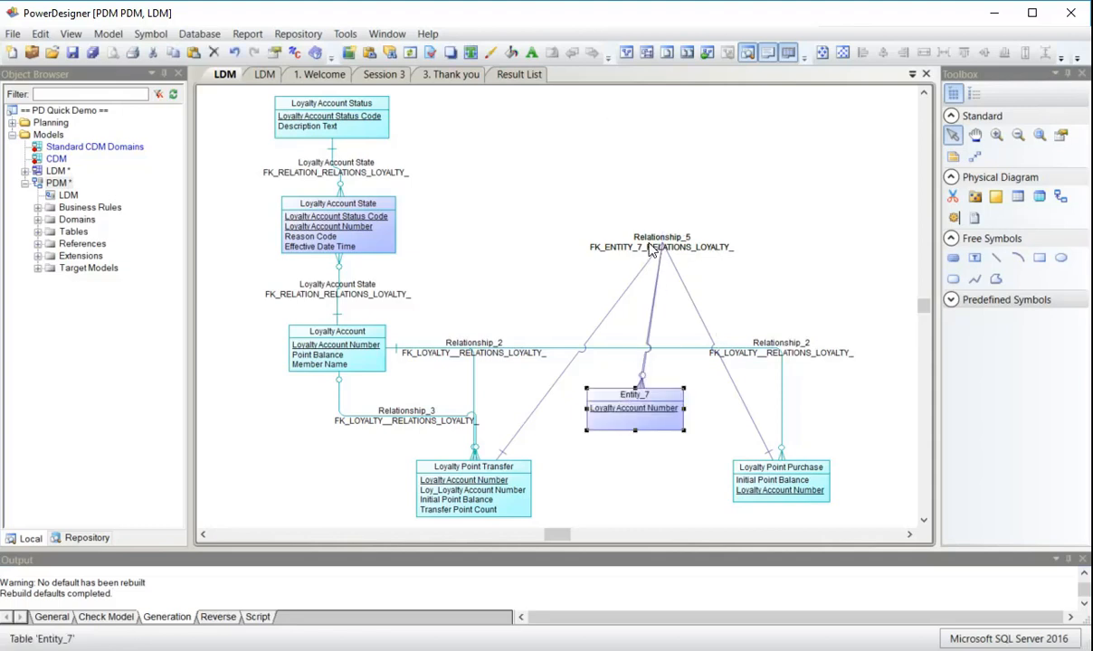
mouse_move(451, 496)
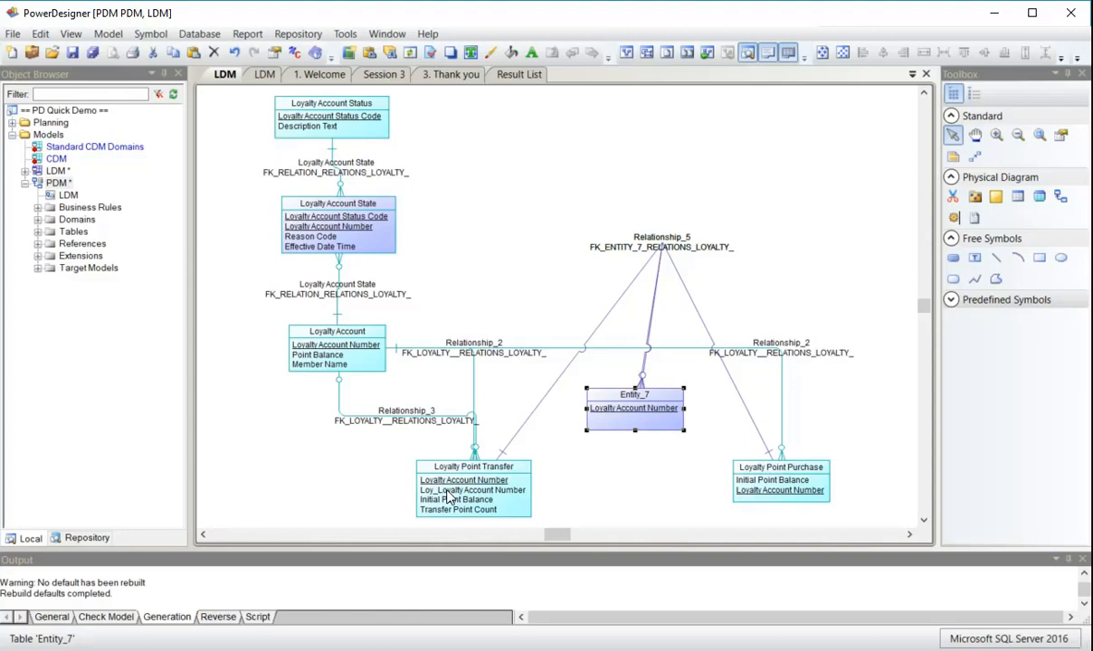
click(473, 488)
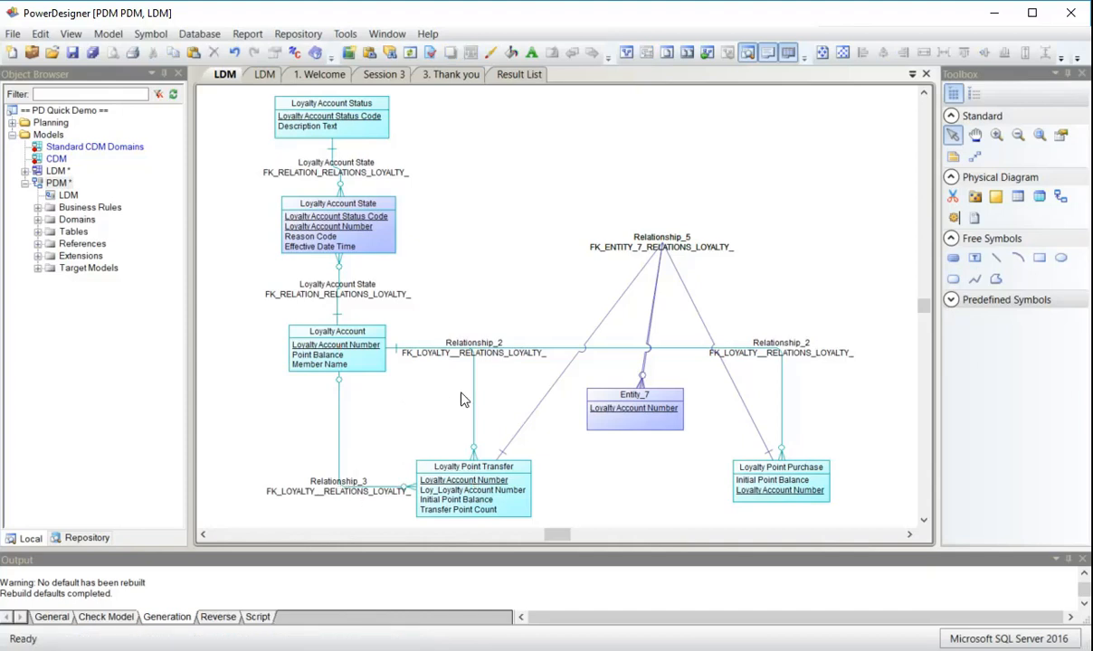
mouse_move(615, 177)
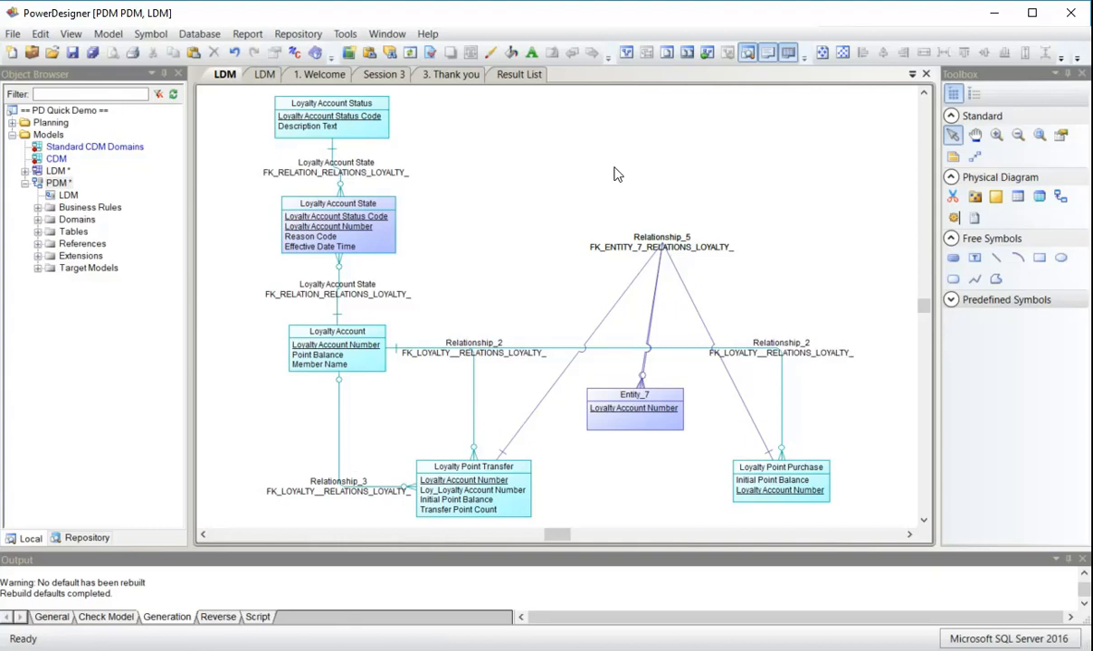
mouse_move(833, 172)
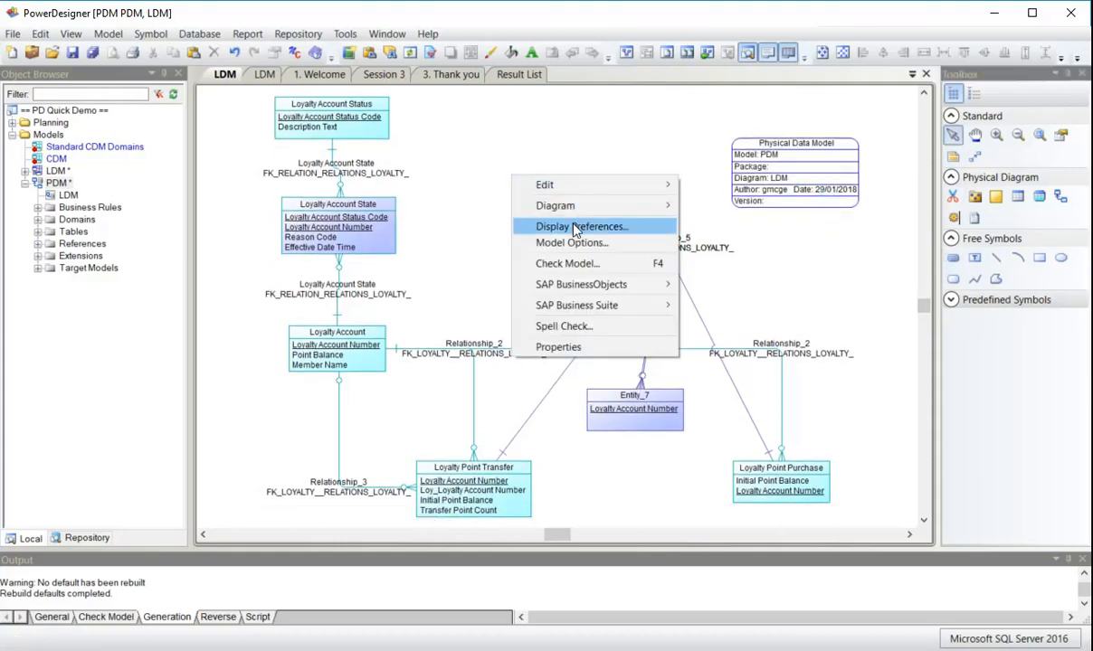
Set reference lines to curved corners in Display Preferences, applied to all symbols
click(583, 226)
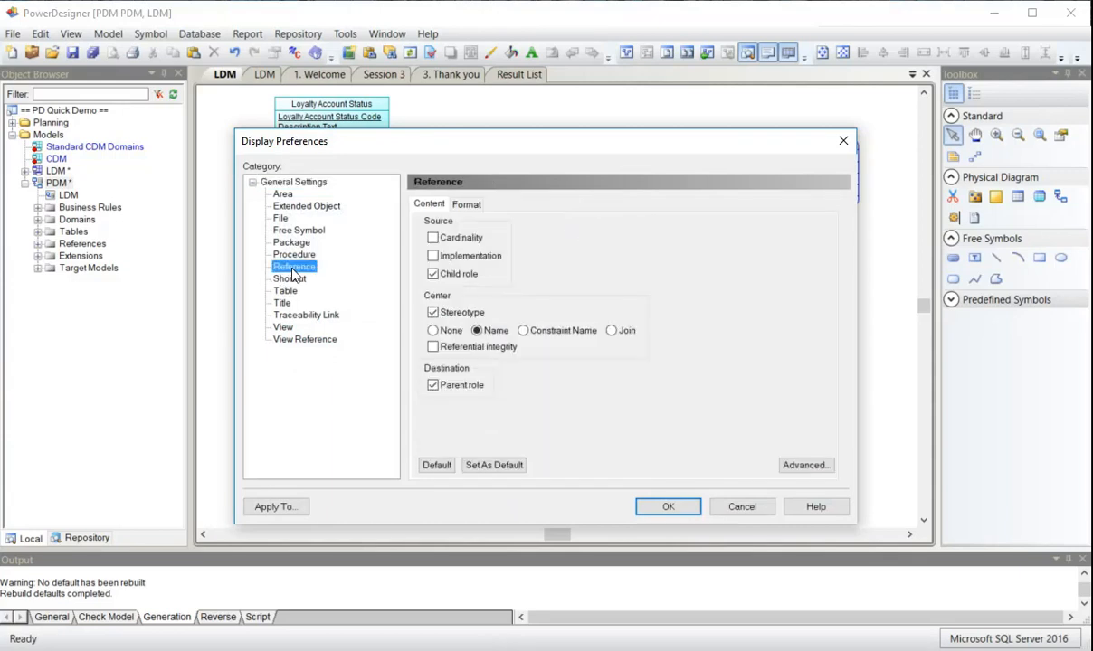
click(466, 202)
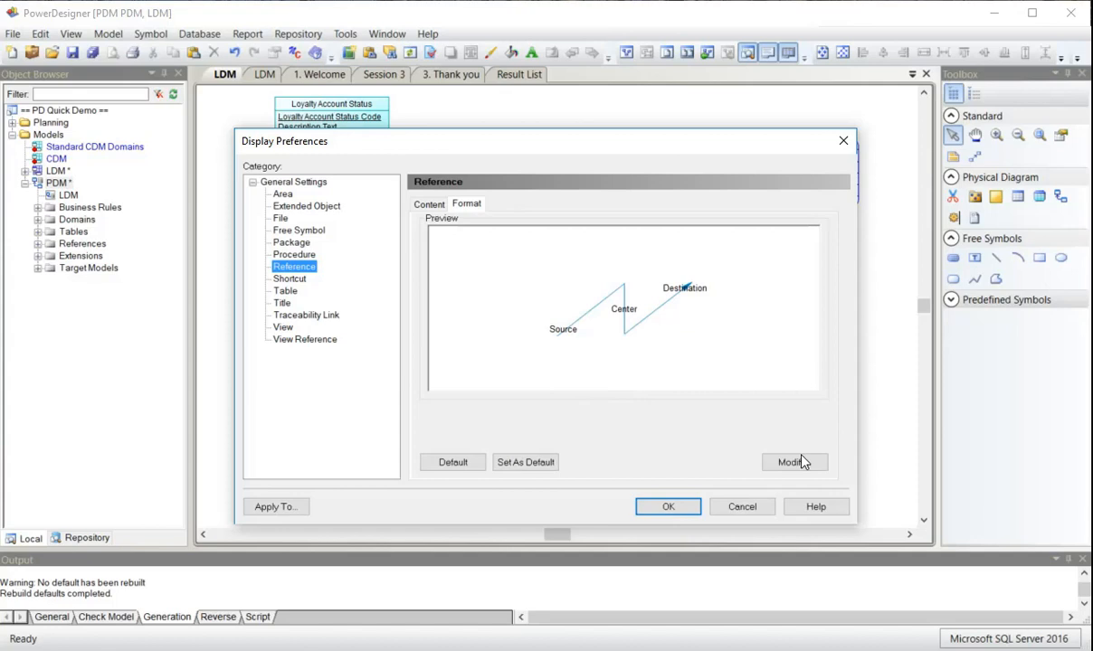
click(791, 463)
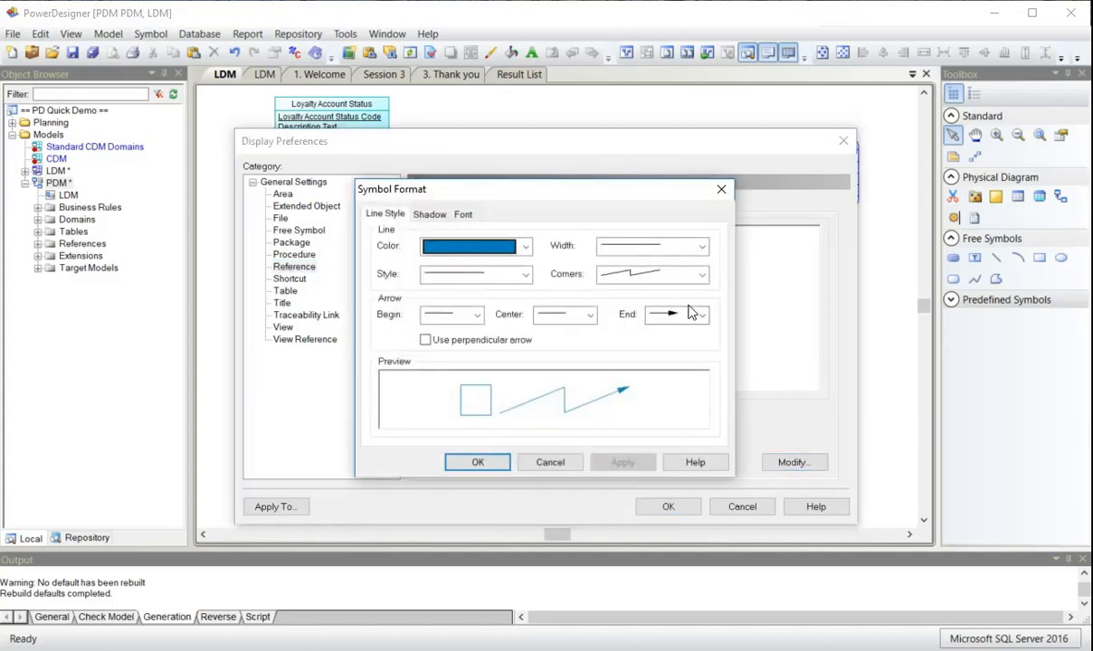
click(702, 275)
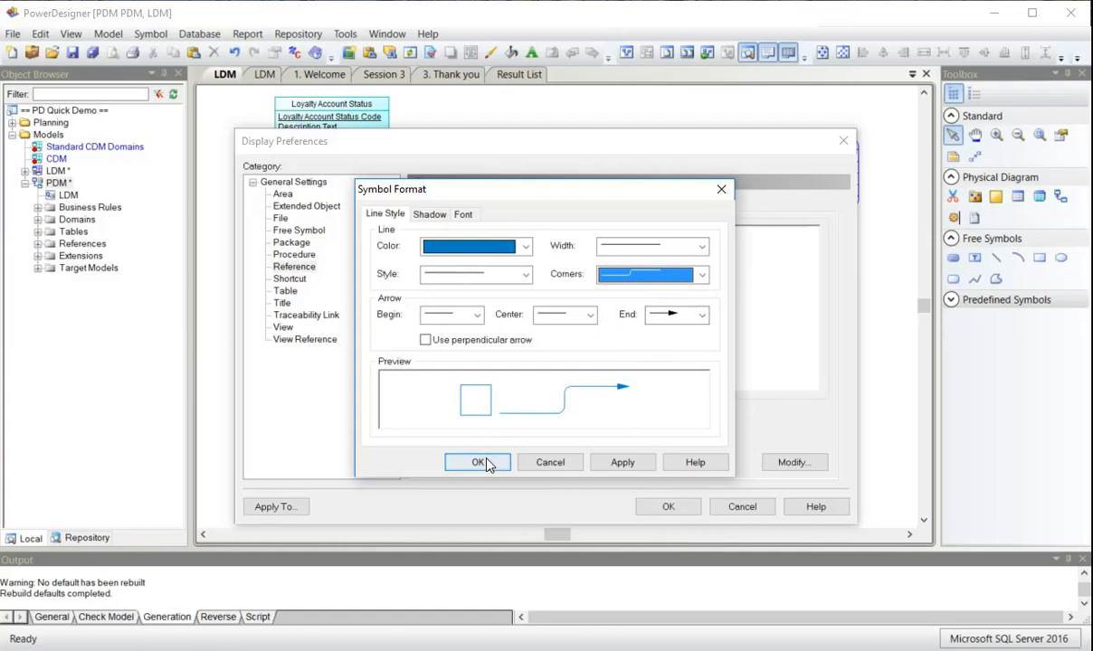
click(478, 463)
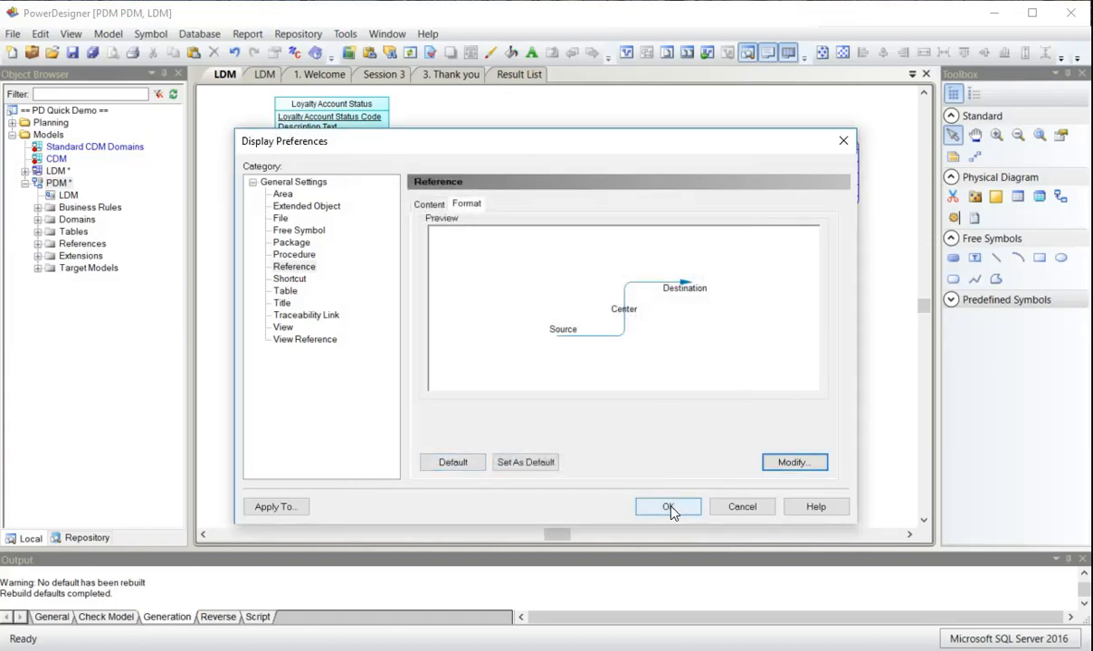
click(669, 506)
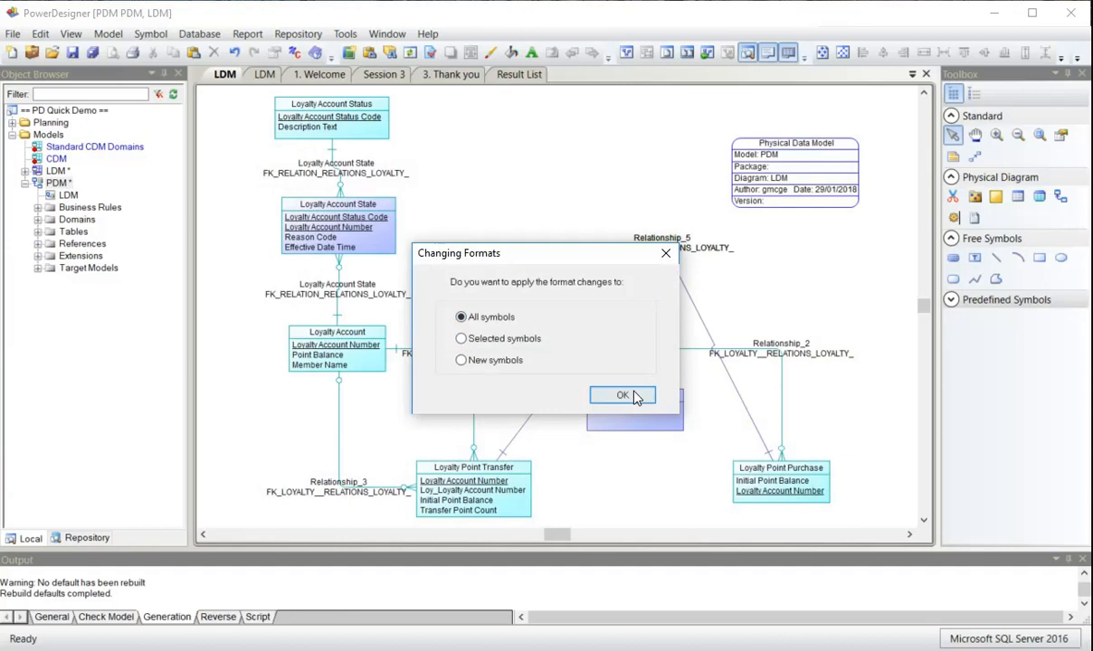
click(623, 394)
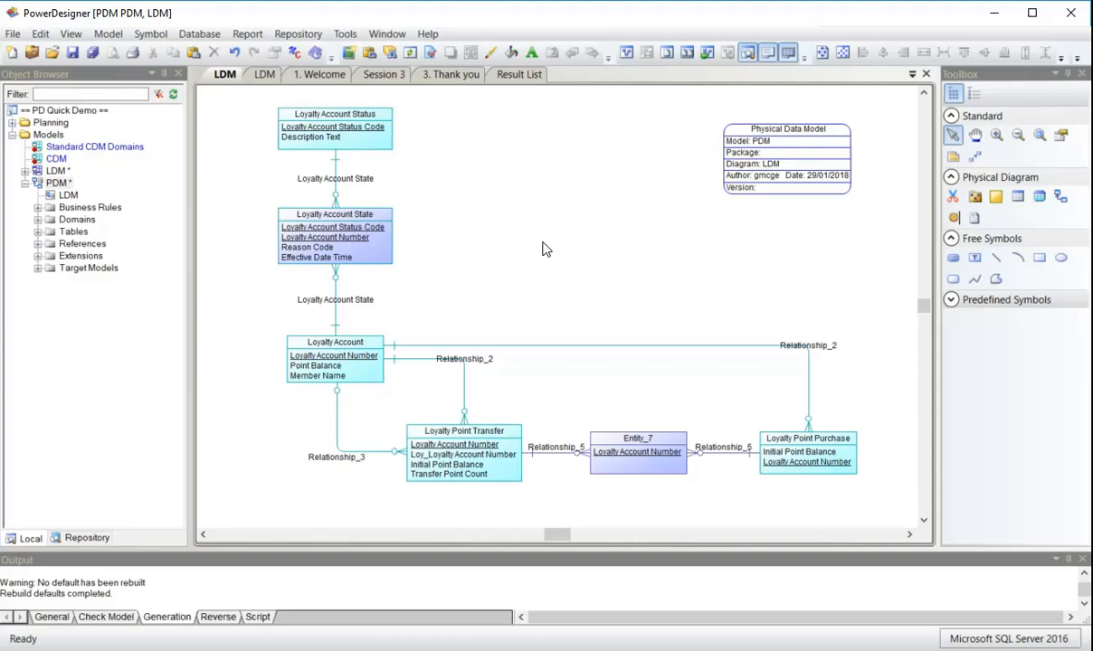
mouse_move(645, 221)
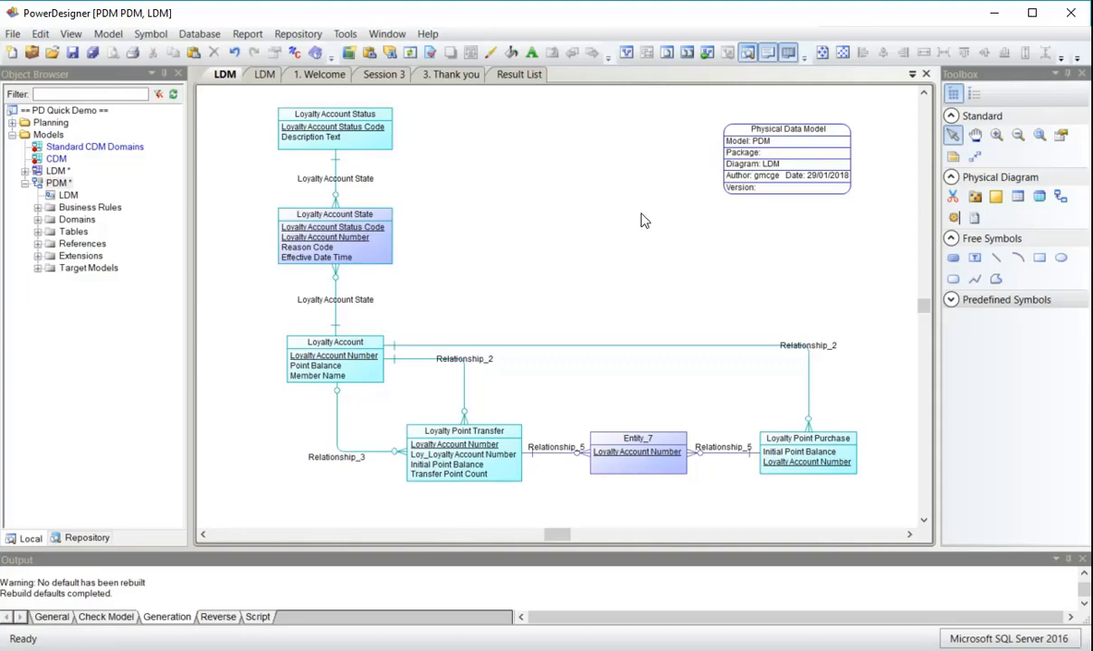
mouse_move(344, 33)
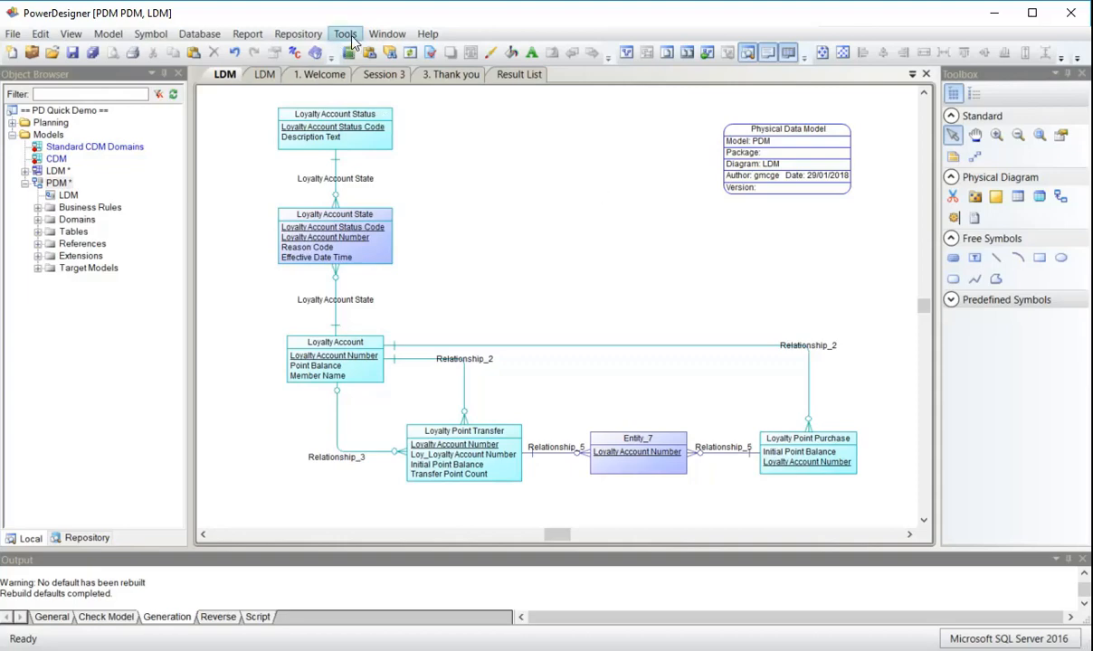
Bring up the model Tools menu after the diagram redraws with restyled references
click(344, 32)
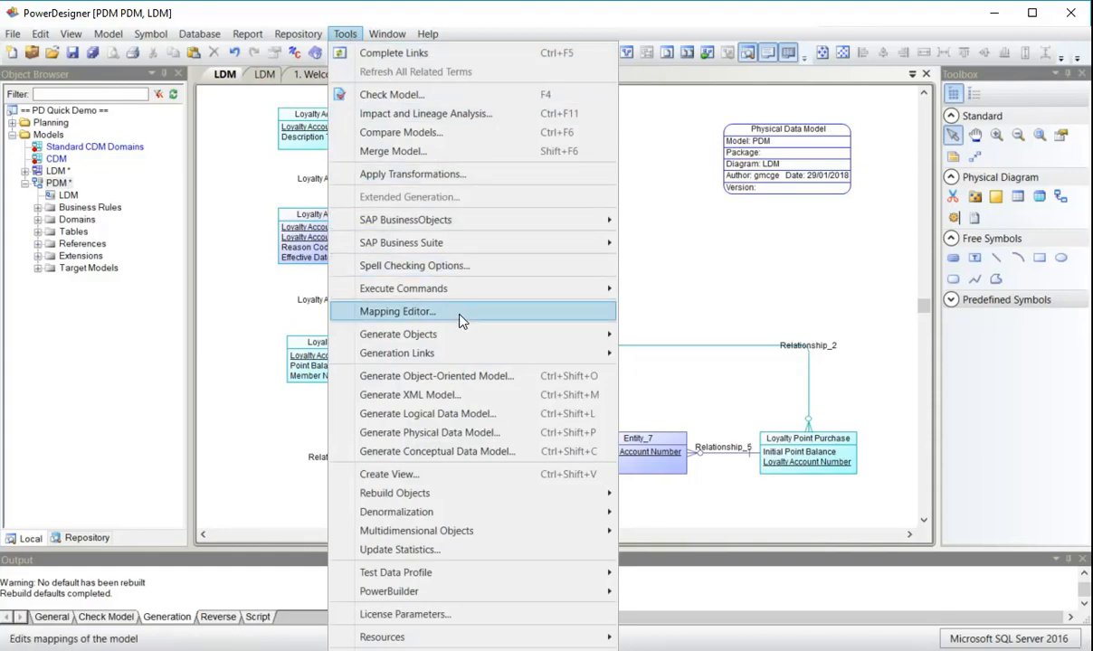
mouse_move(464, 414)
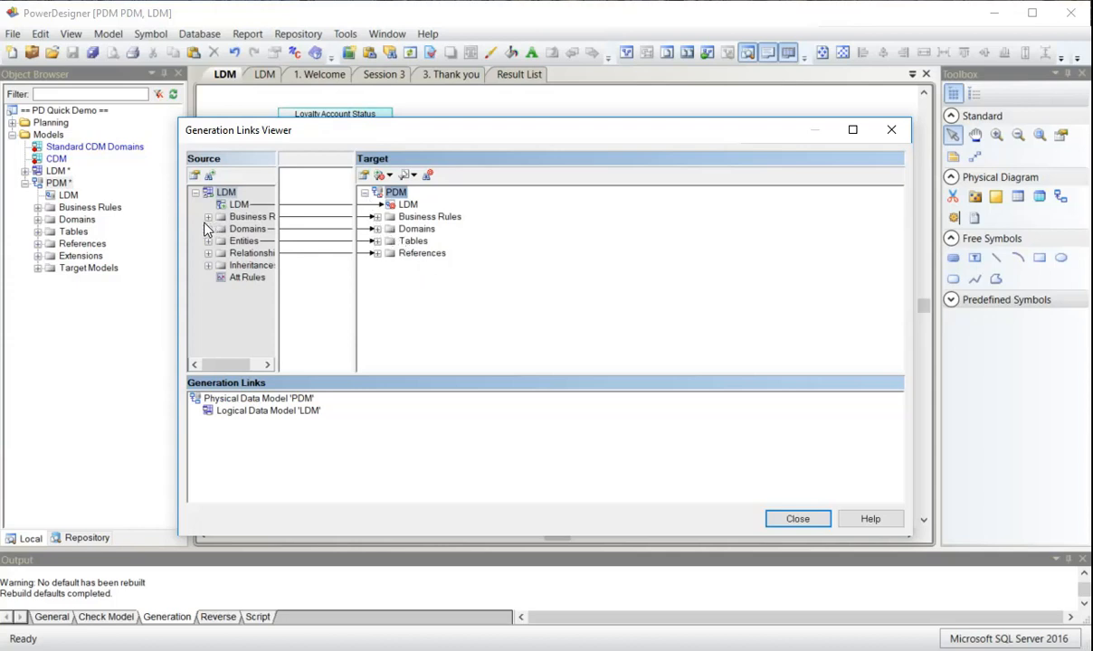
click(208, 217)
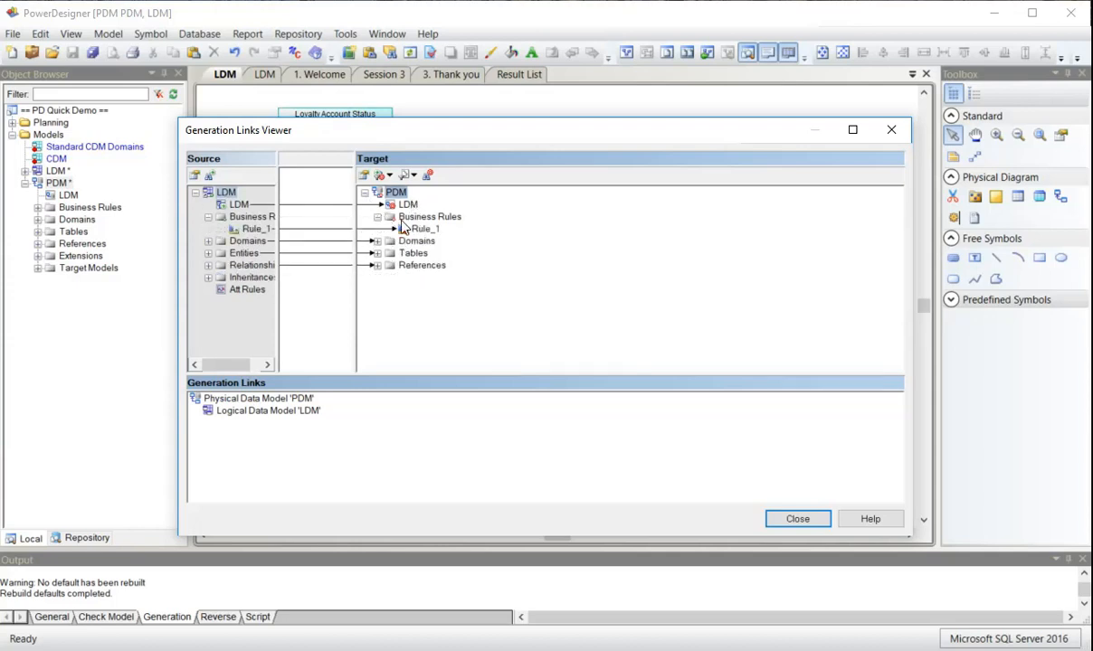
click(376, 240)
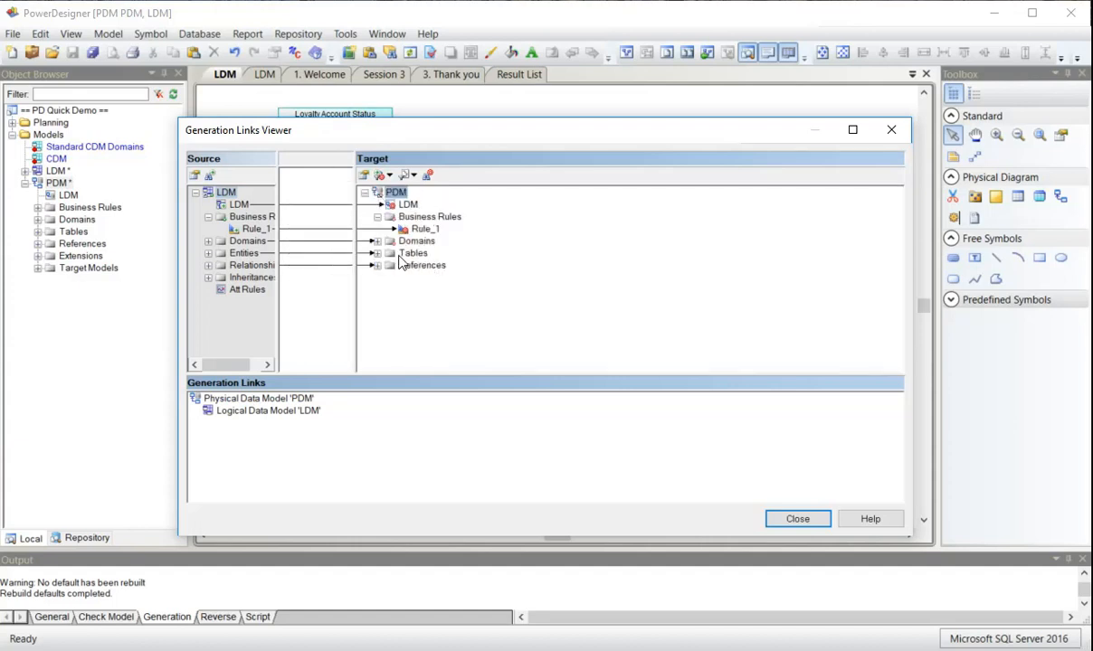
click(208, 253)
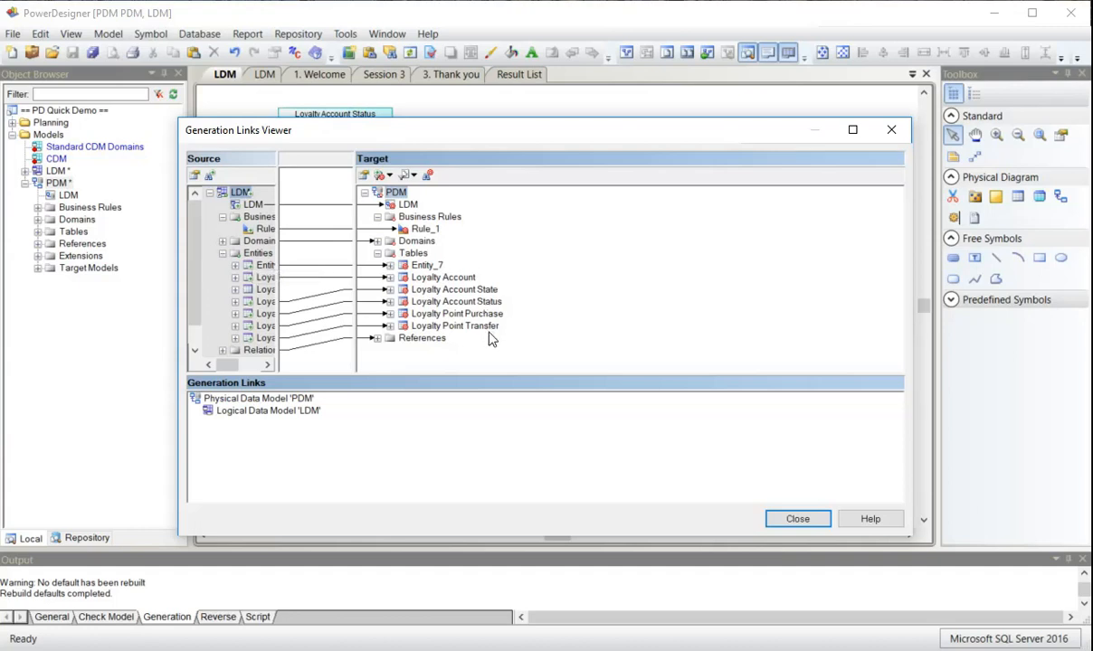
mouse_move(378, 344)
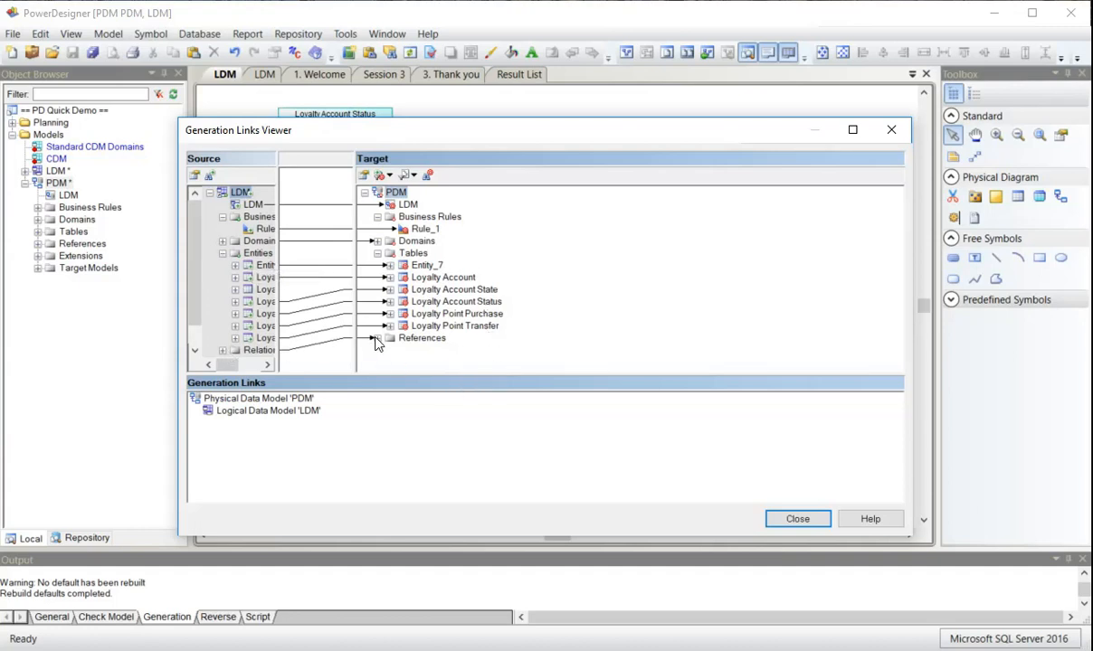
scroll(down, 3)
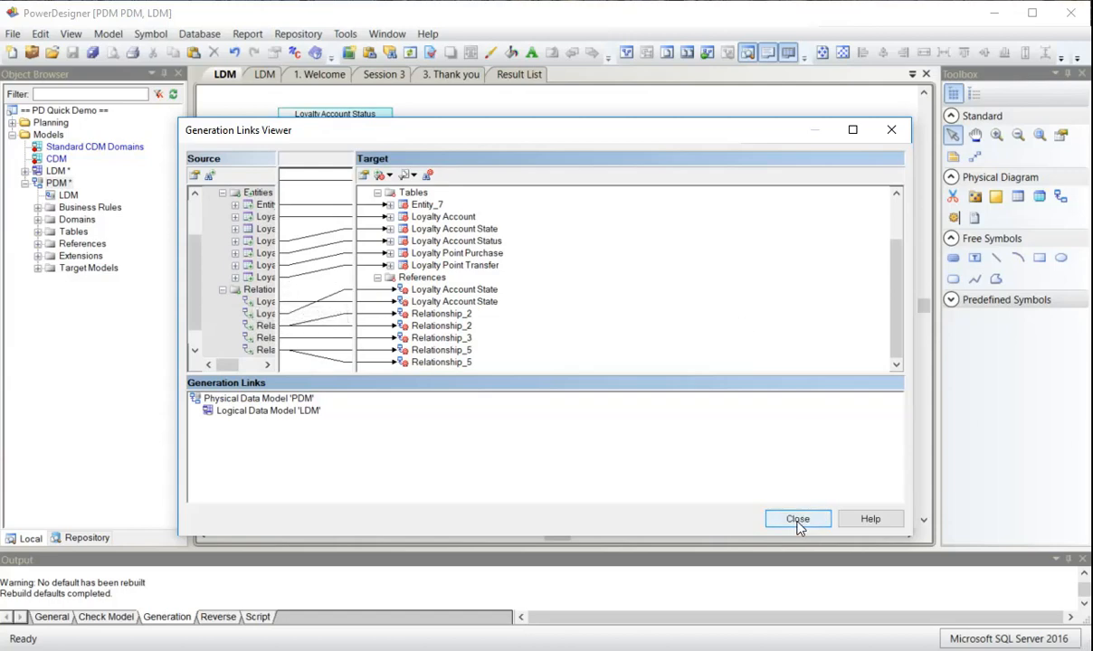
click(796, 517)
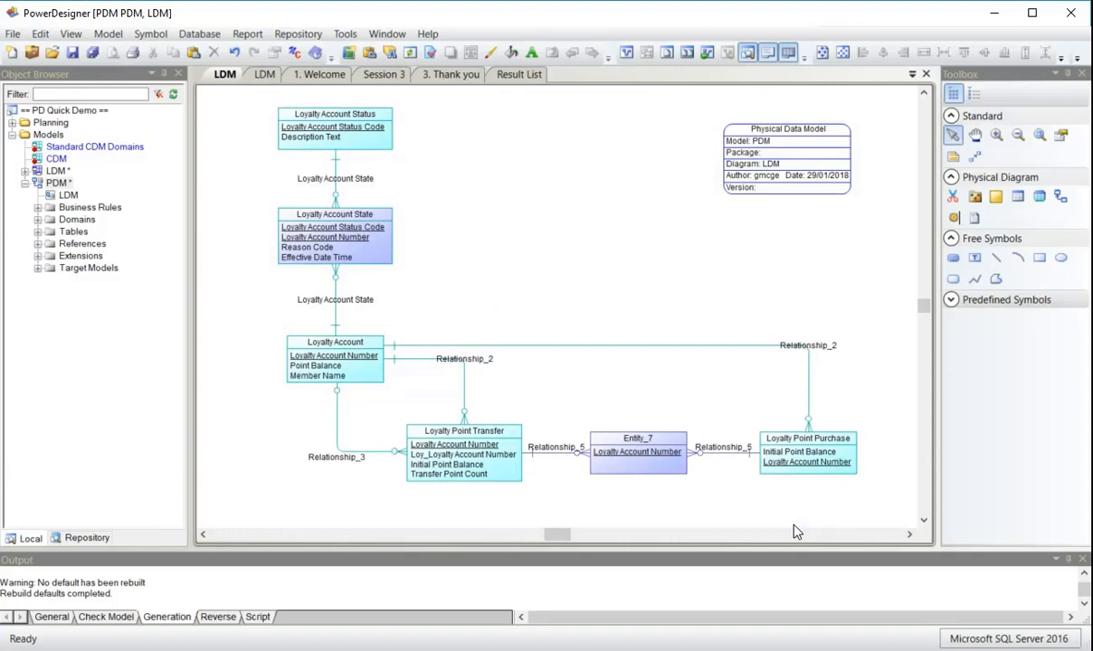
mouse_move(528, 255)
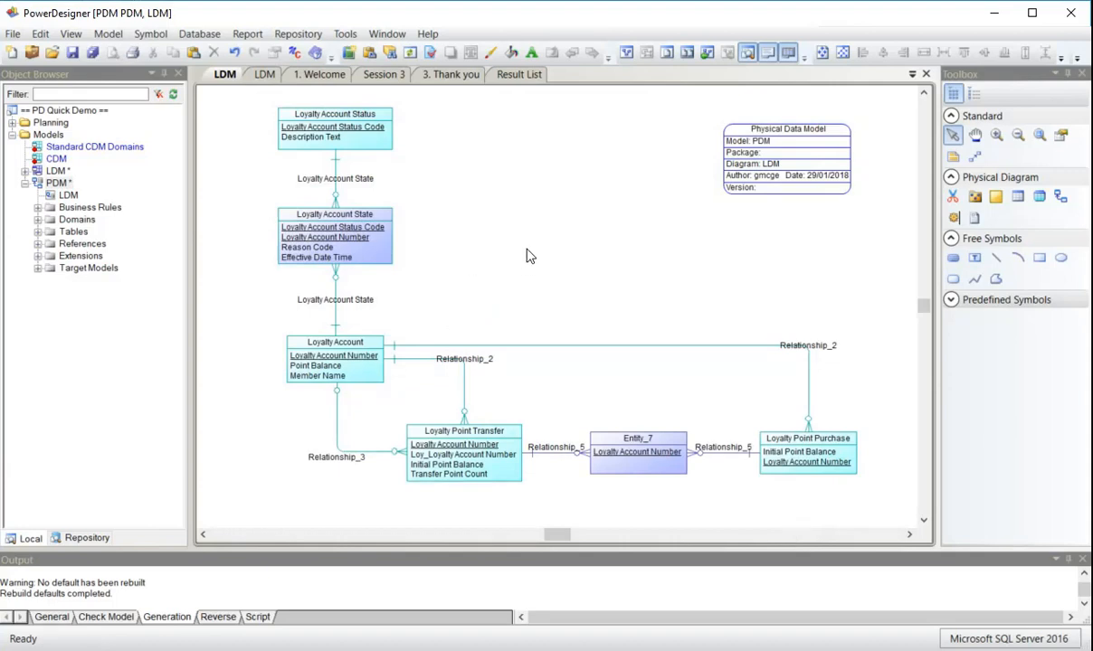
mouse_move(126, 208)
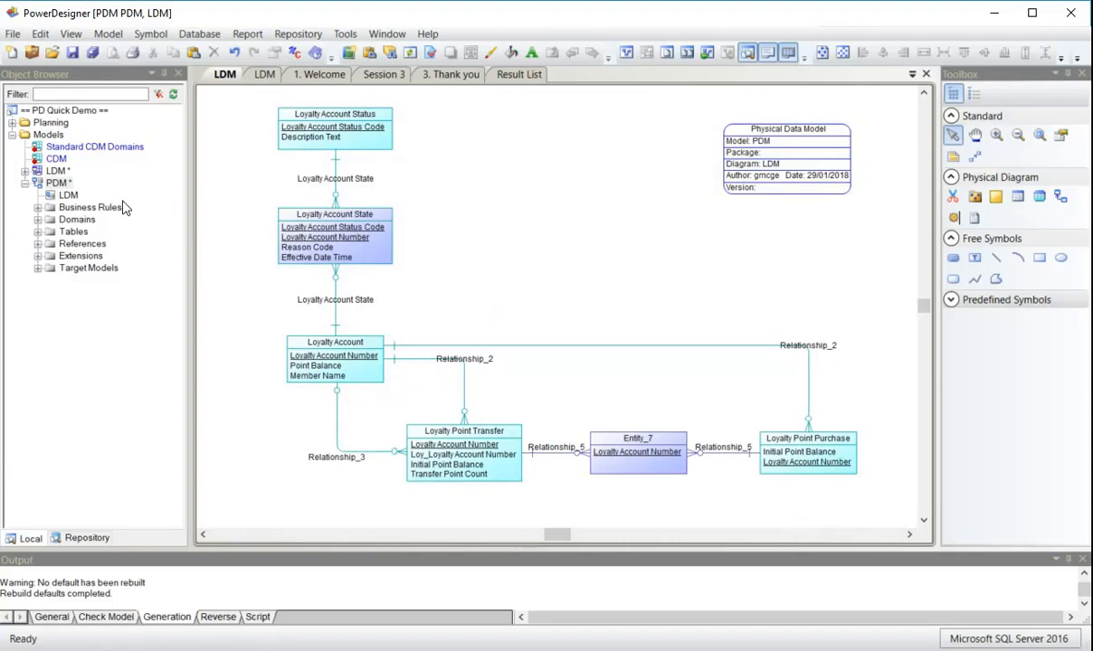
Save the PDM model as file PDM and save the LDM model
right_click(57, 183)
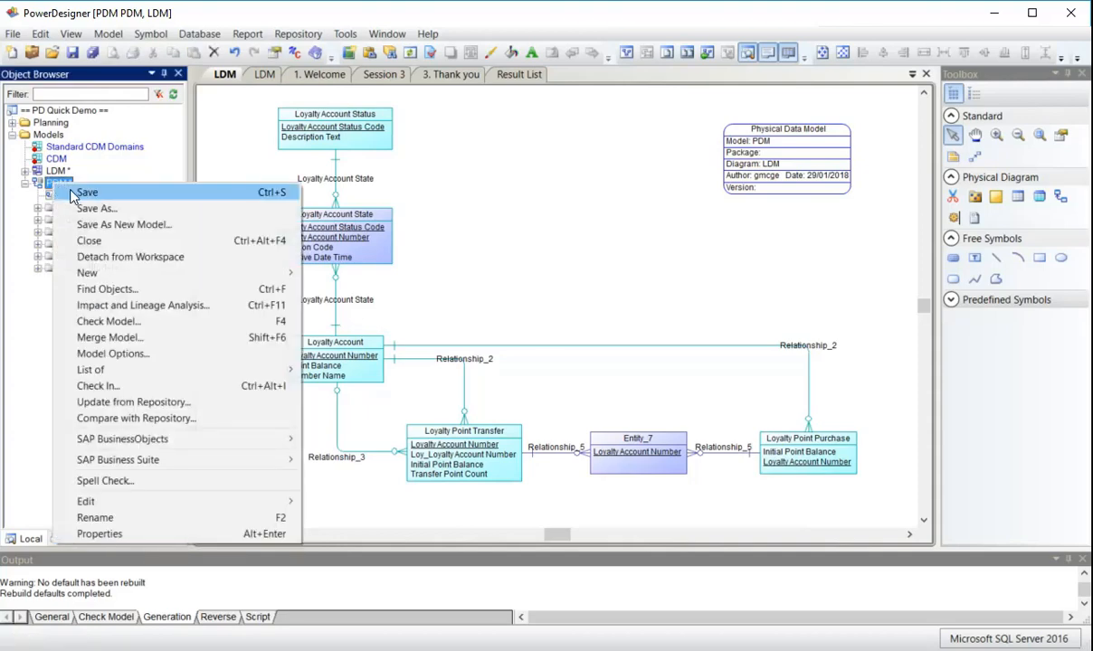
click(123, 224)
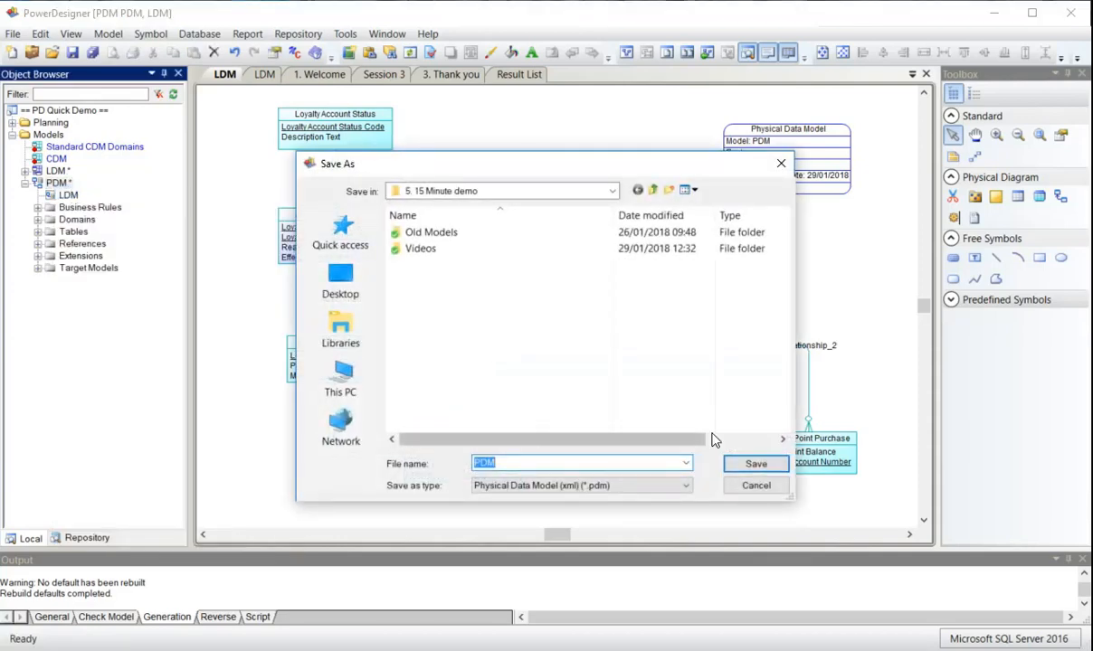
click(757, 463)
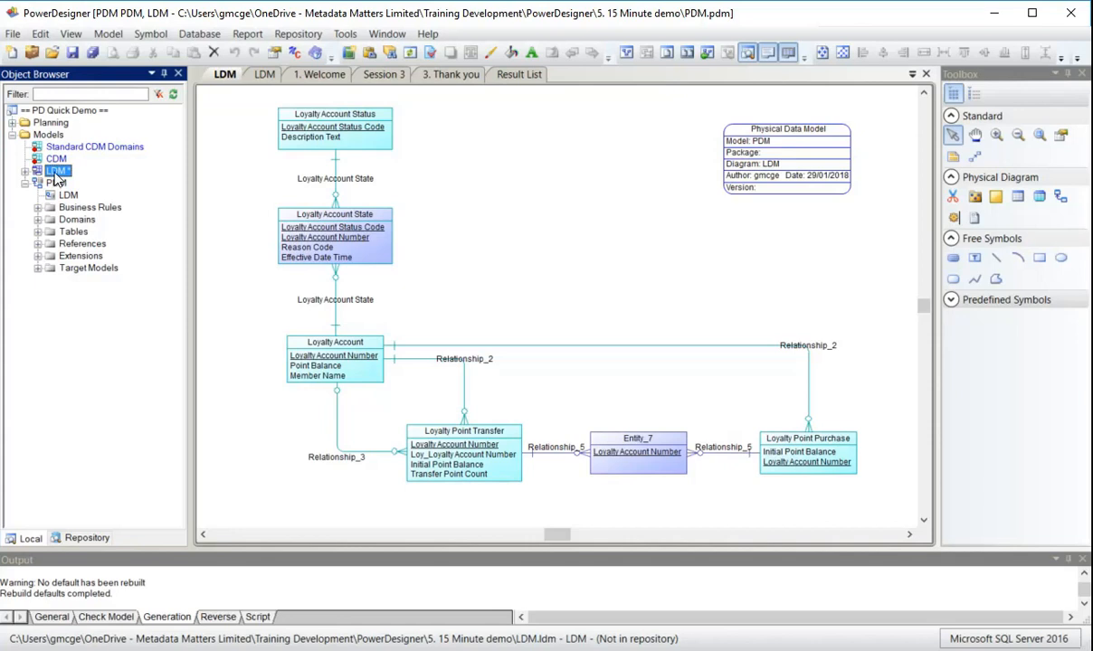
right_click(56, 182)
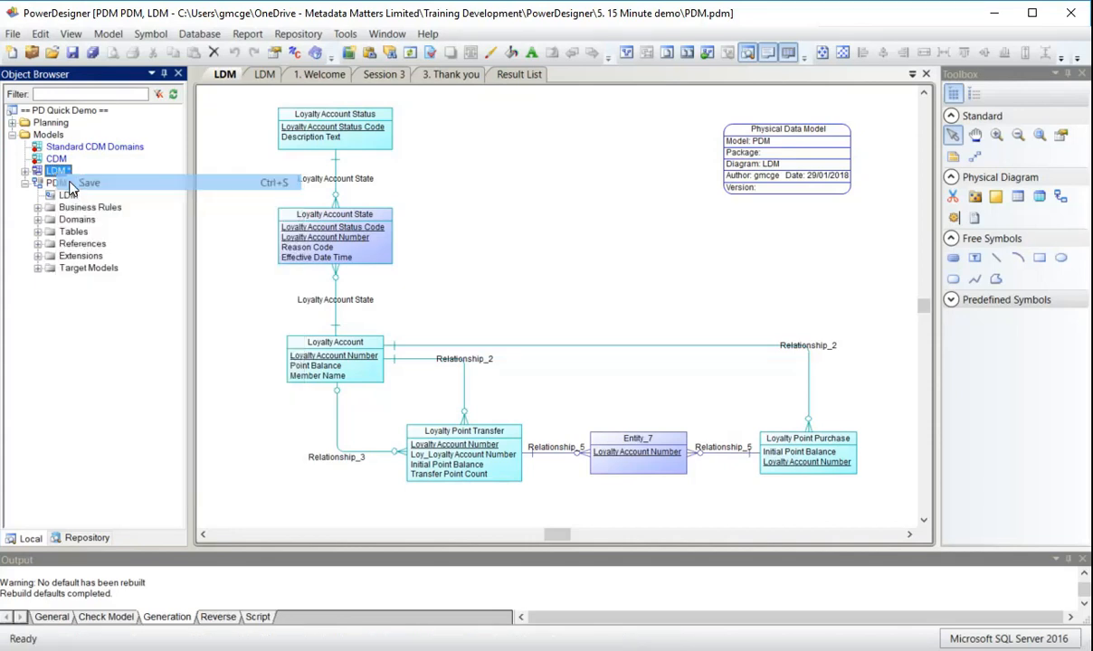
click(87, 183)
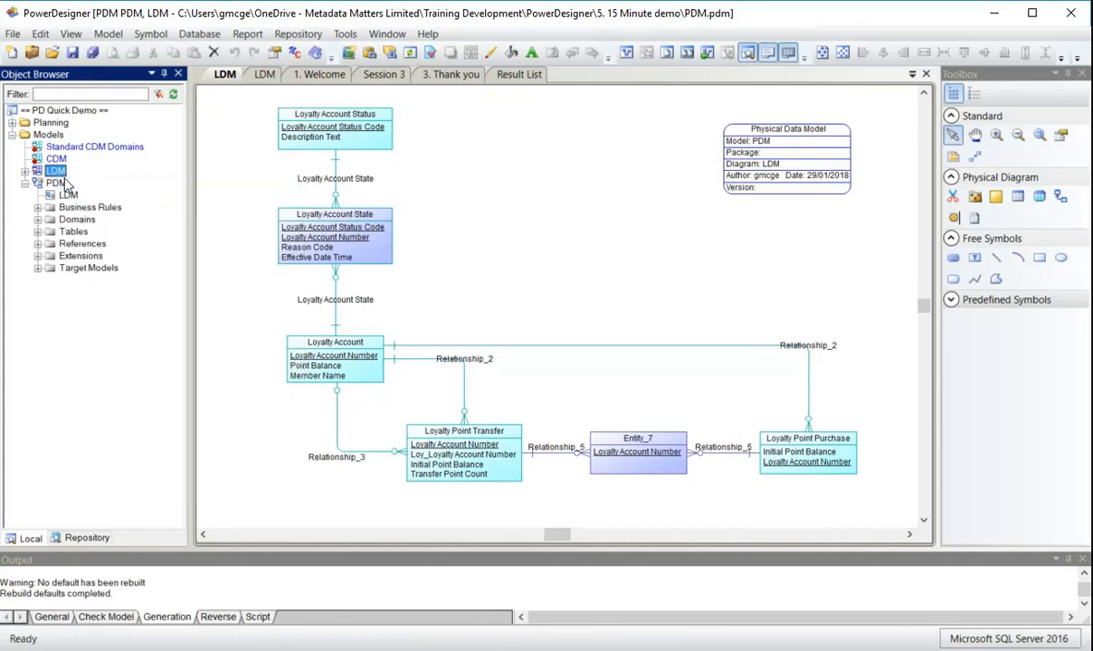
Select the PDM model and choose the Table tool from the palette
click(56, 181)
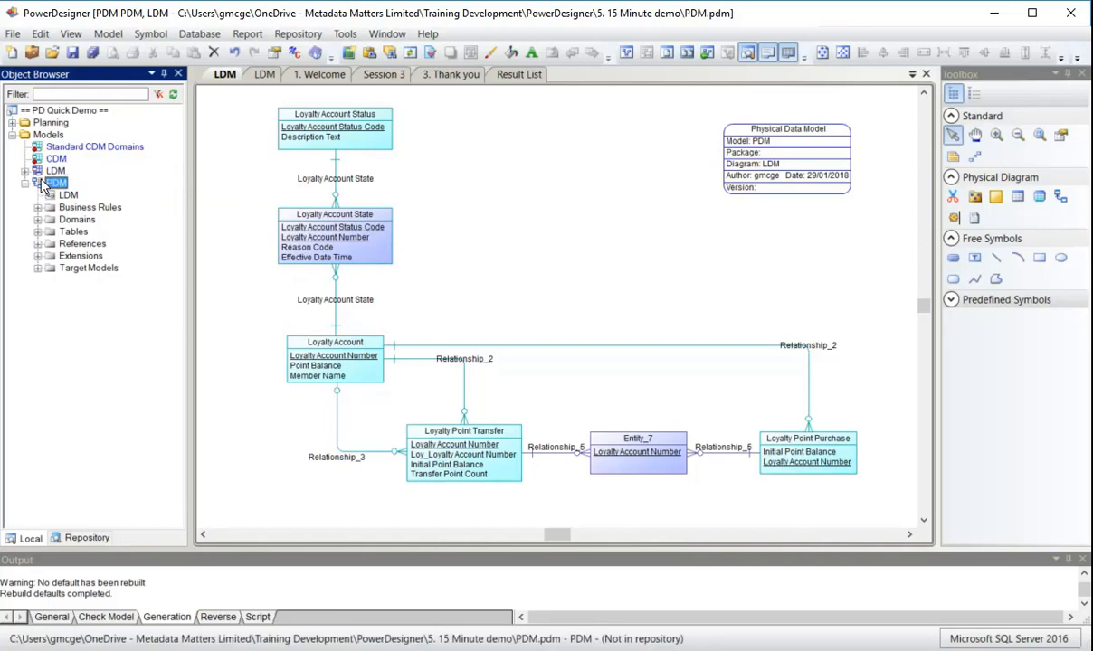
click(56, 170)
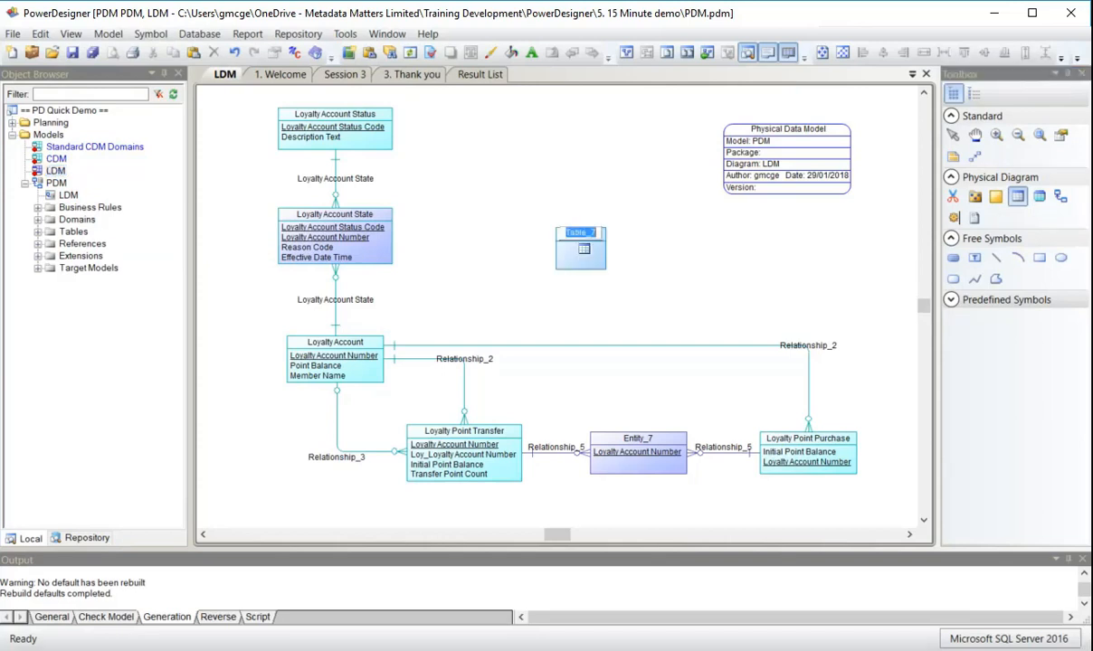
Name the new table 'source data' and open it to edit its columns
text(so)
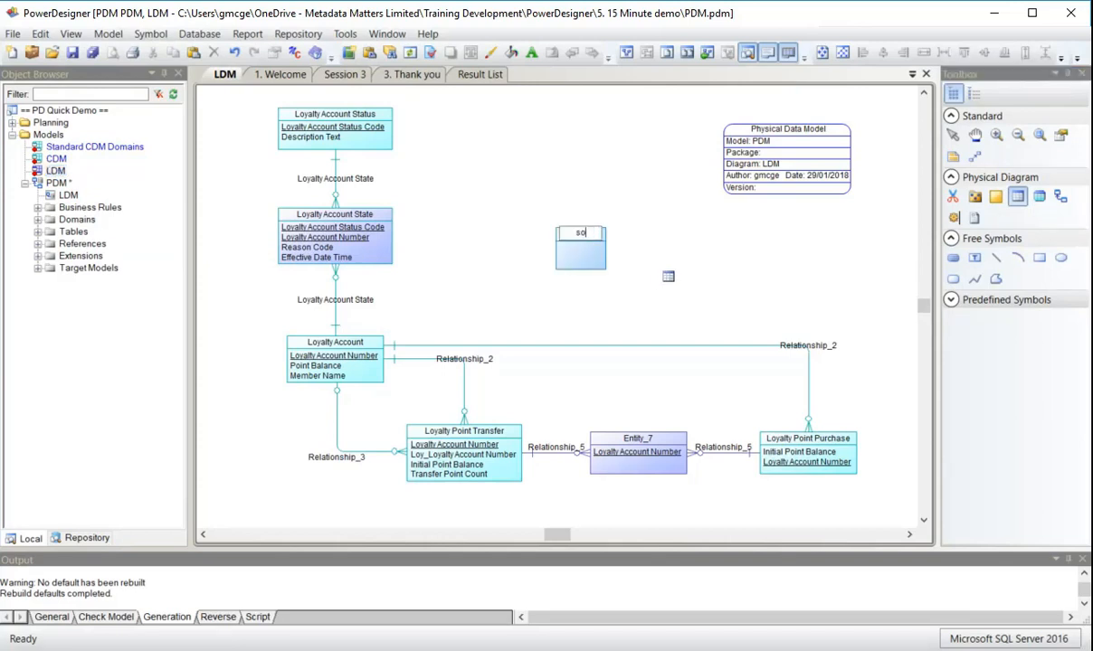
text(urce data)
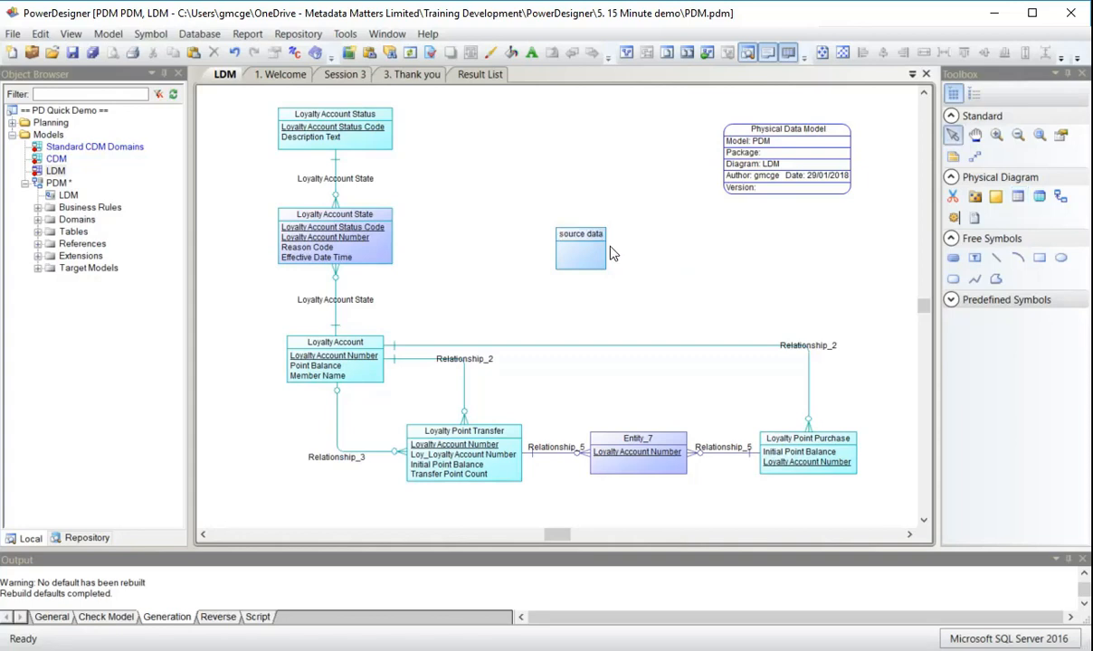
click(579, 245)
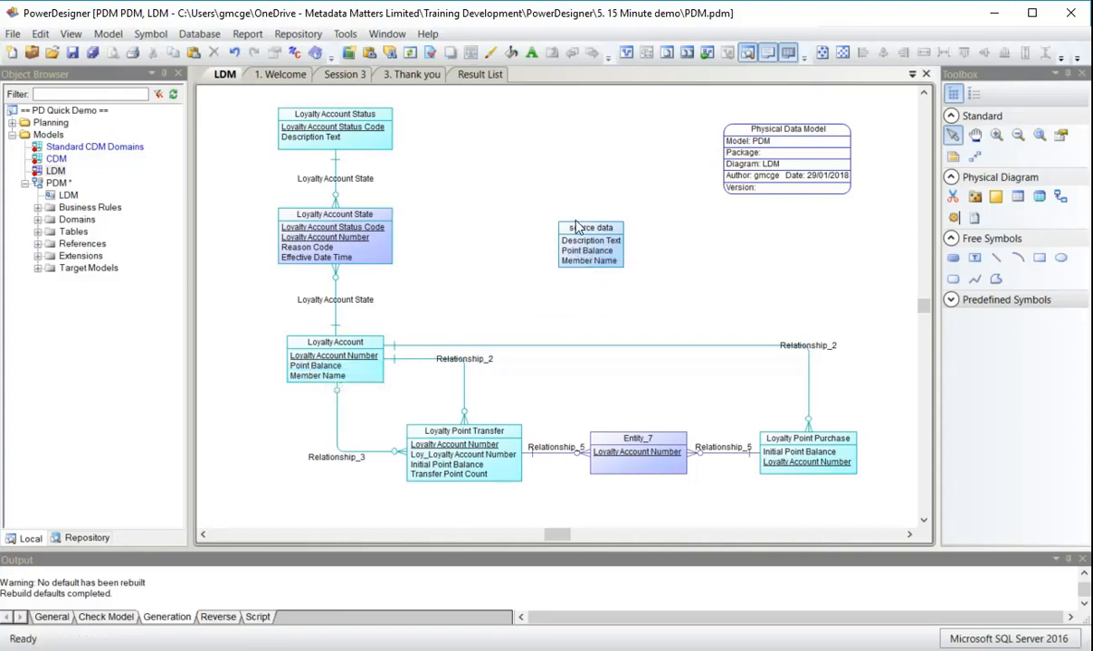
click(590, 239)
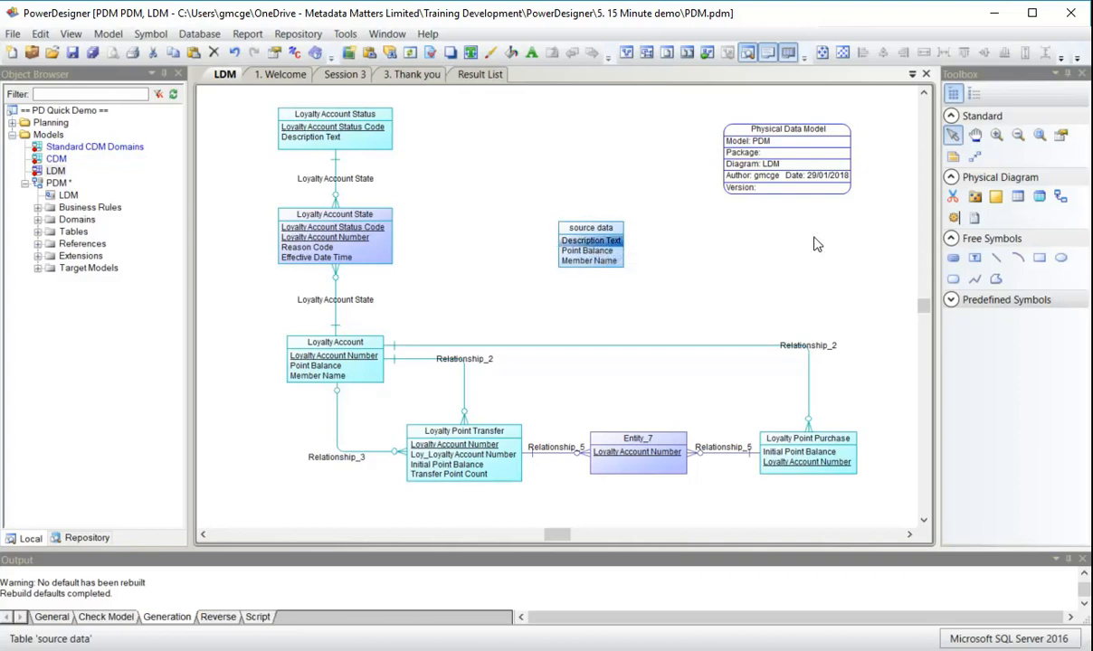
double_click(590, 238)
text(Points)
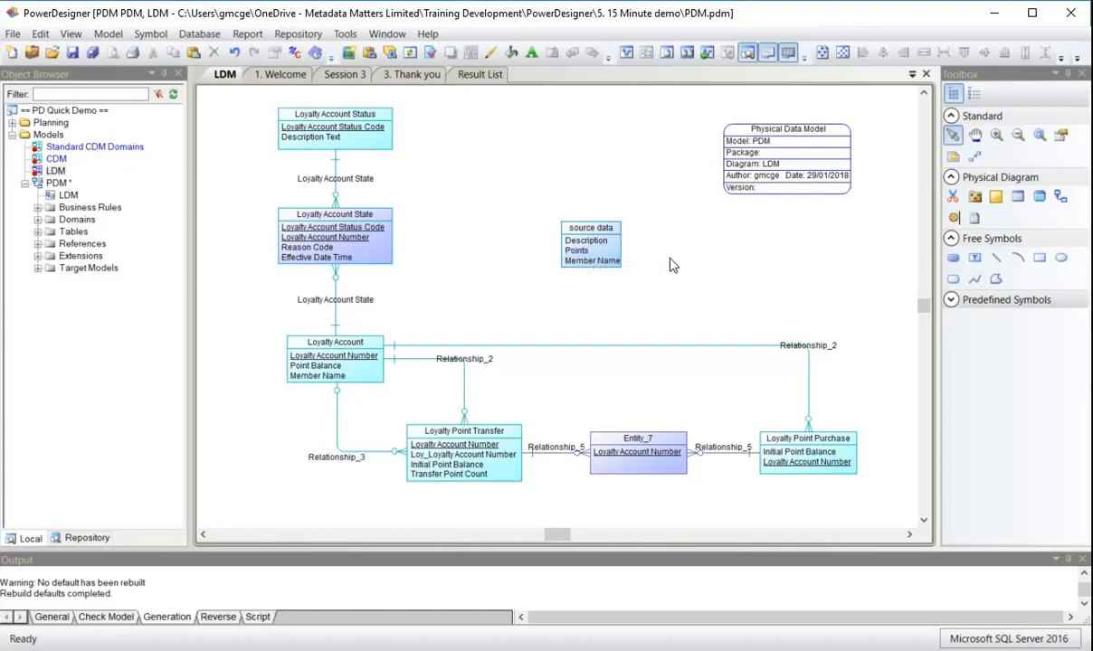
mouse_move(606, 206)
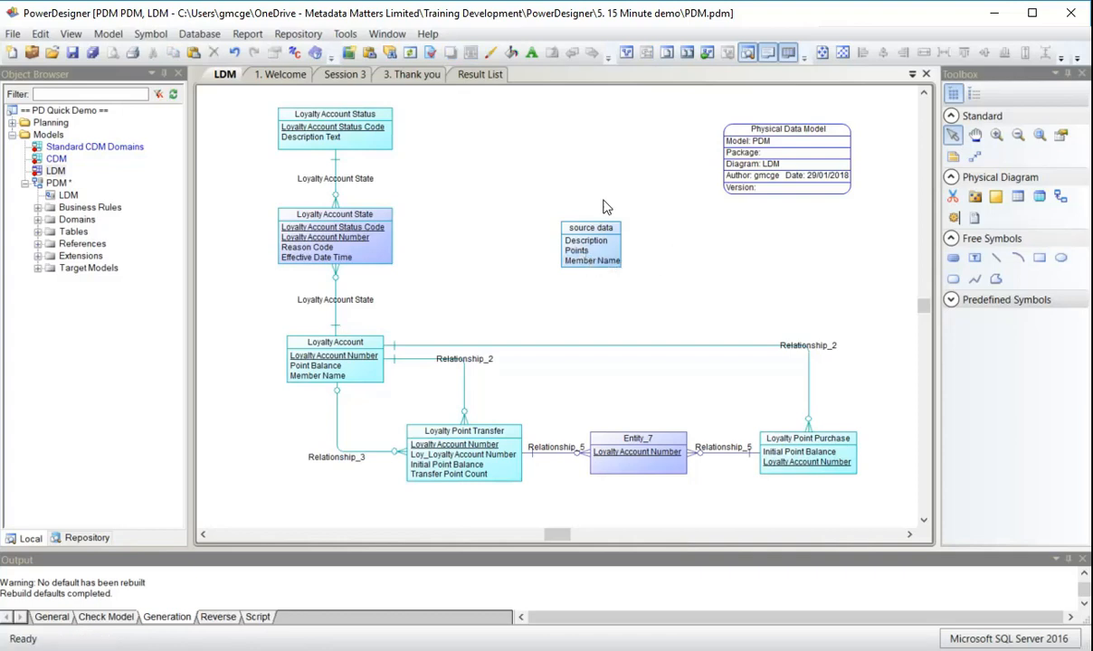
mouse_move(577, 168)
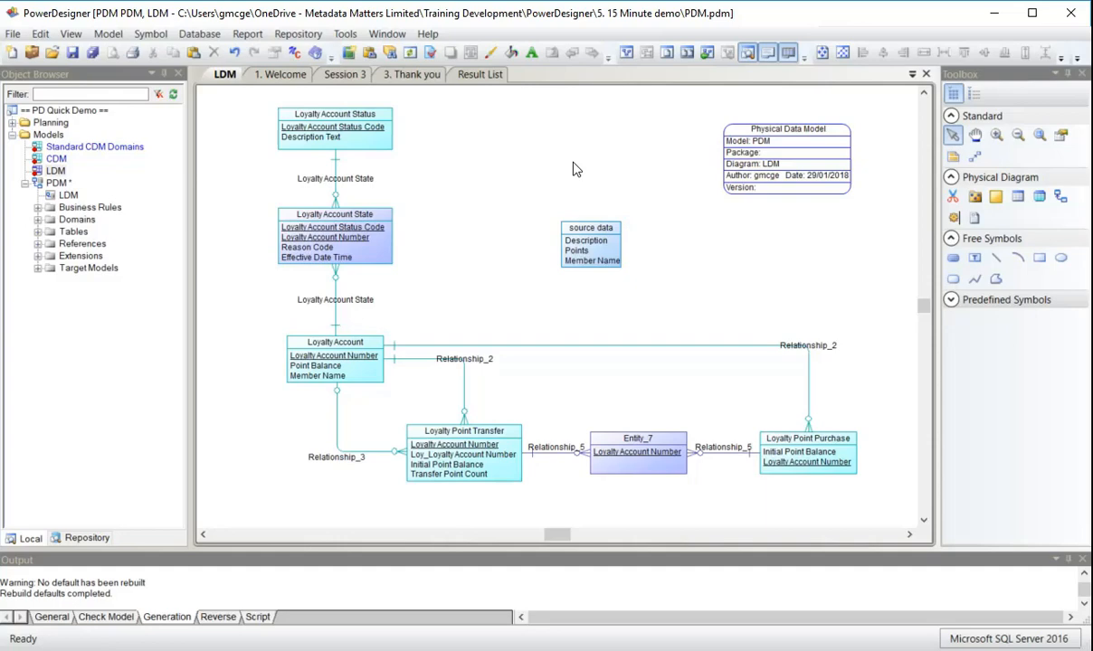
mouse_move(532, 200)
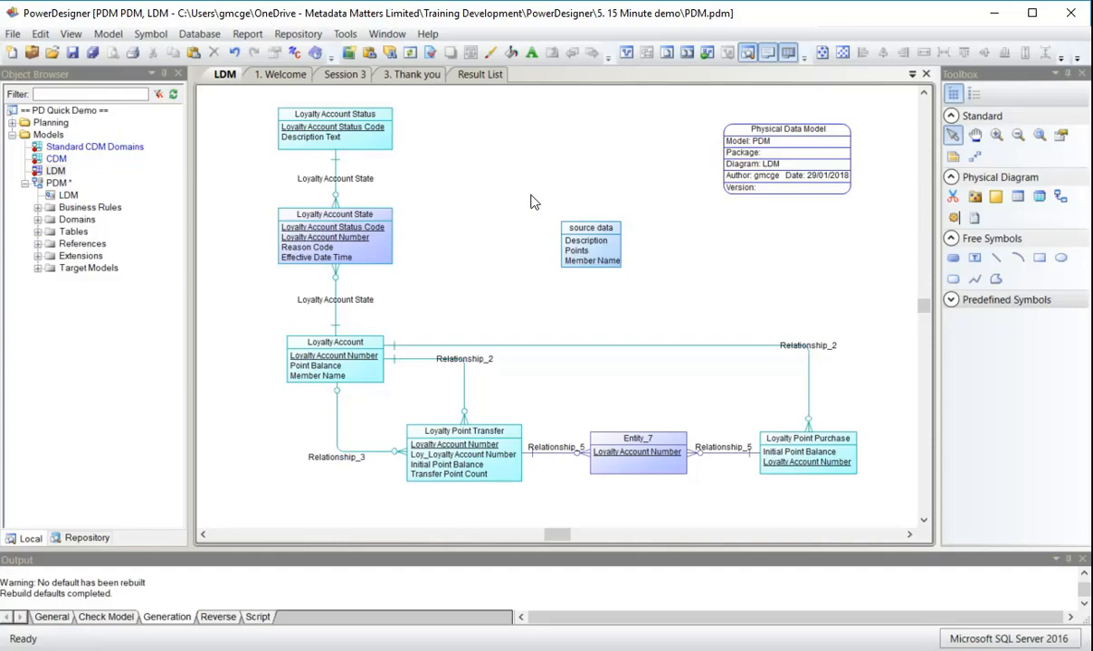
Create a mapping data source named source with Read-only access in the Mapping Editor
click(344, 33)
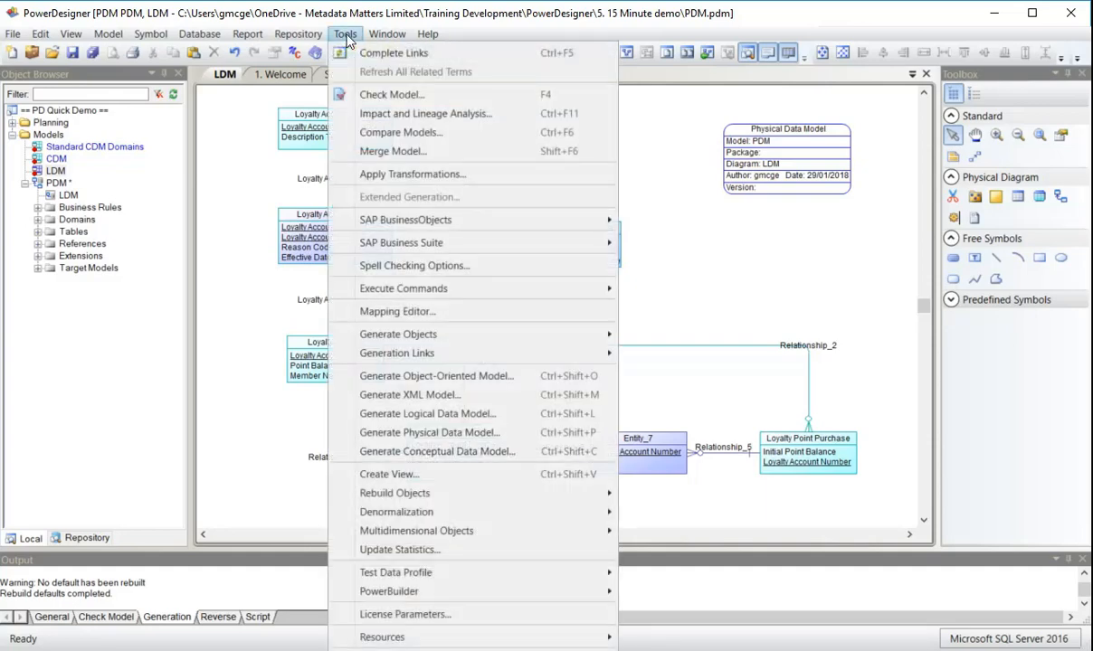
click(409, 311)
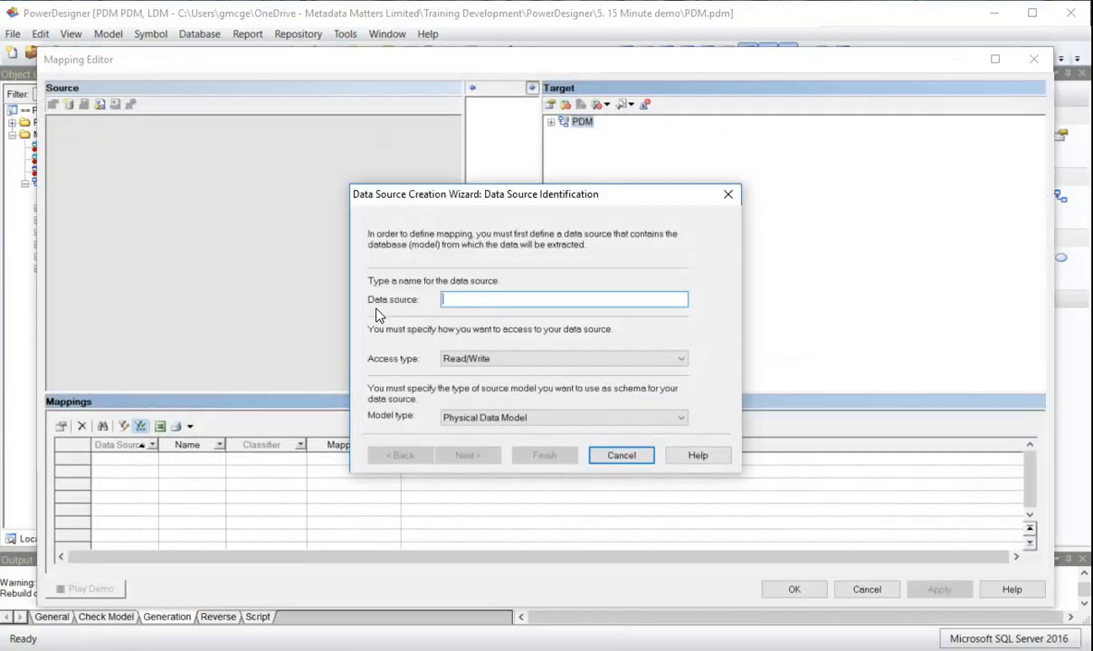
text(source)
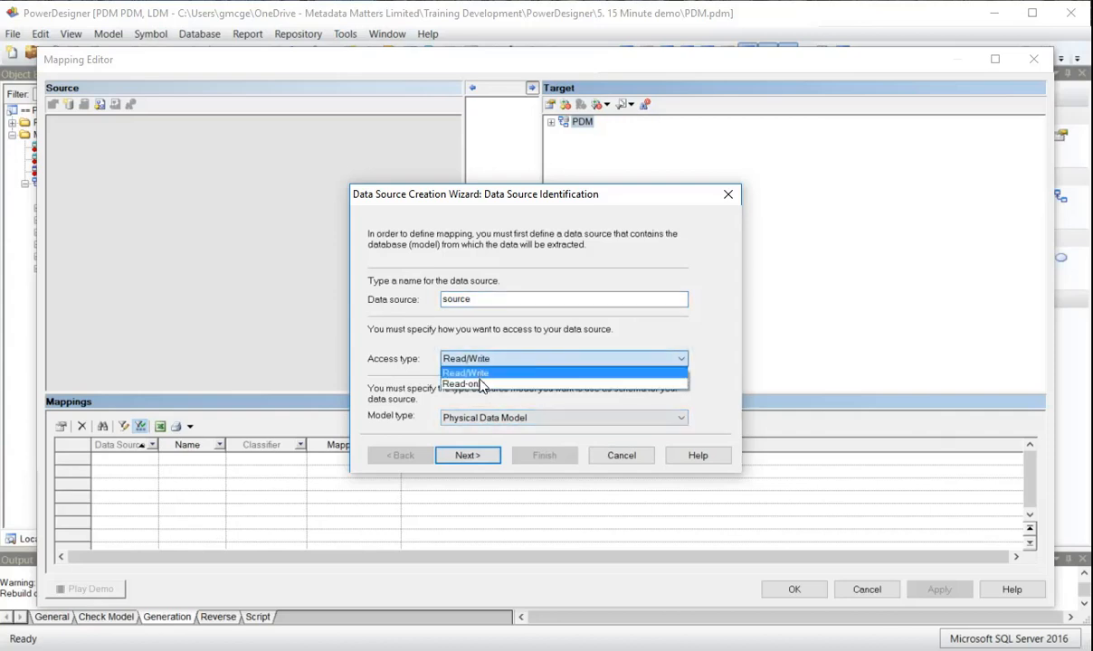
click(463, 384)
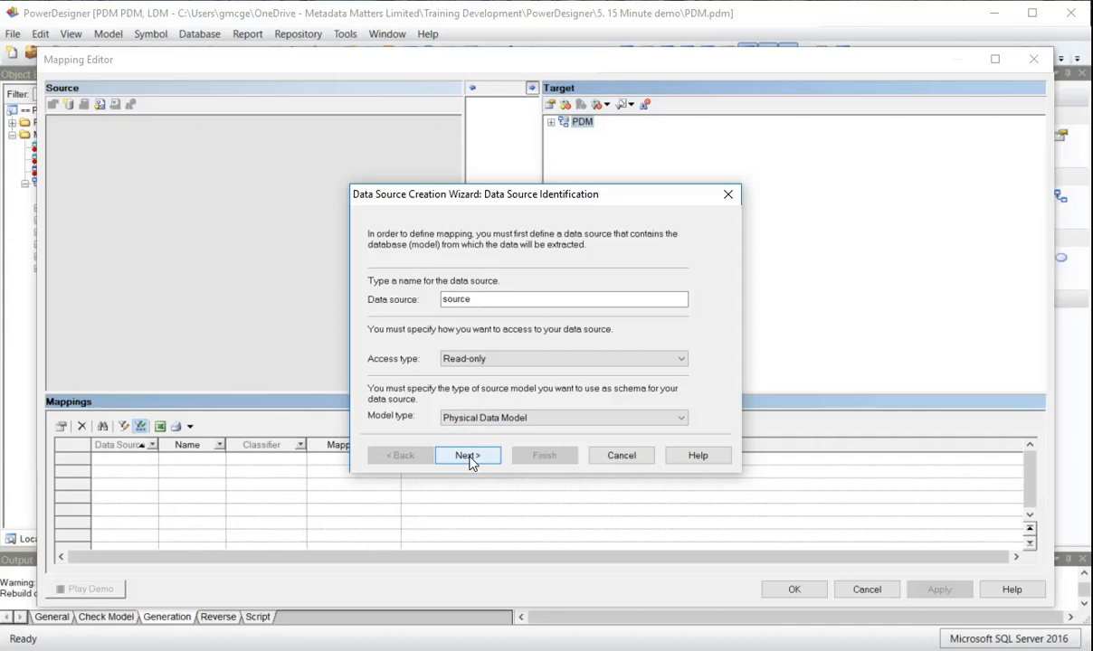
click(466, 456)
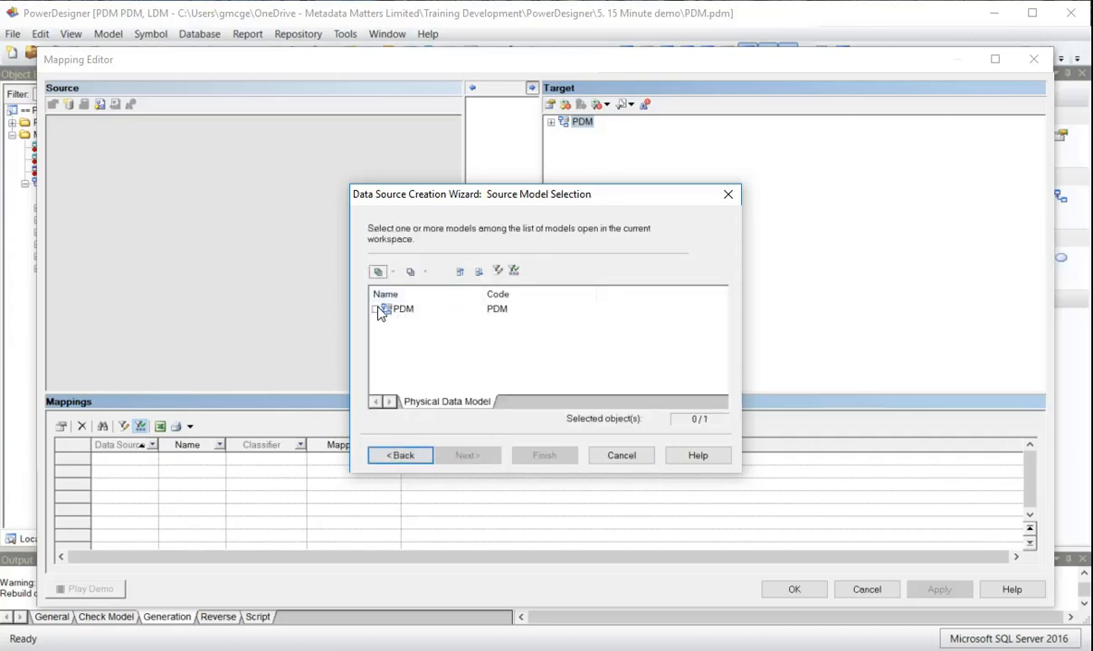
Base the data source on the PDM without default mappings and finish the wizard
click(377, 307)
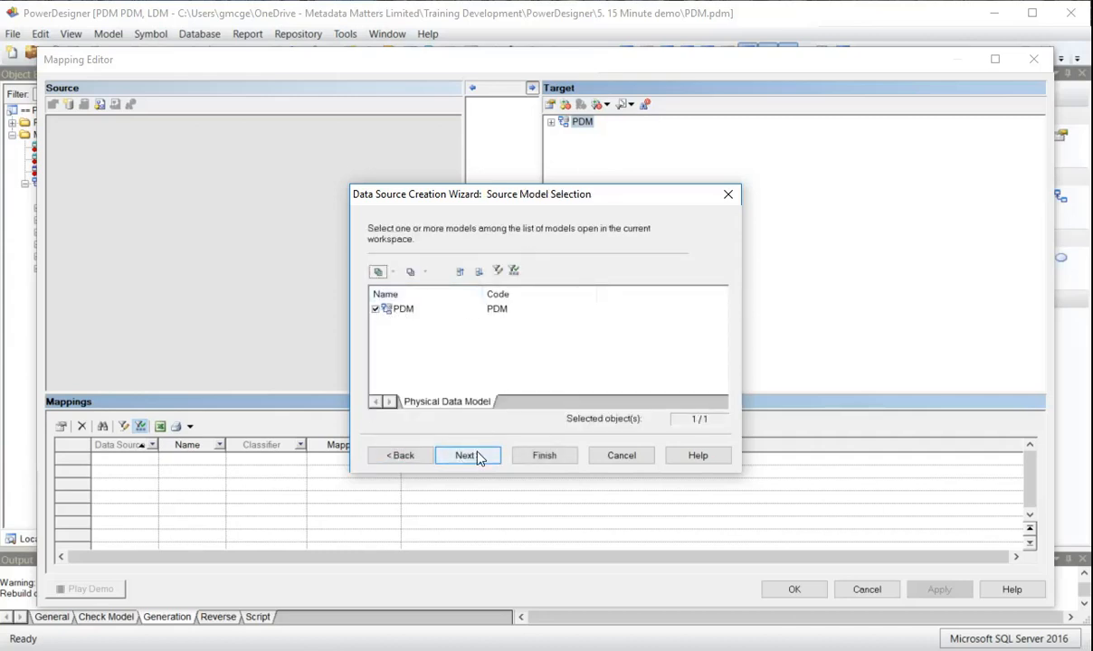
click(467, 456)
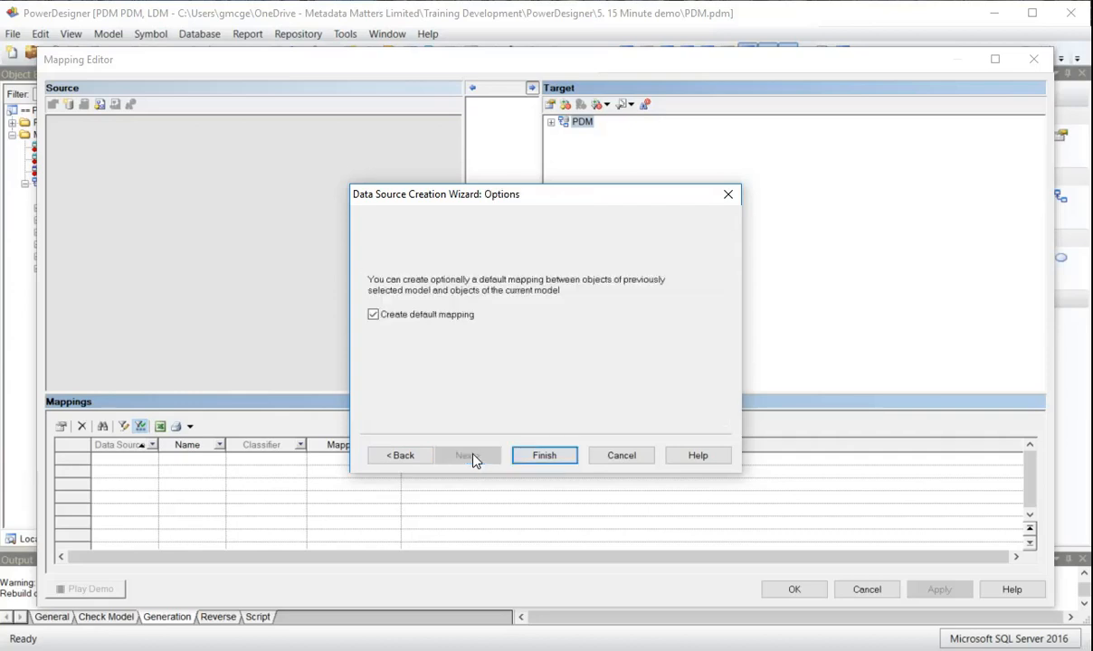
click(373, 315)
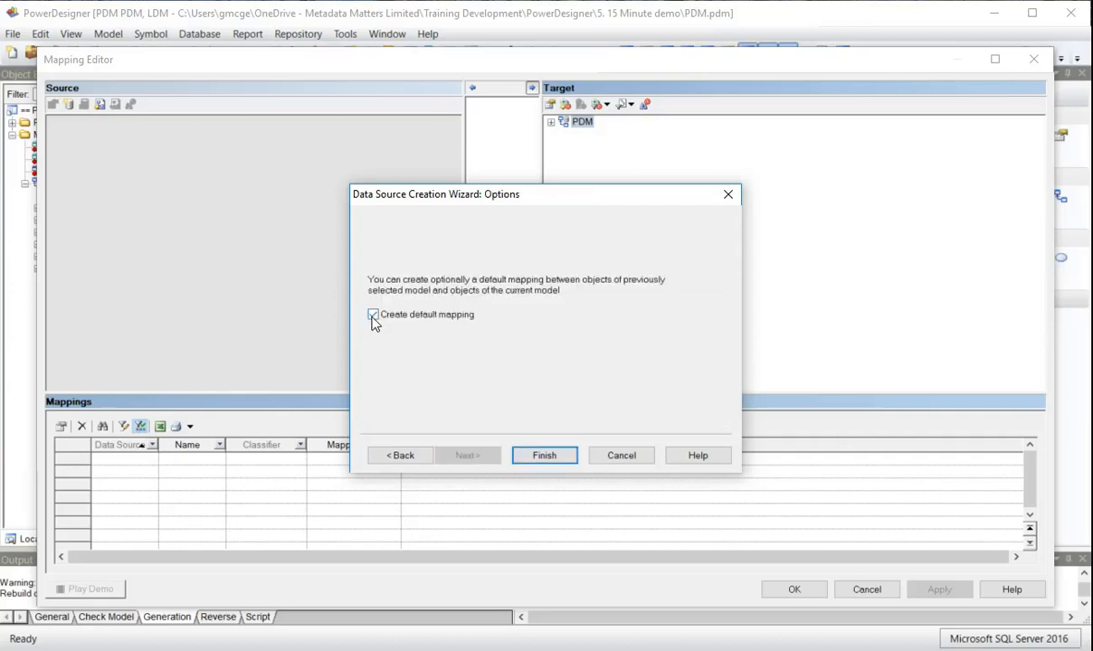
click(373, 315)
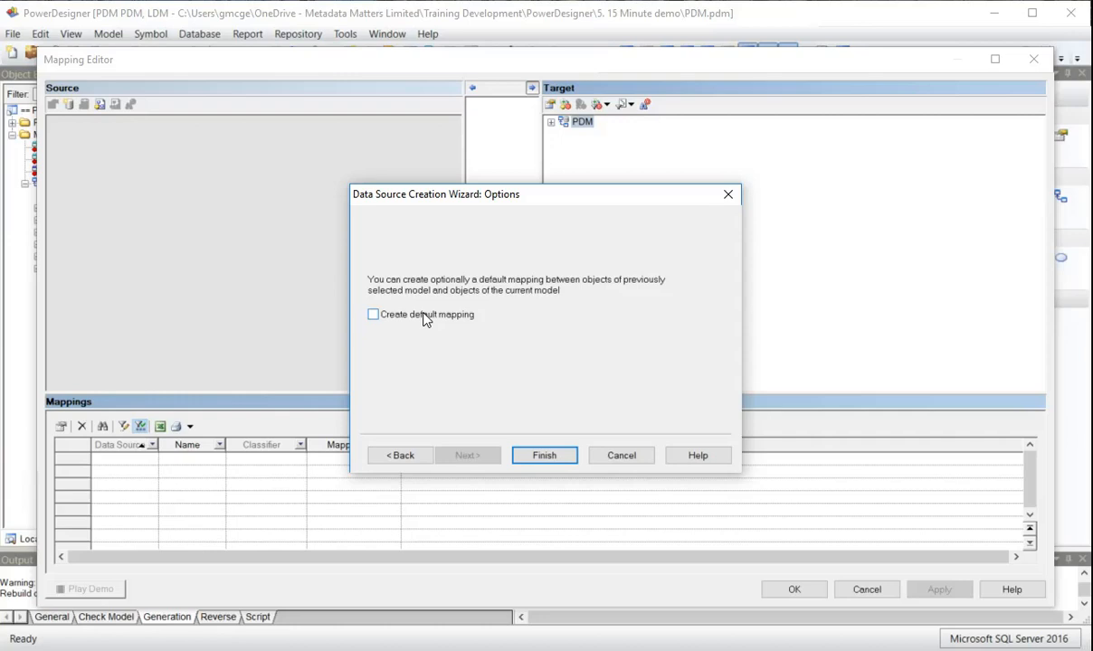
click(543, 456)
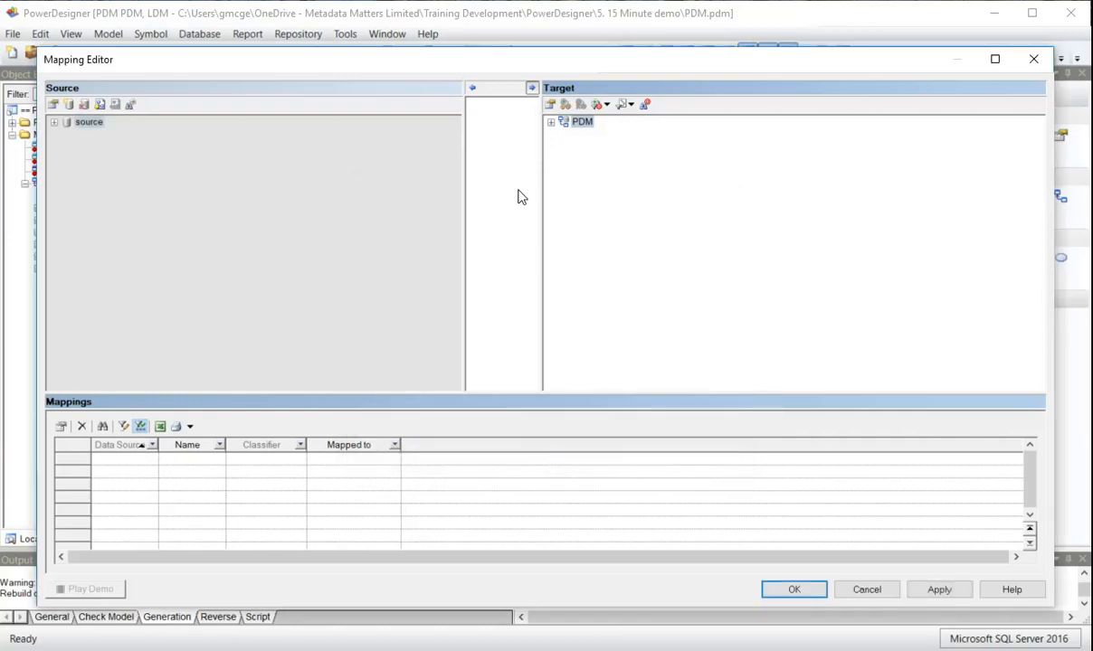
Map the source data table onto the Loyalty Account table in the Mapping Editor
click(550, 121)
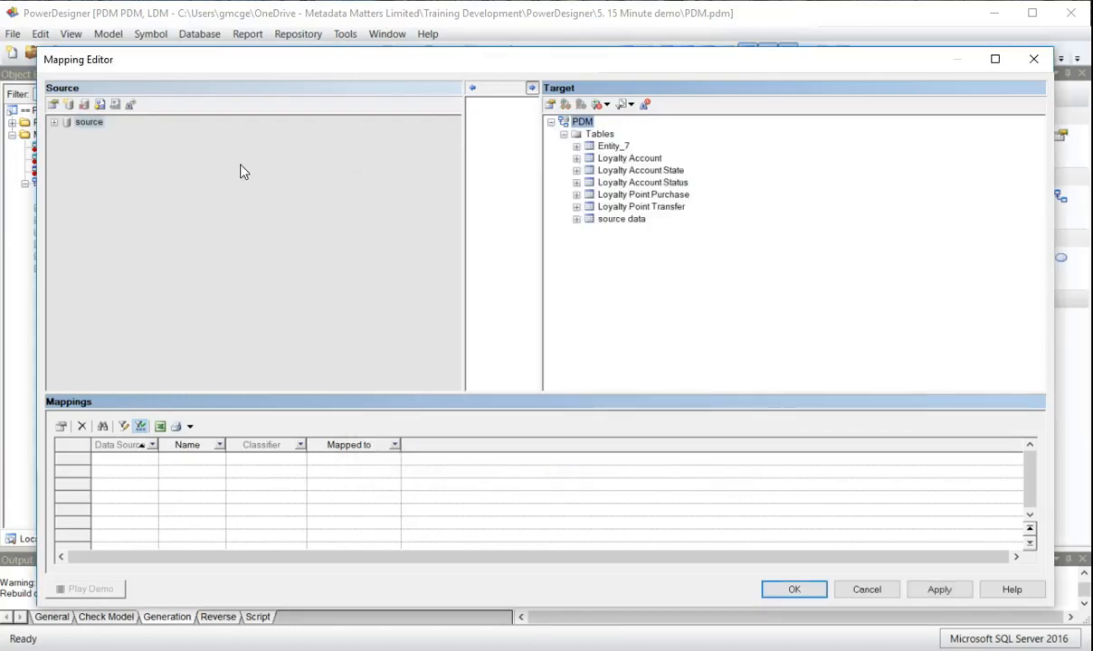
click(54, 122)
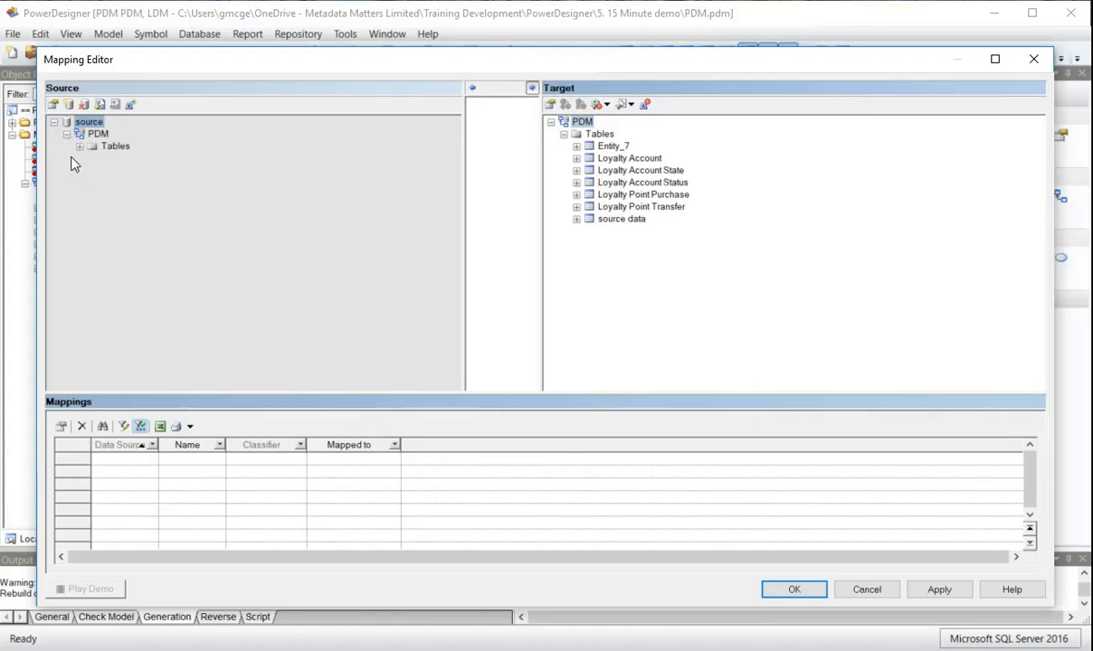
click(80, 144)
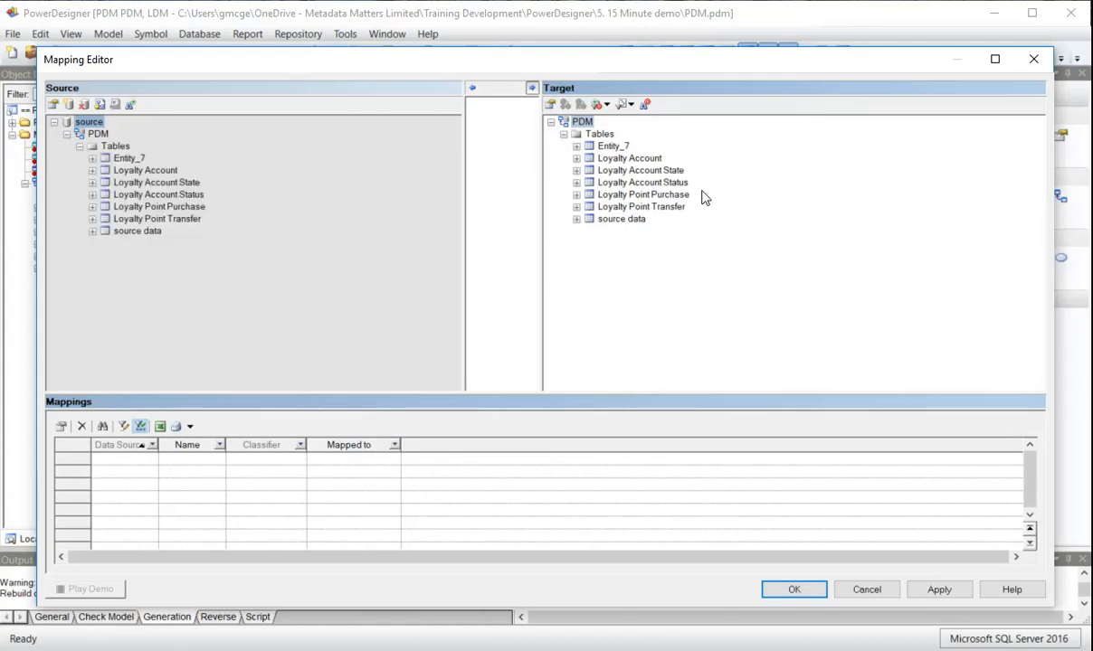
click(138, 232)
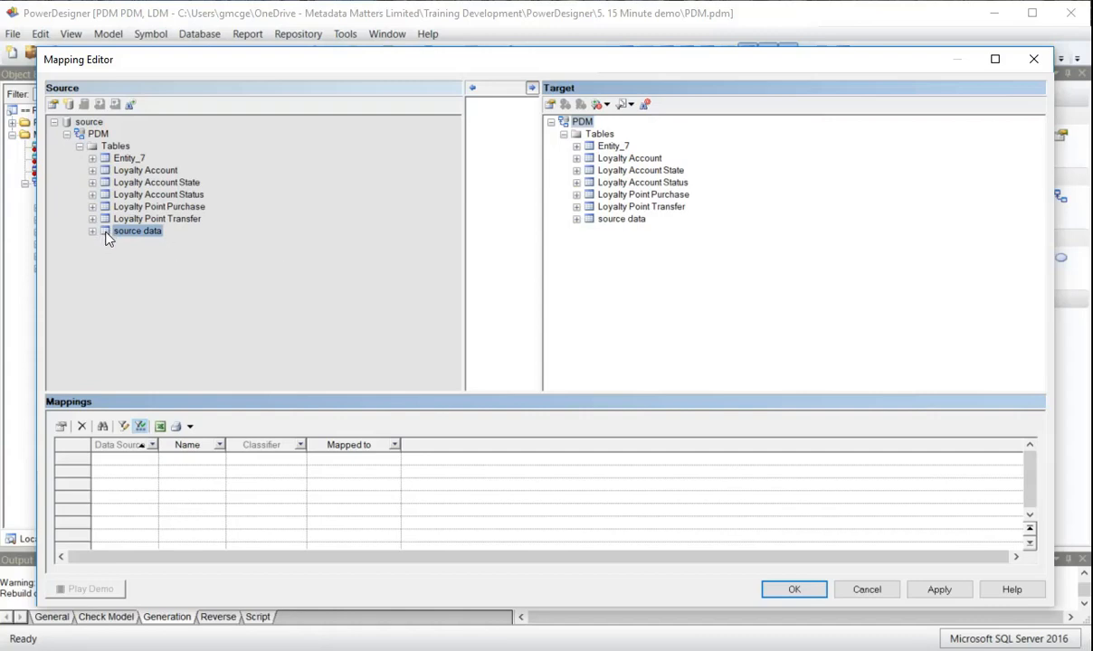
click(630, 157)
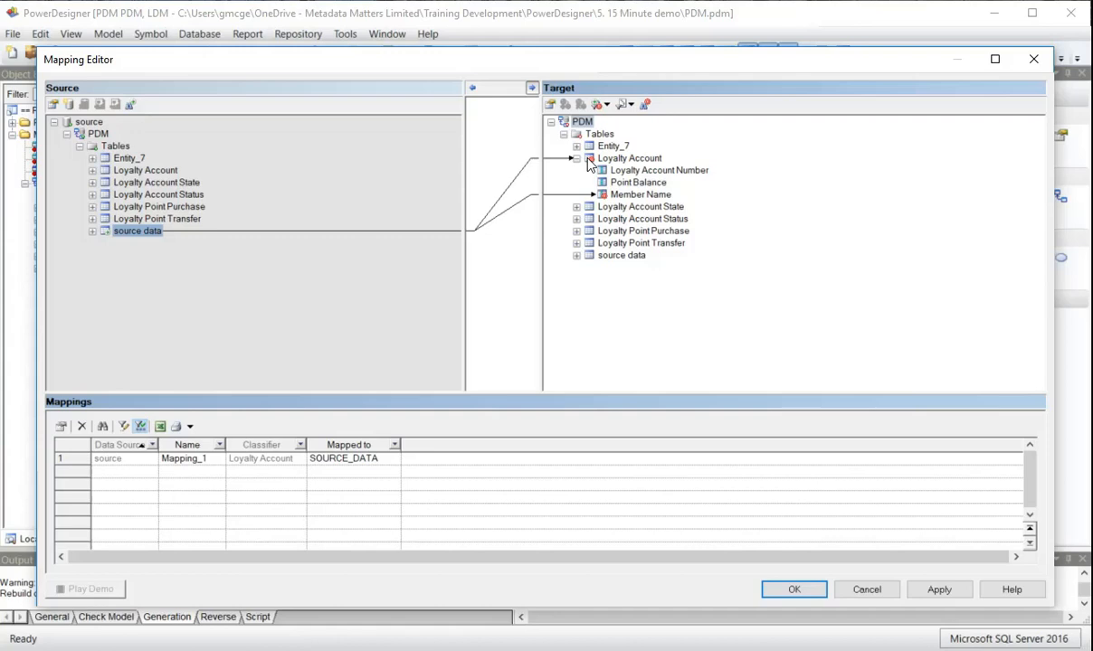
Map Points to Point Balance and Description to Loyalty Account Number
click(93, 232)
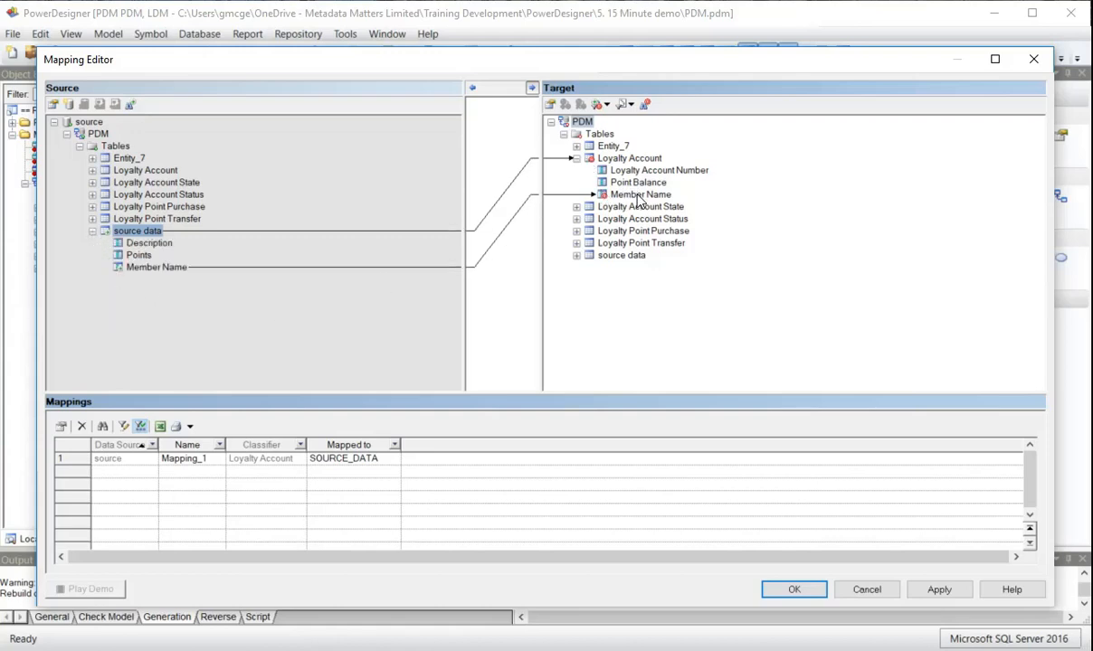
click(138, 253)
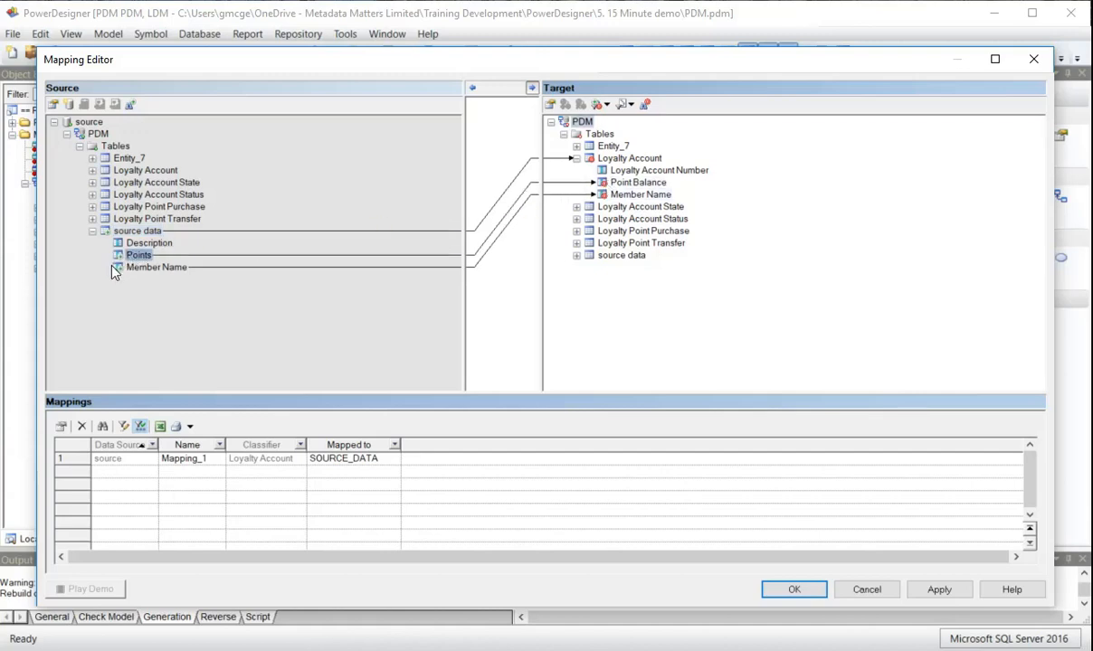
click(149, 243)
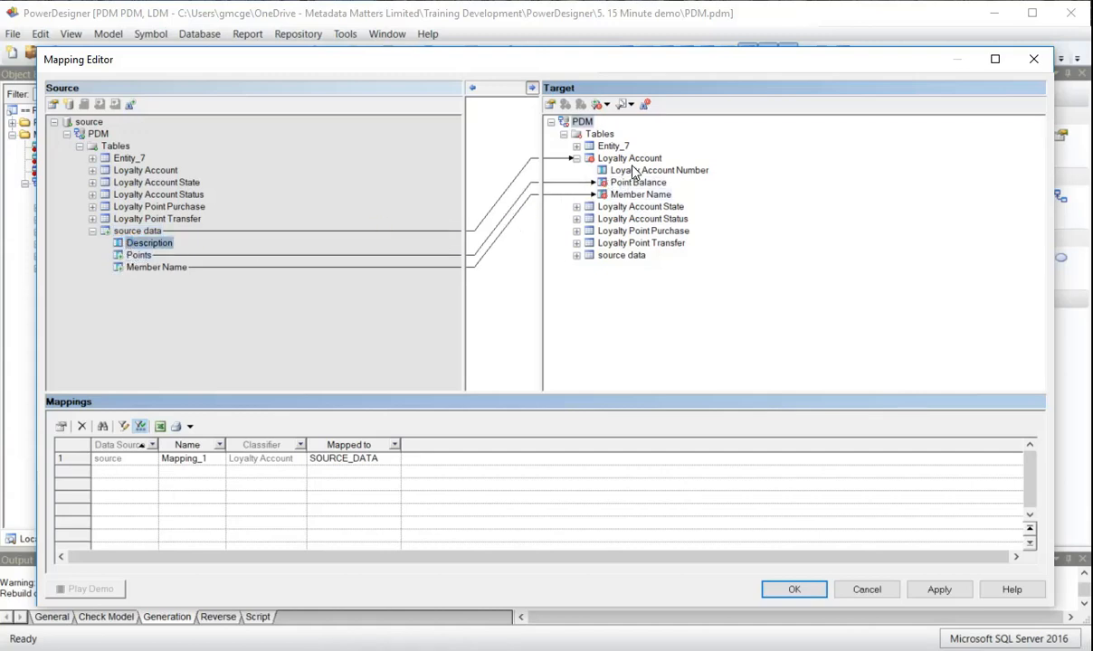
click(658, 170)
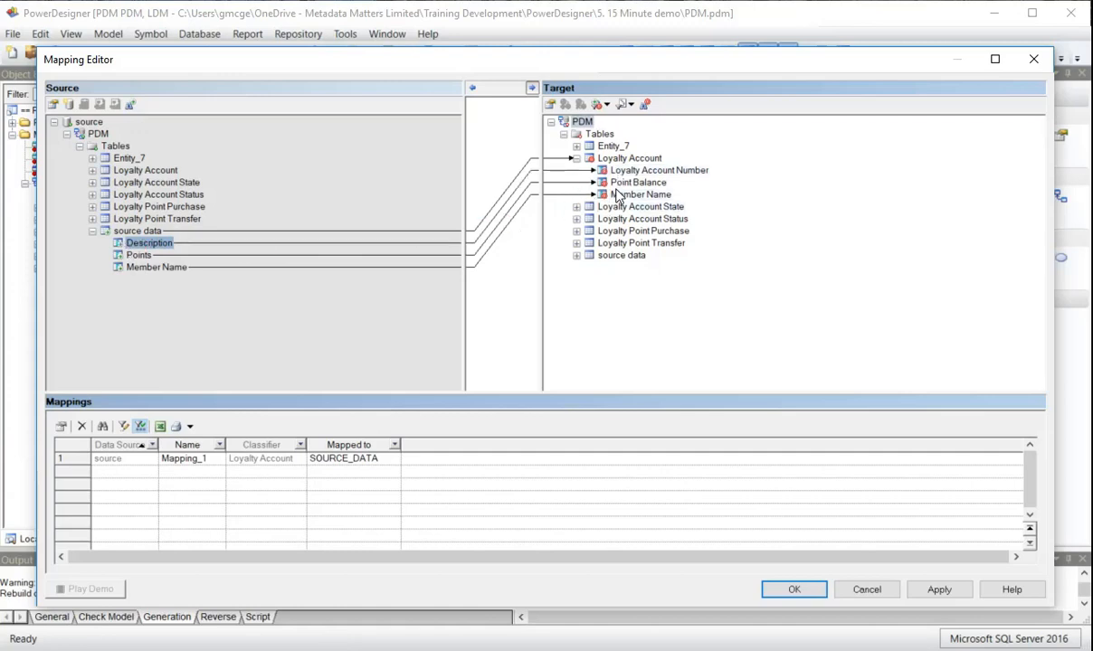
click(658, 170)
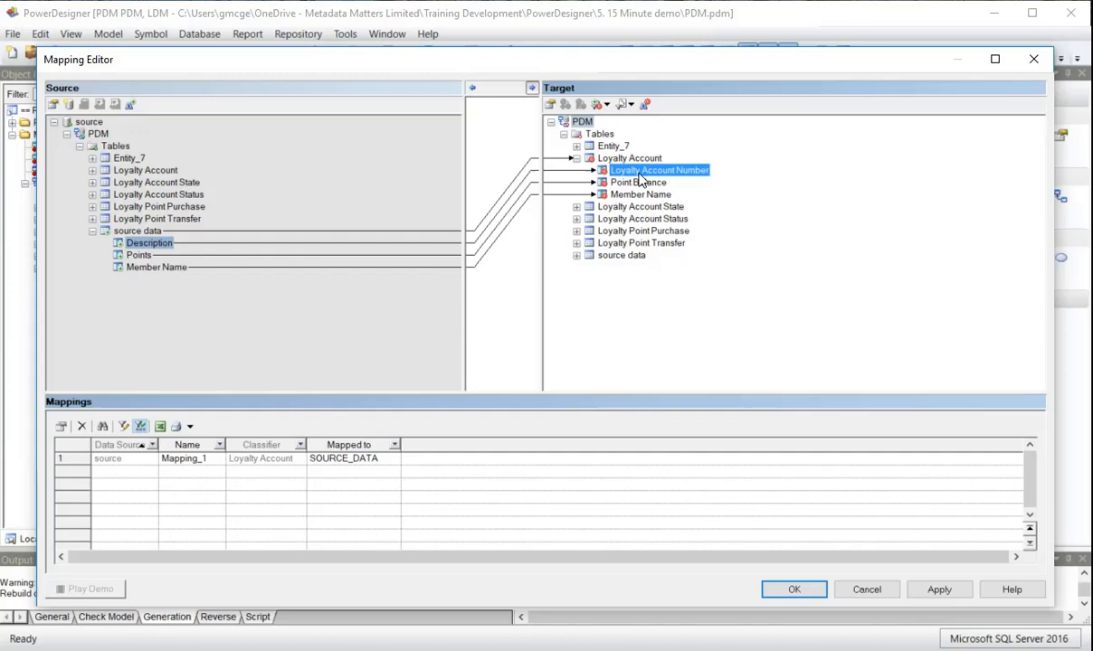
click(659, 170)
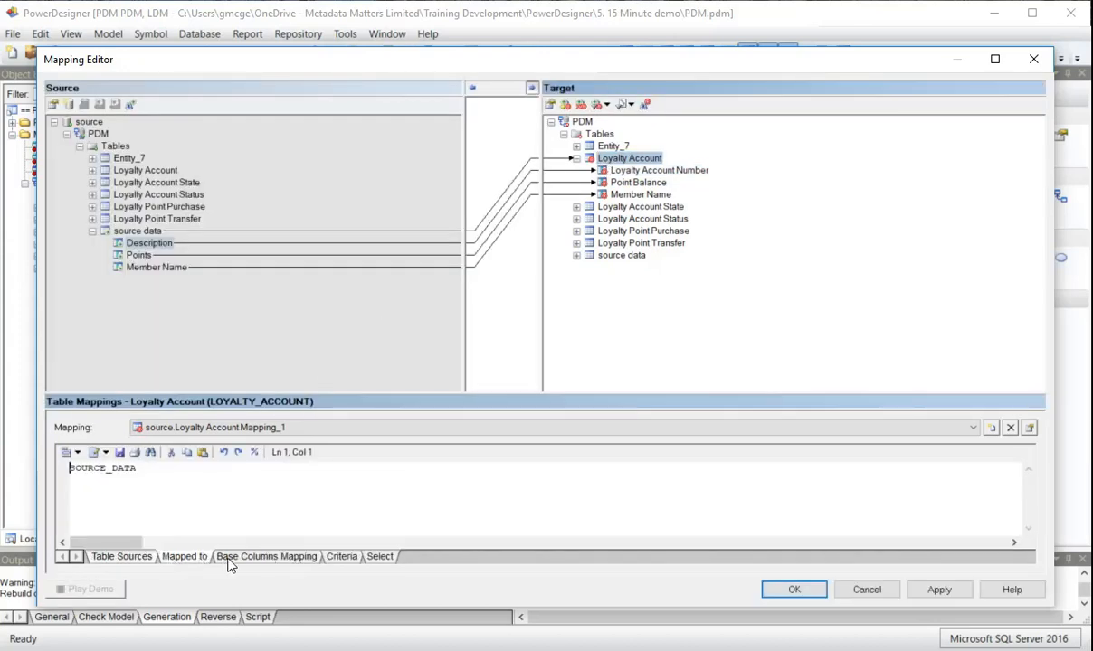
Review the mapping's criteria and generated select query, then accept the mapping
click(380, 557)
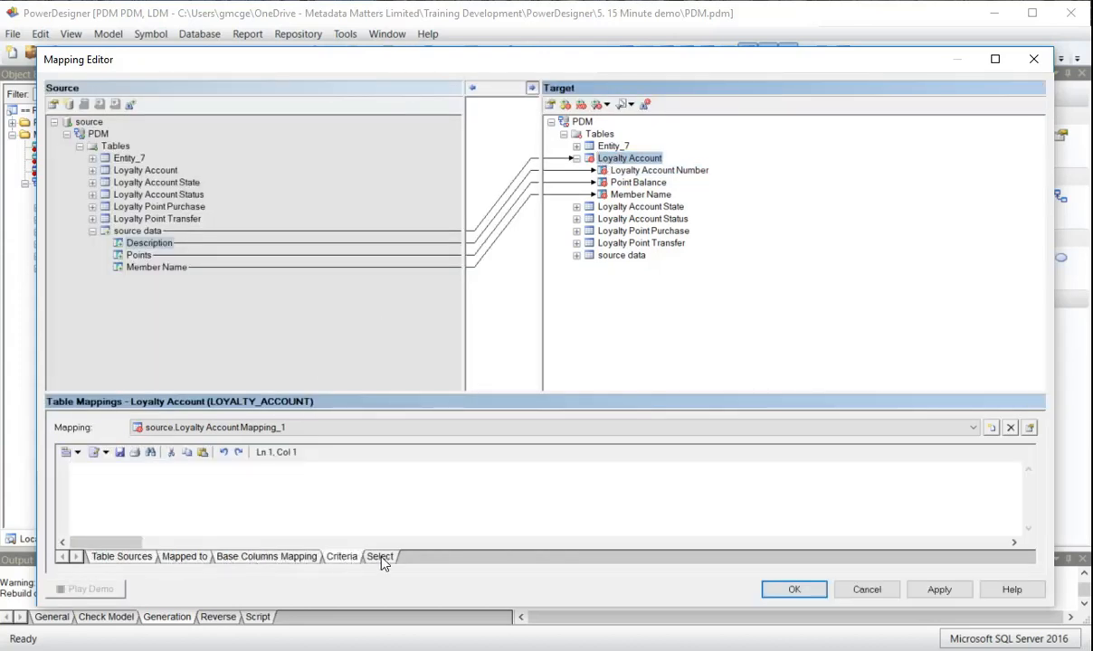
click(380, 557)
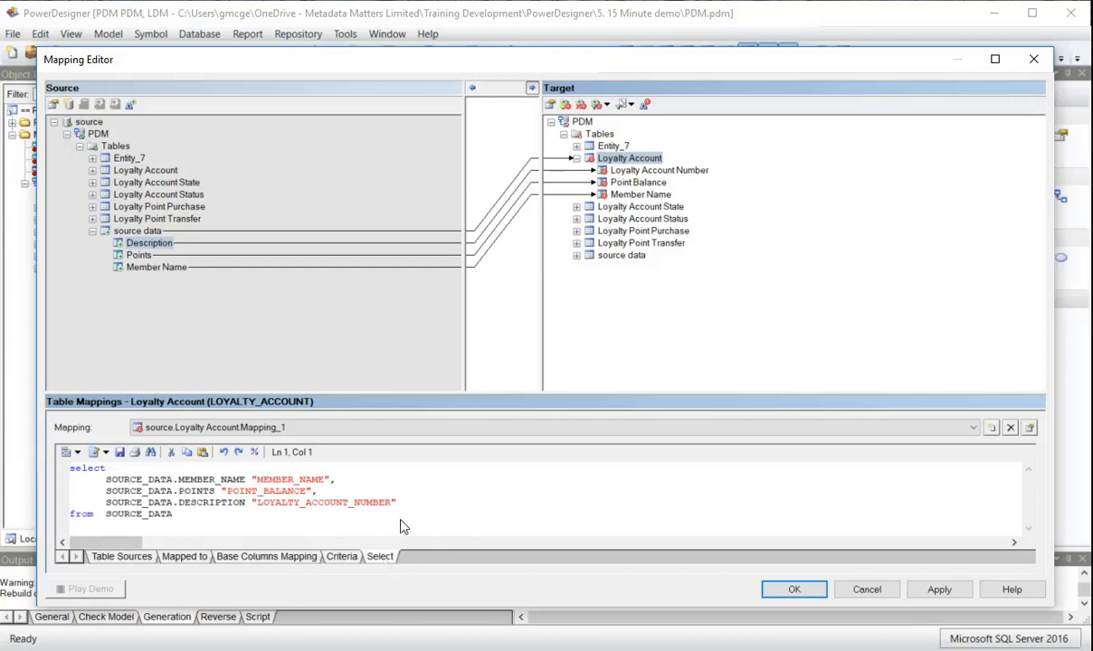
mouse_move(439, 494)
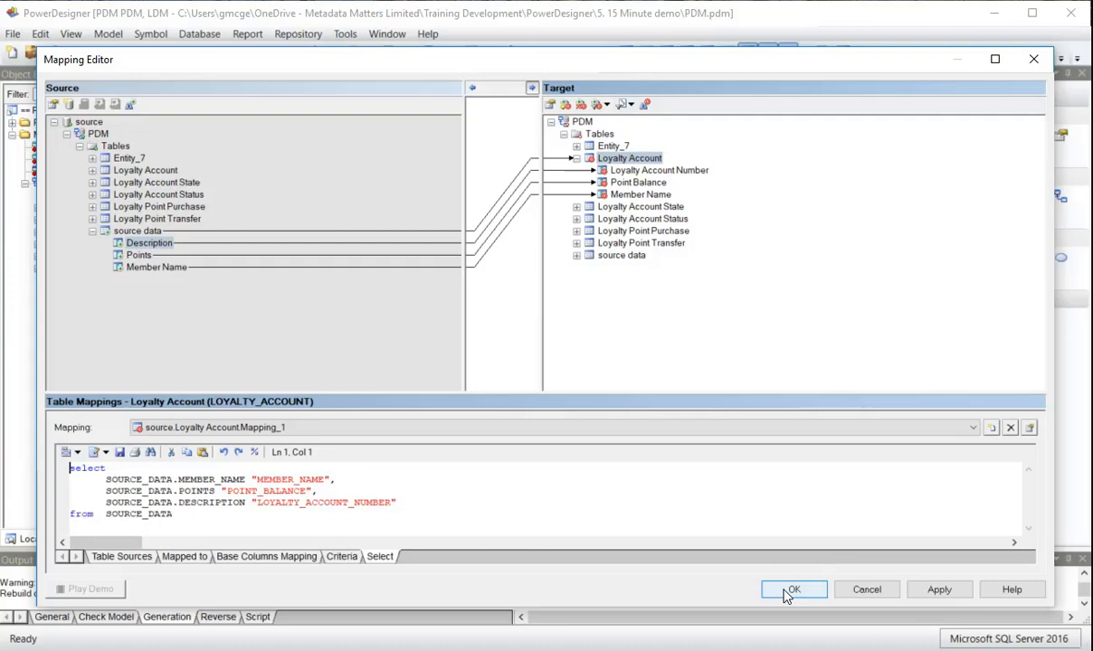
click(793, 590)
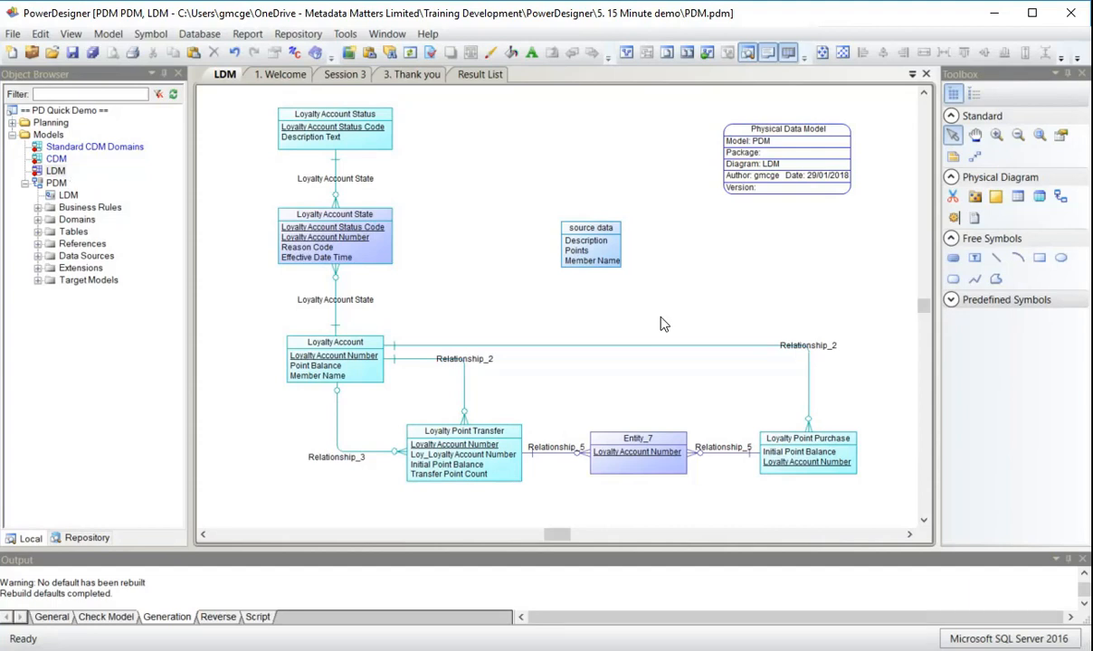
mouse_move(425, 218)
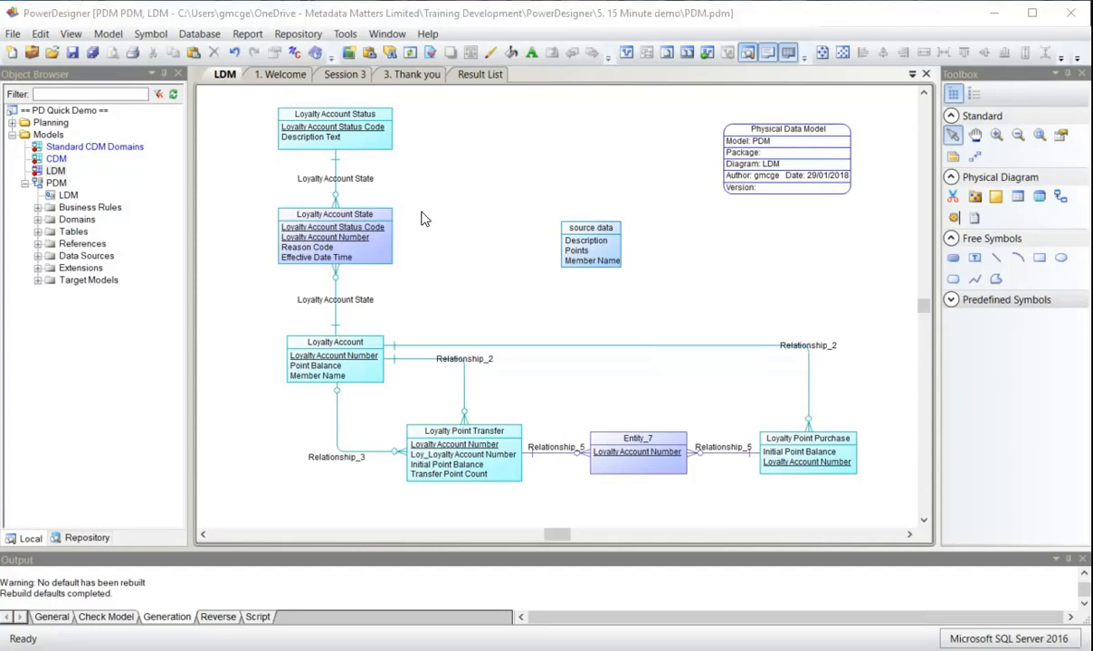
View the source data table's CREATE TABLE preview and select the SOURCE_DATA name in it
click(590, 244)
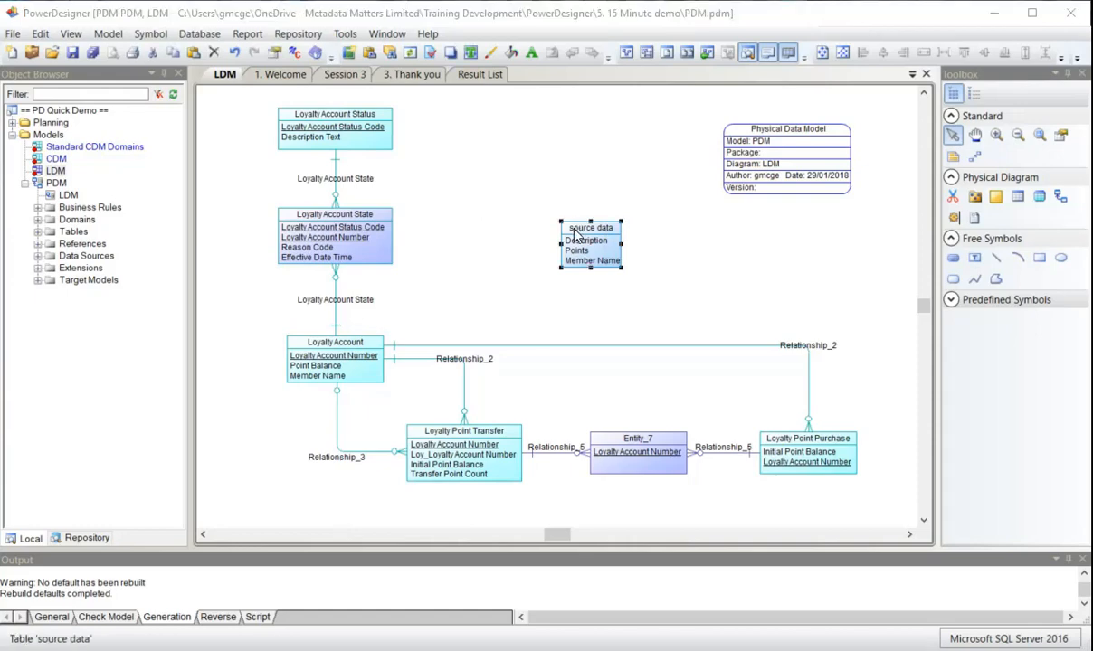
double_click(590, 244)
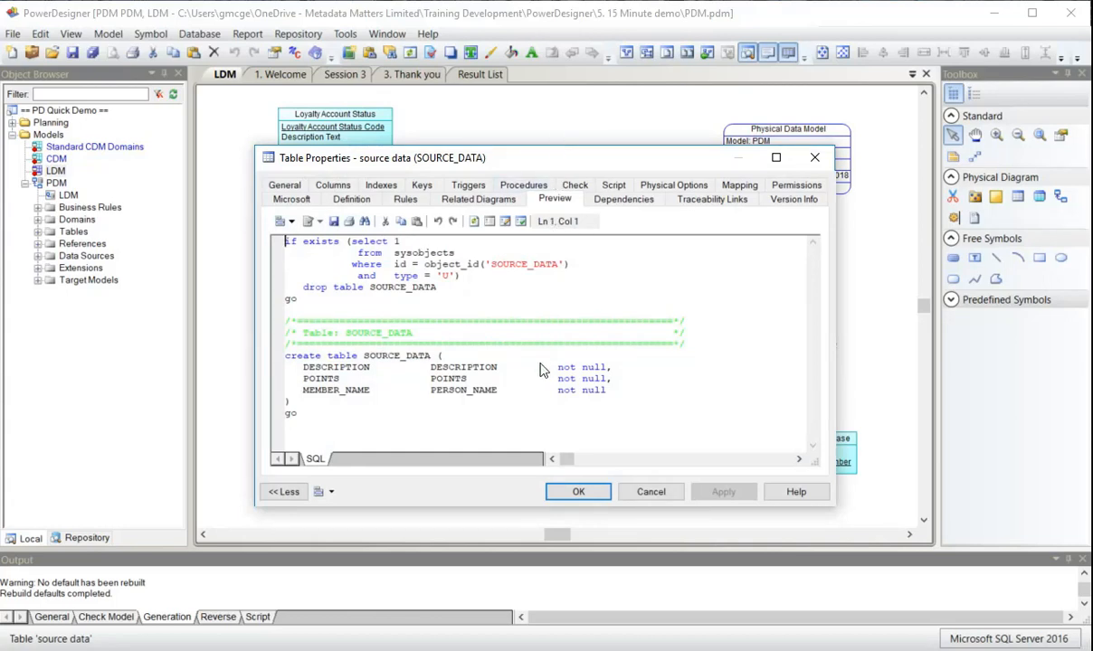
mouse_move(450, 427)
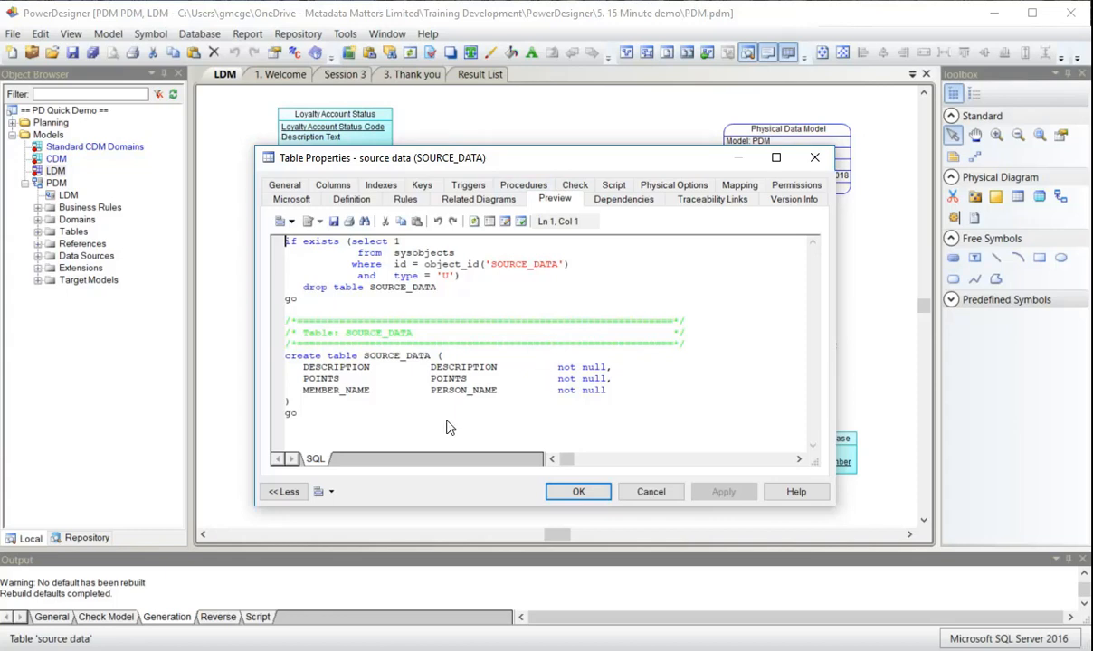
mouse_move(396, 371)
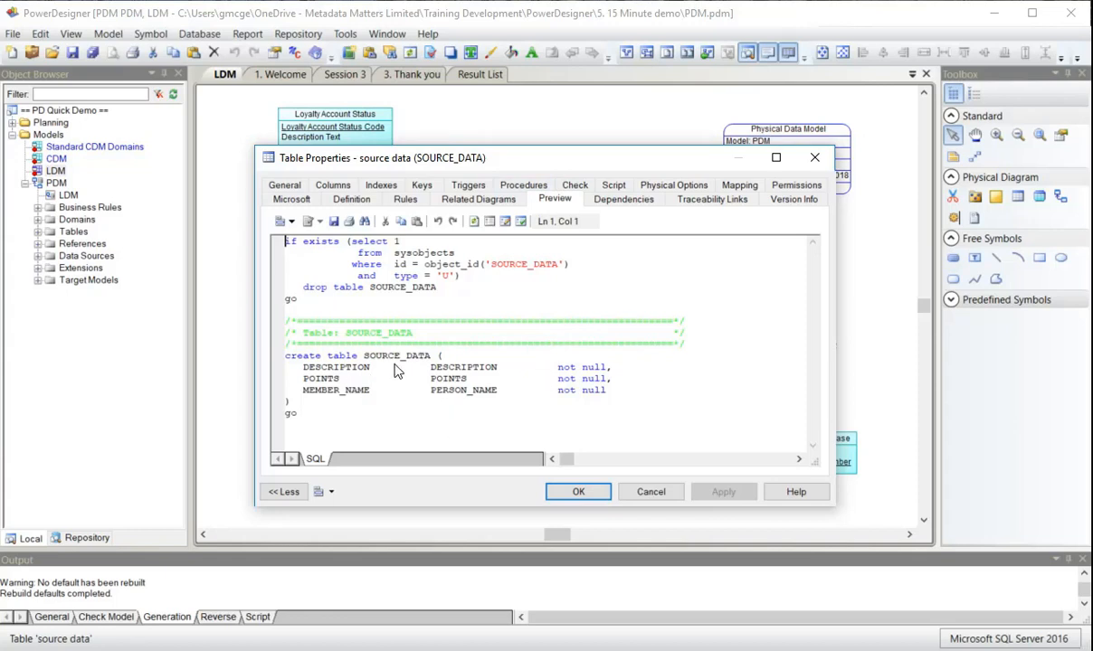
mouse_move(438, 362)
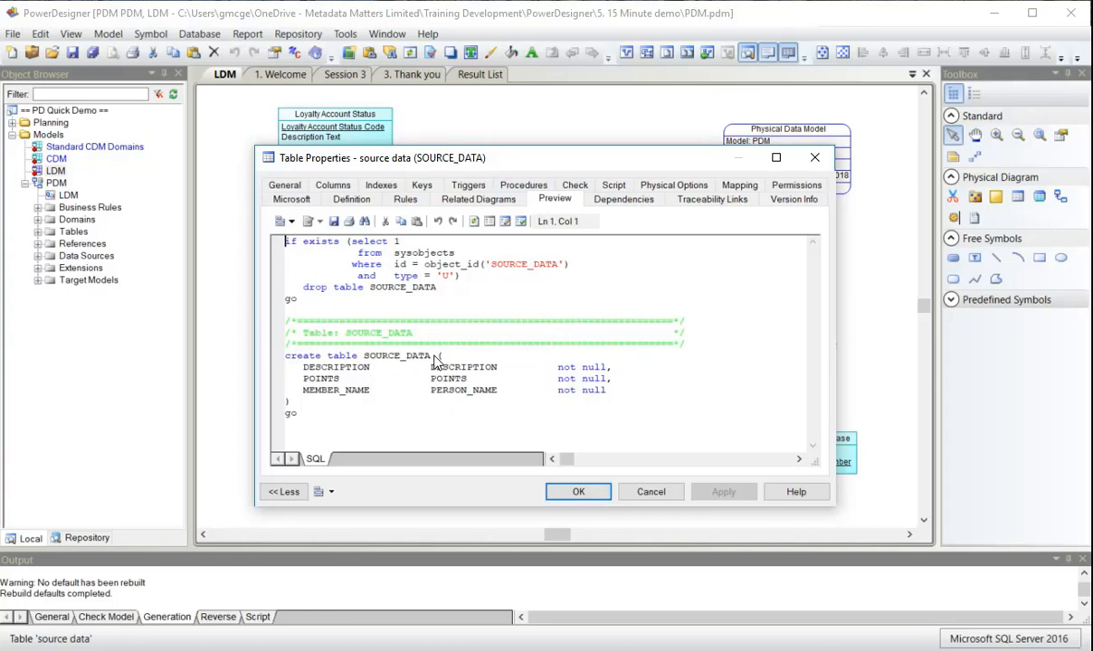
double_click(416, 355)
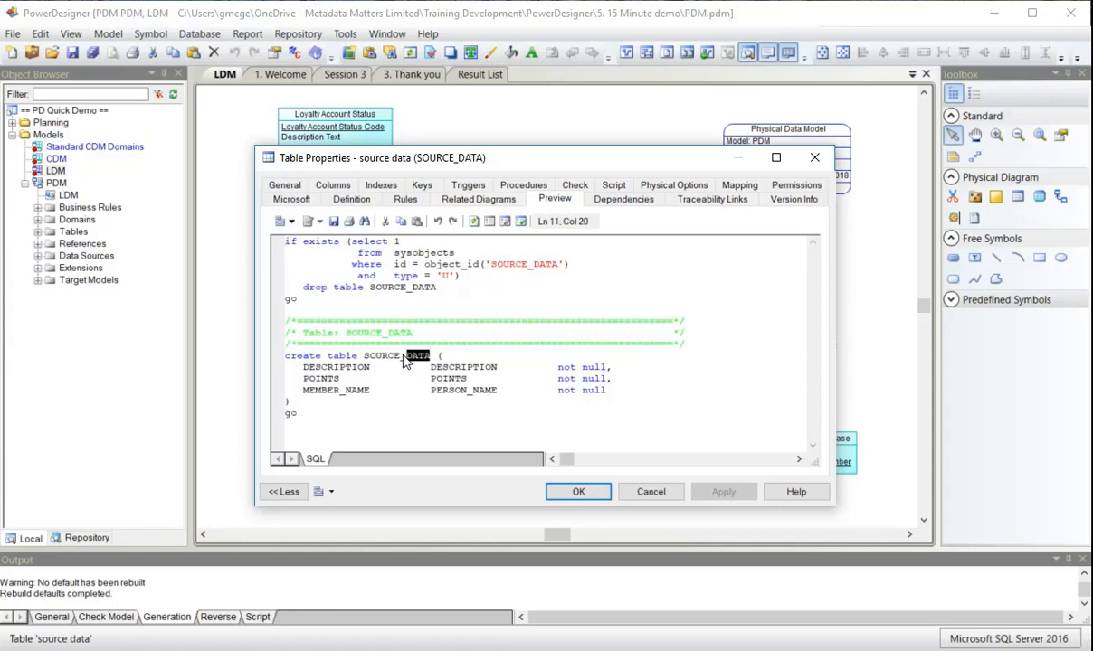
double_click(383, 355)
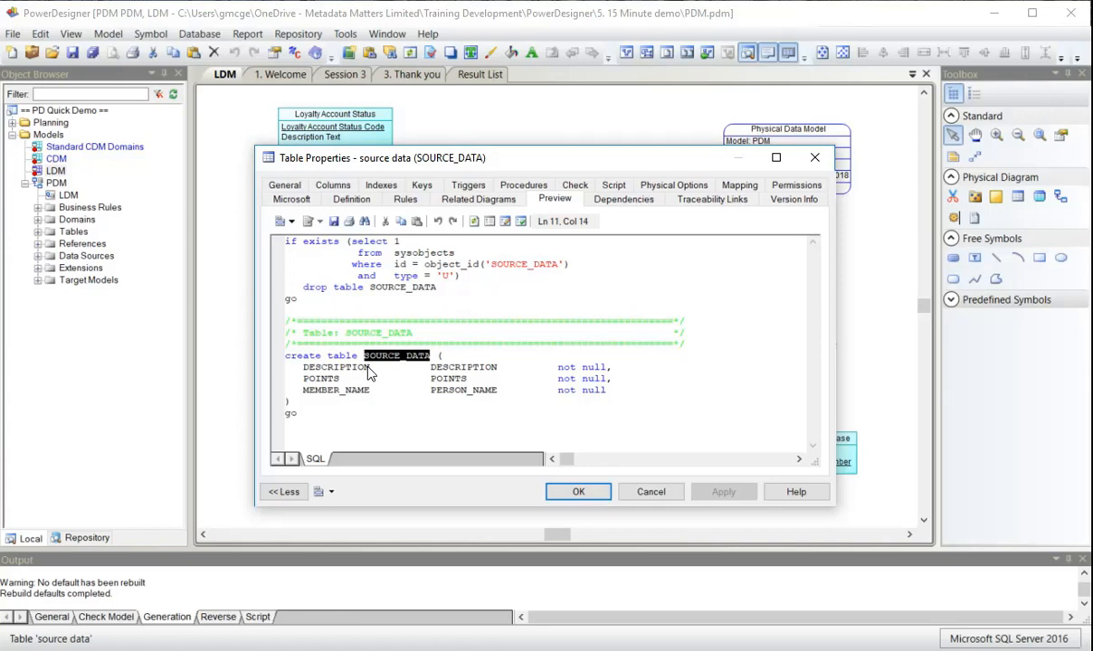
mouse_move(374, 373)
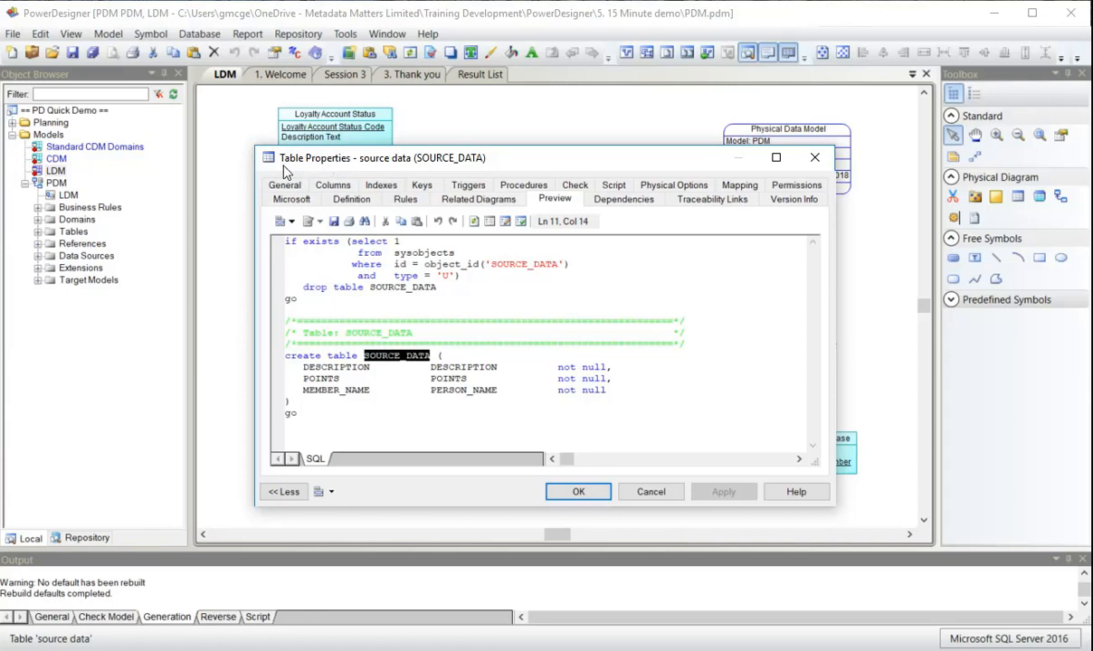
mouse_move(442, 173)
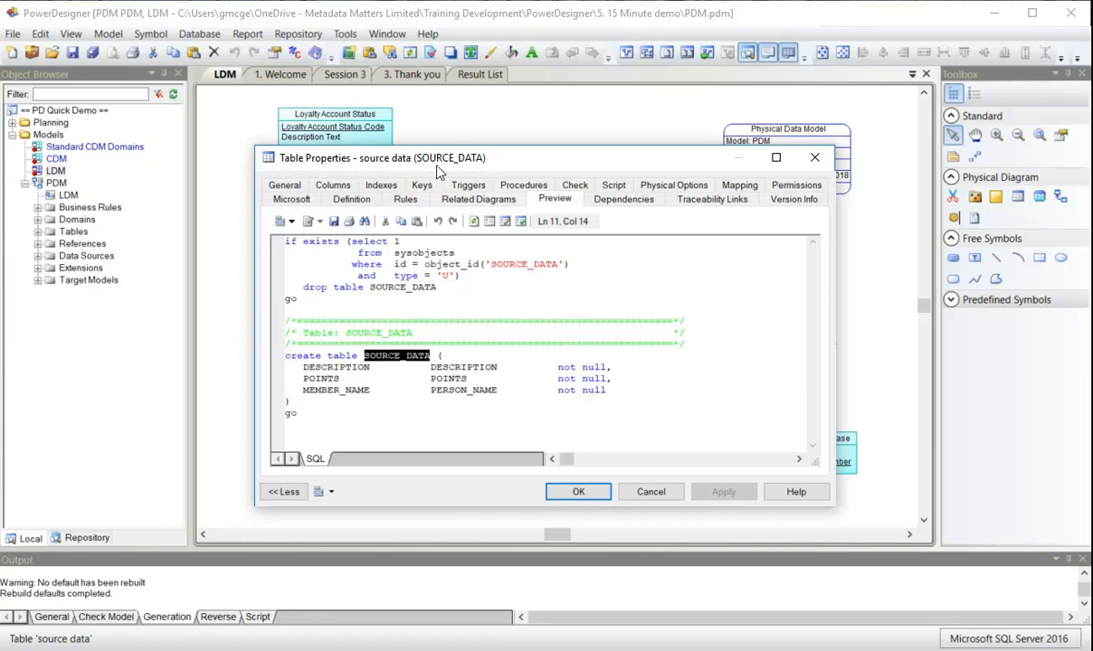
mouse_move(420, 171)
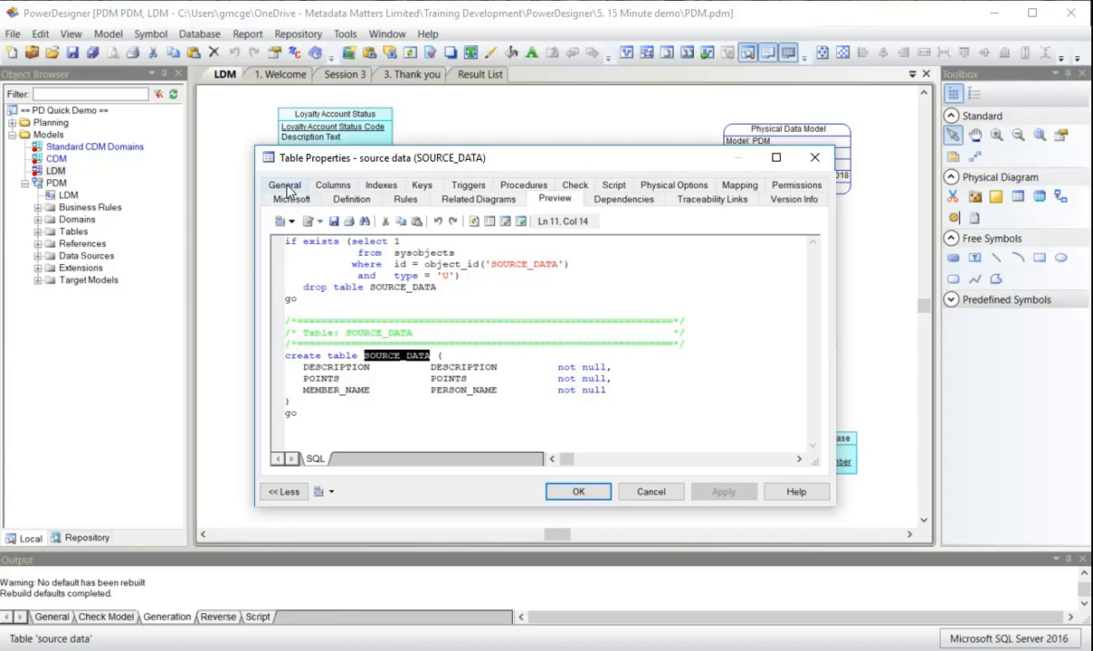
Try typing 'knfdnfd' and 'kdknd' in the table's Name field, then close without renaming
click(284, 184)
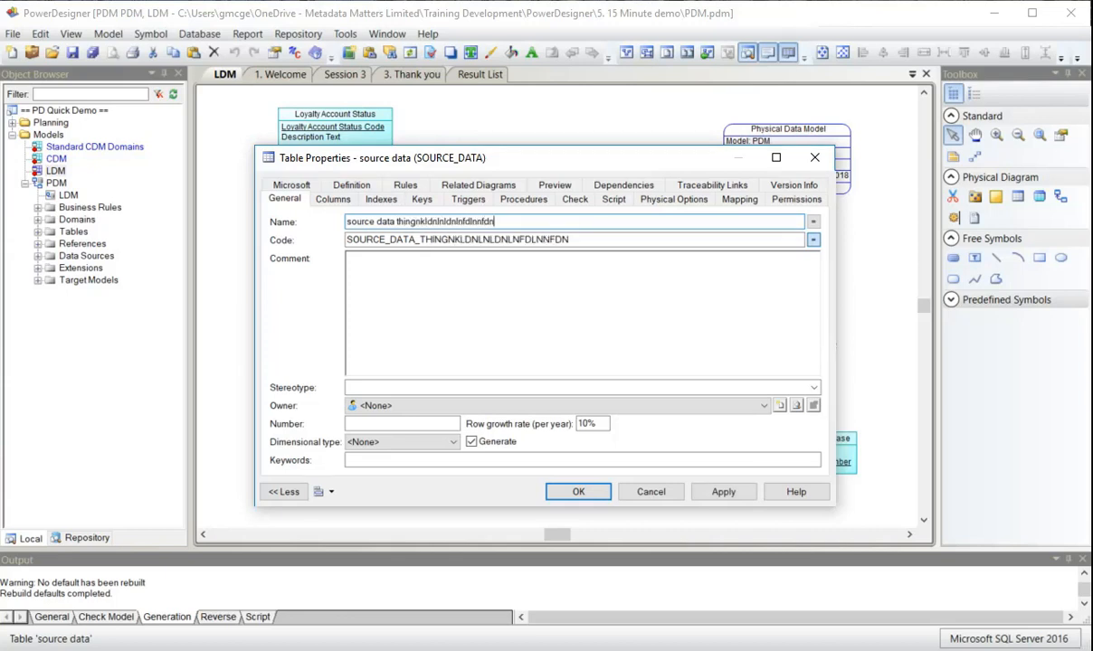
text(knfdnfd)
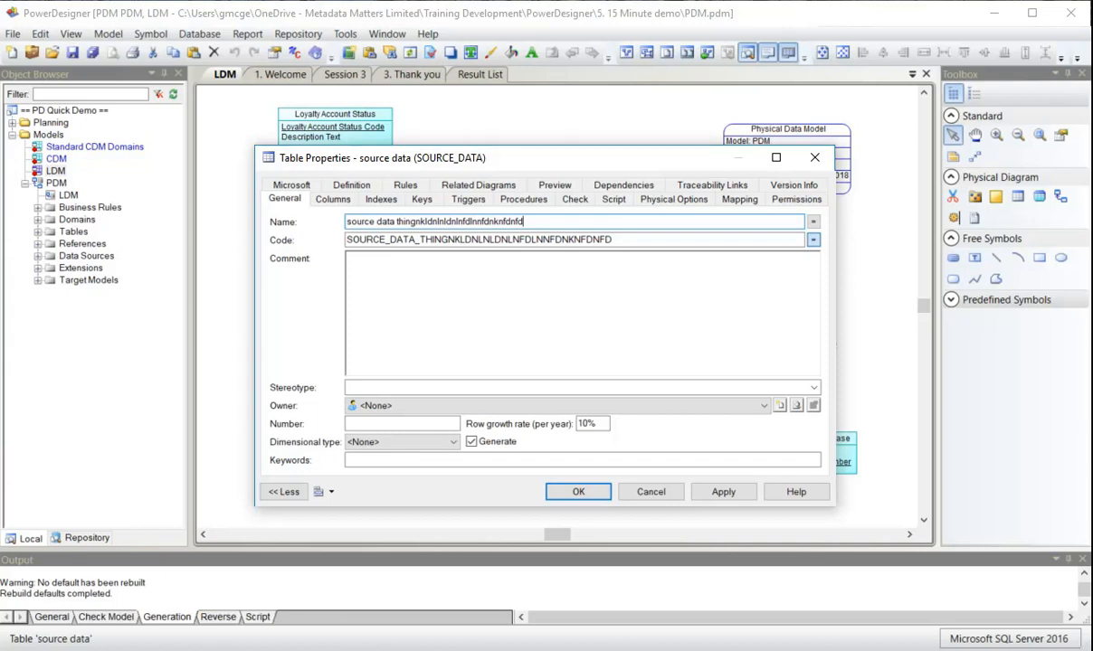
text(kdknd)
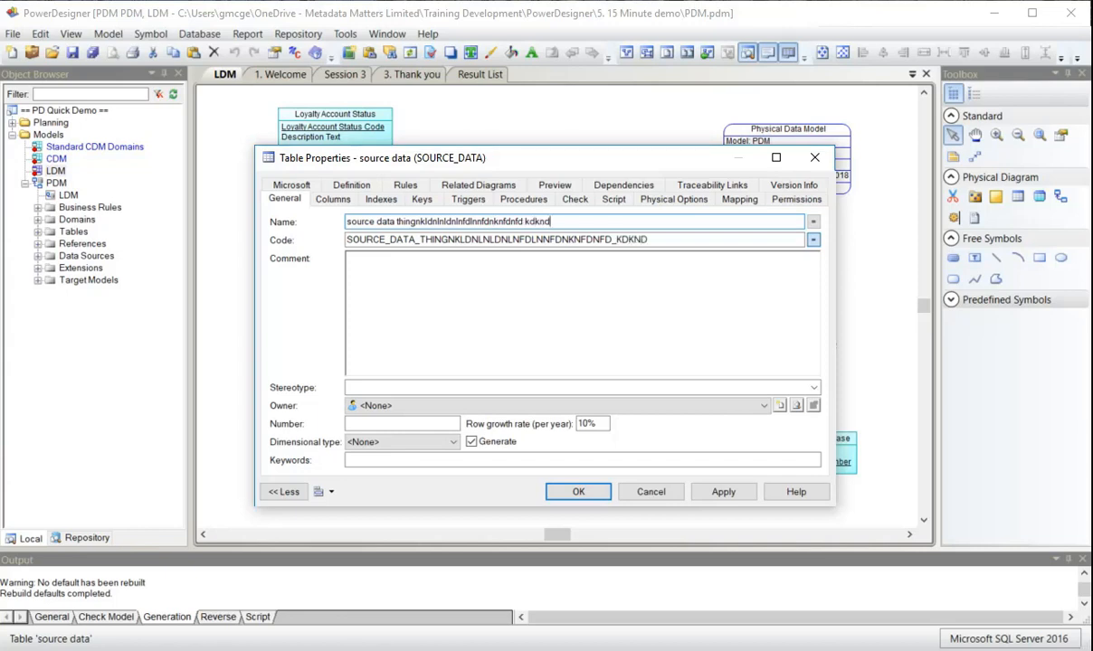
click(579, 492)
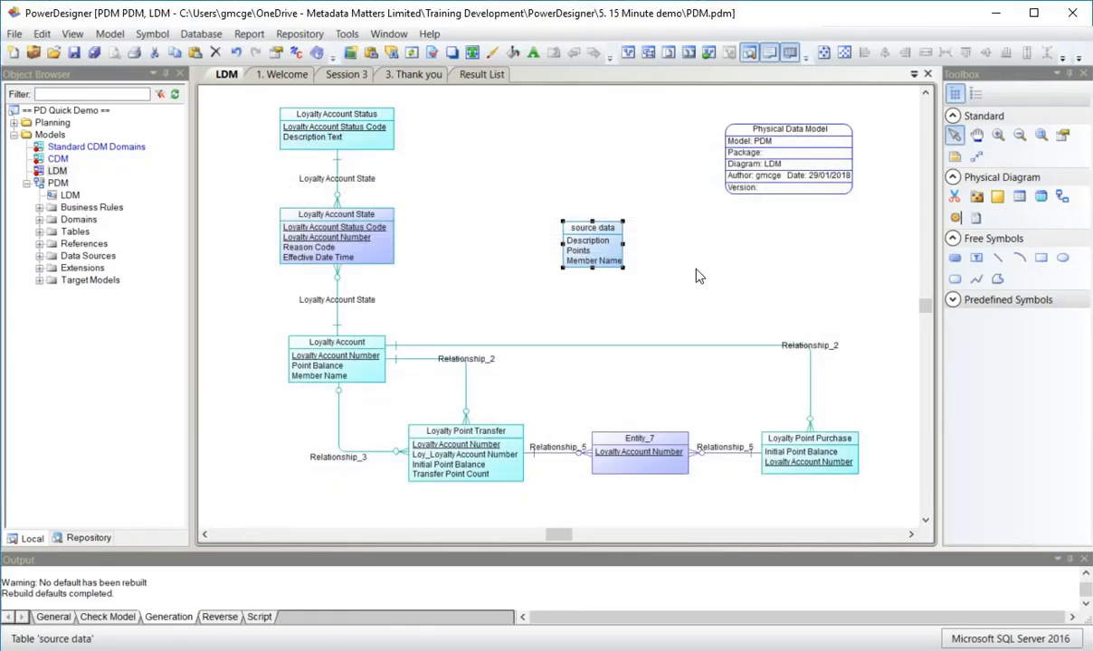
mouse_move(503, 228)
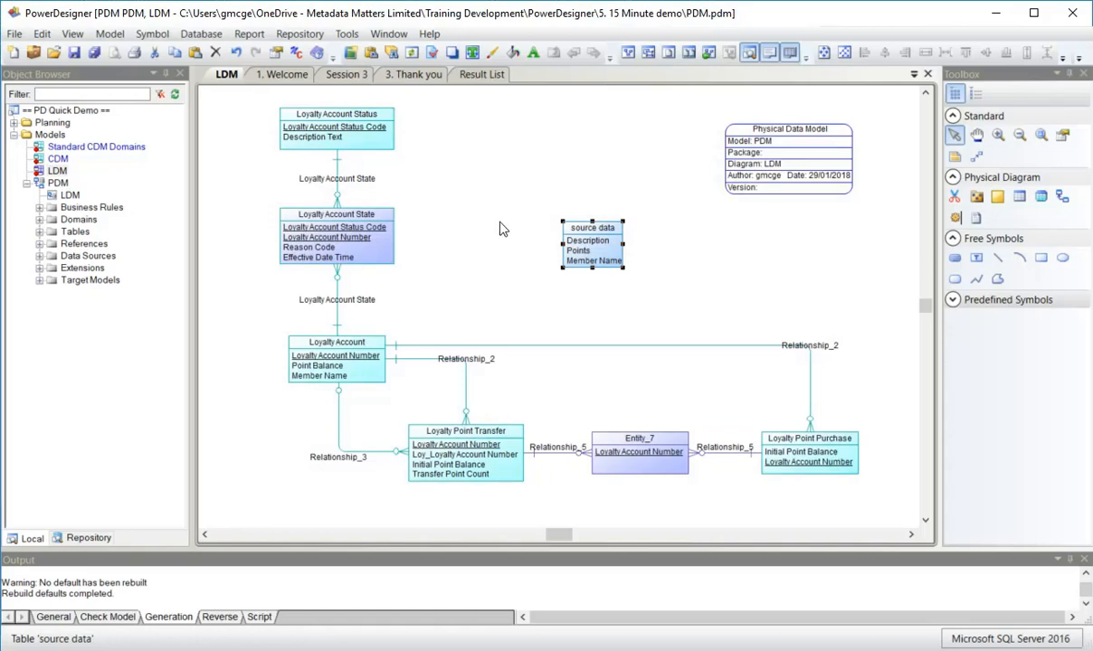
Show the database generation options for the Loyalty Account State table's SQL preview
double_click(336, 300)
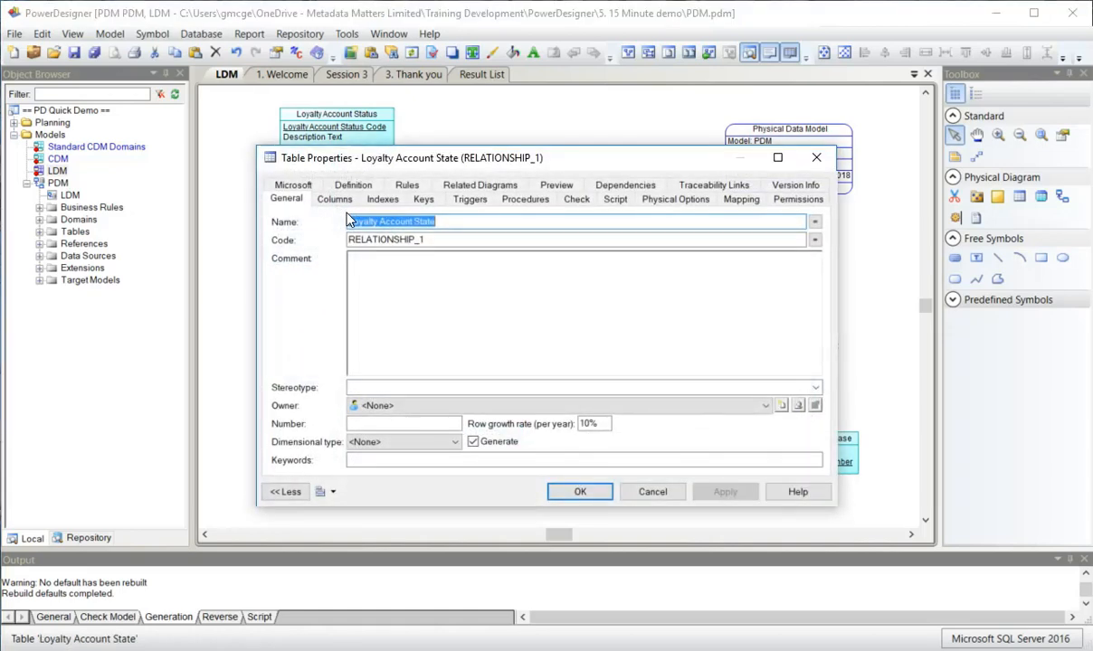
click(557, 185)
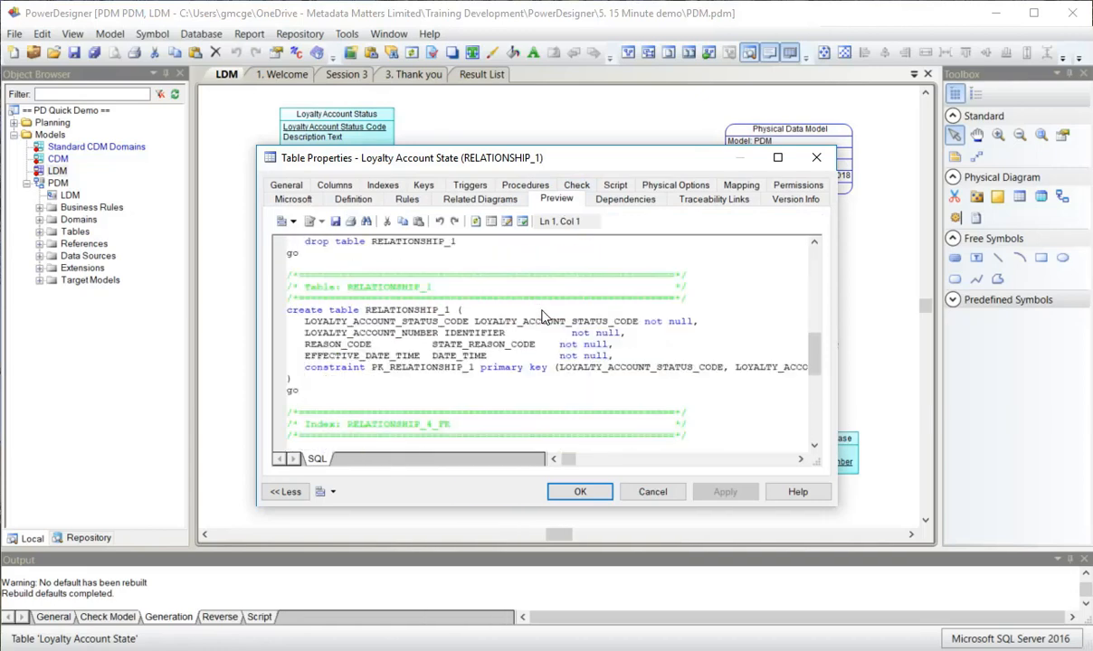
click(507, 220)
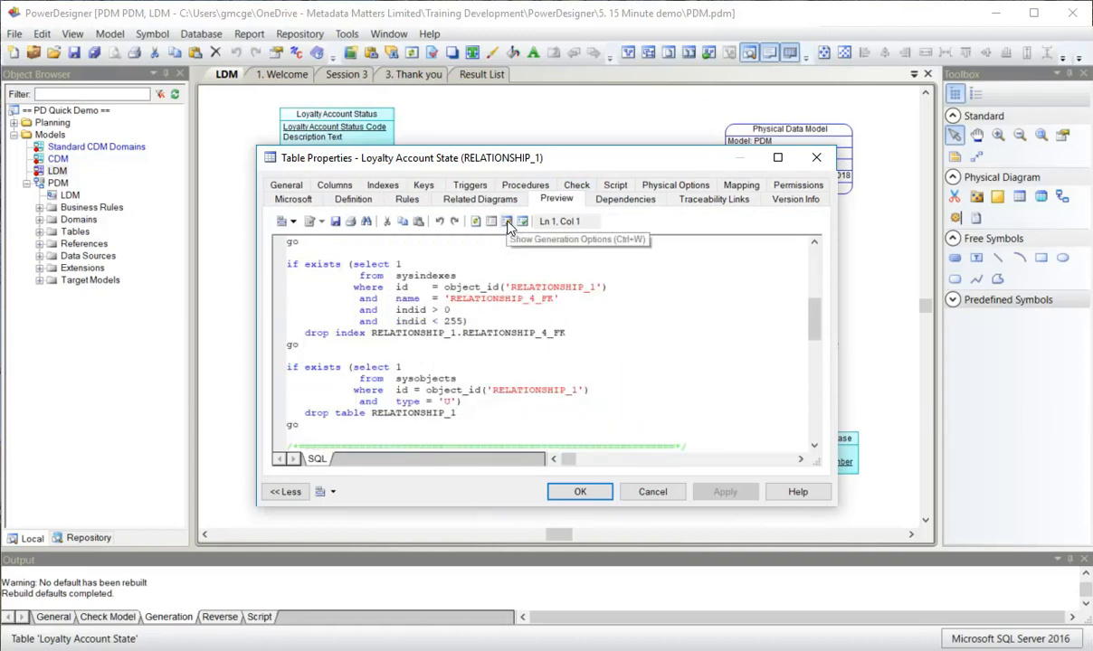
click(506, 221)
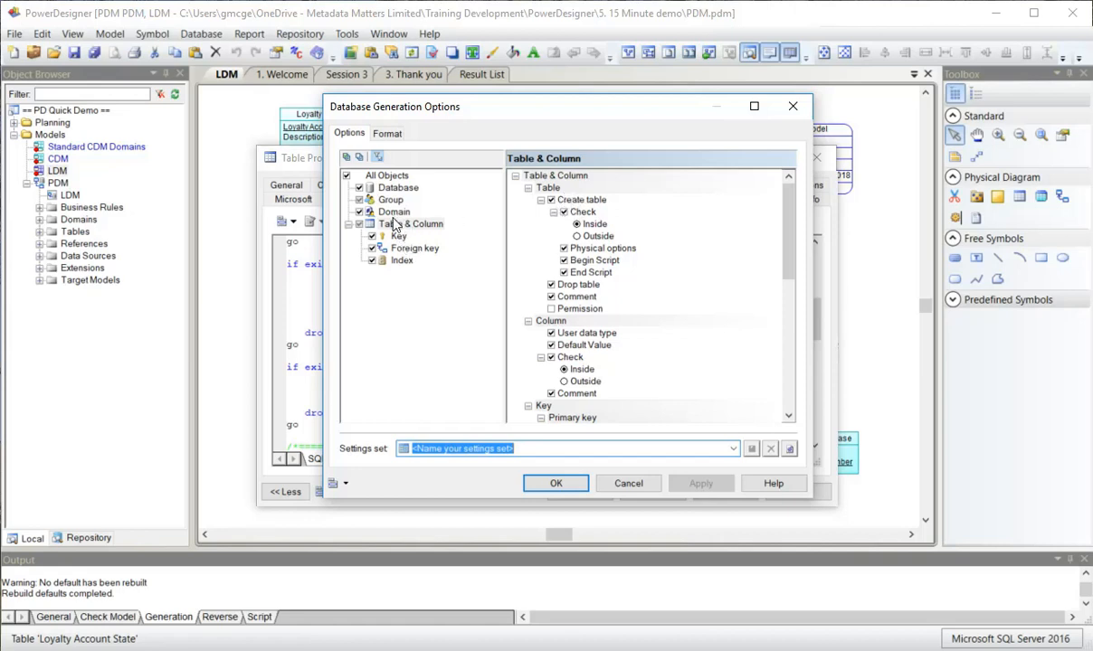
click(417, 225)
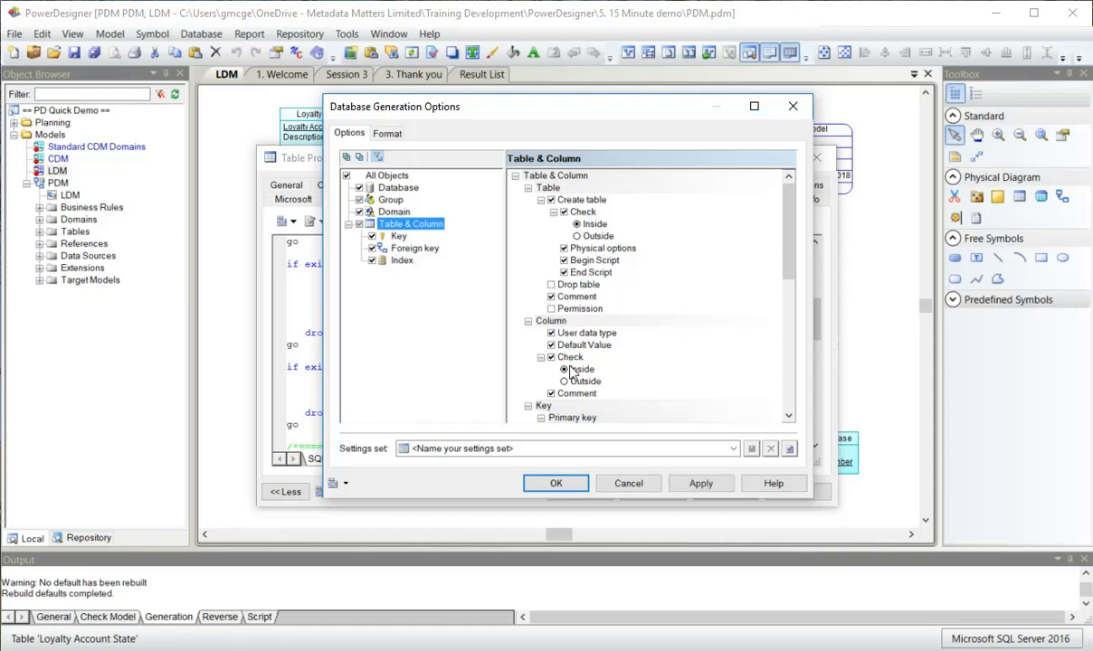
scroll(down, 3)
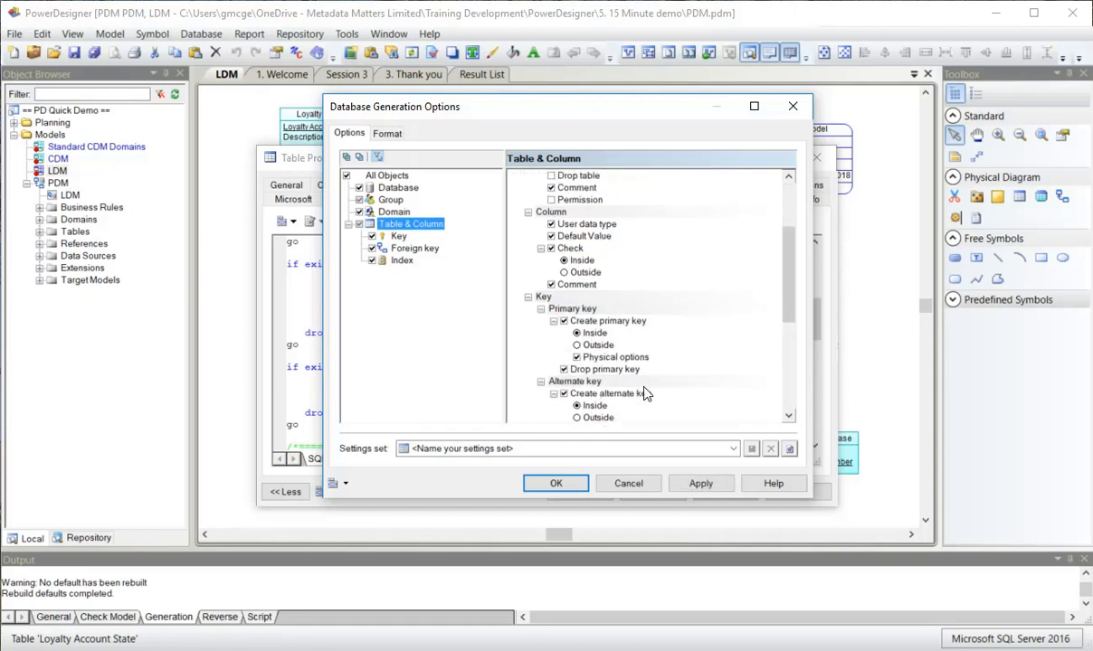
scroll(down, 3)
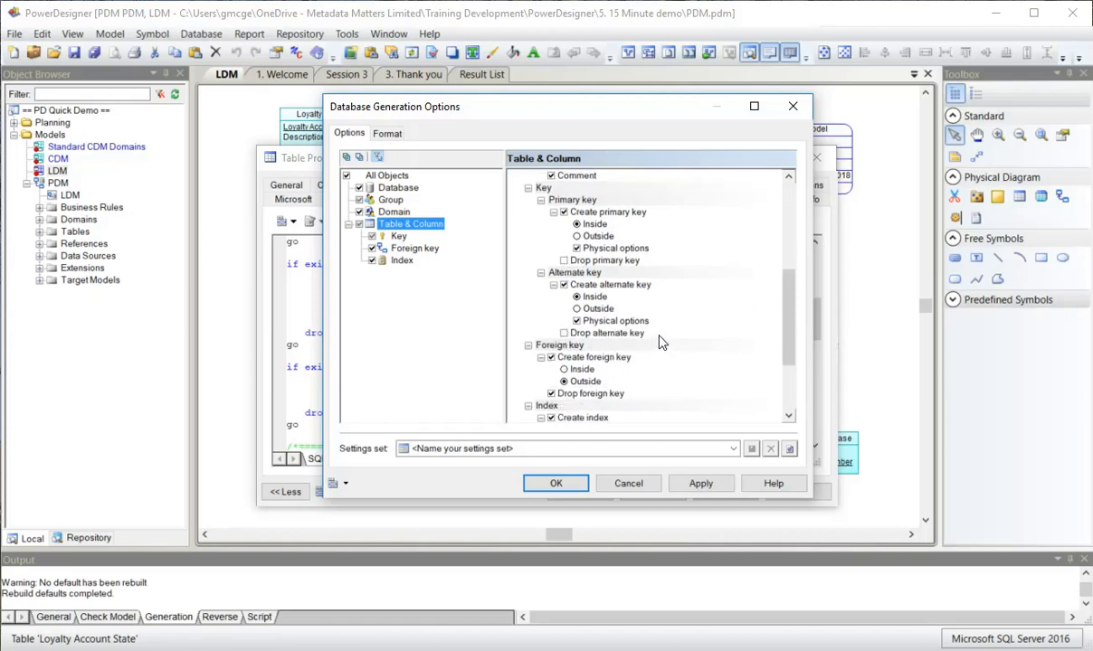
mouse_move(655, 272)
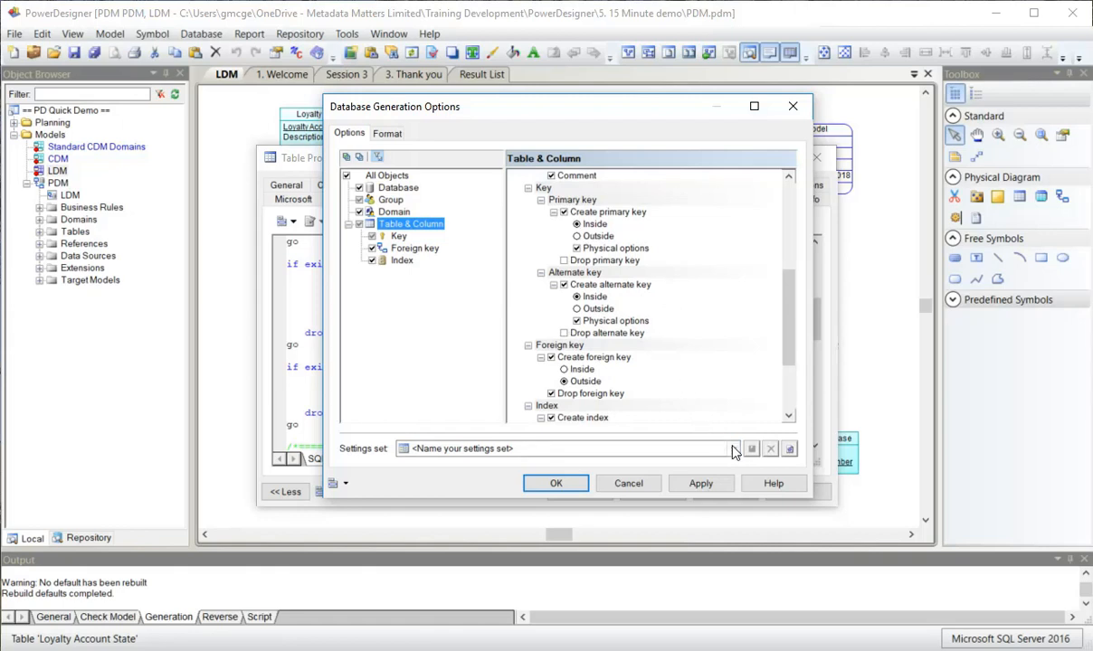
click(733, 449)
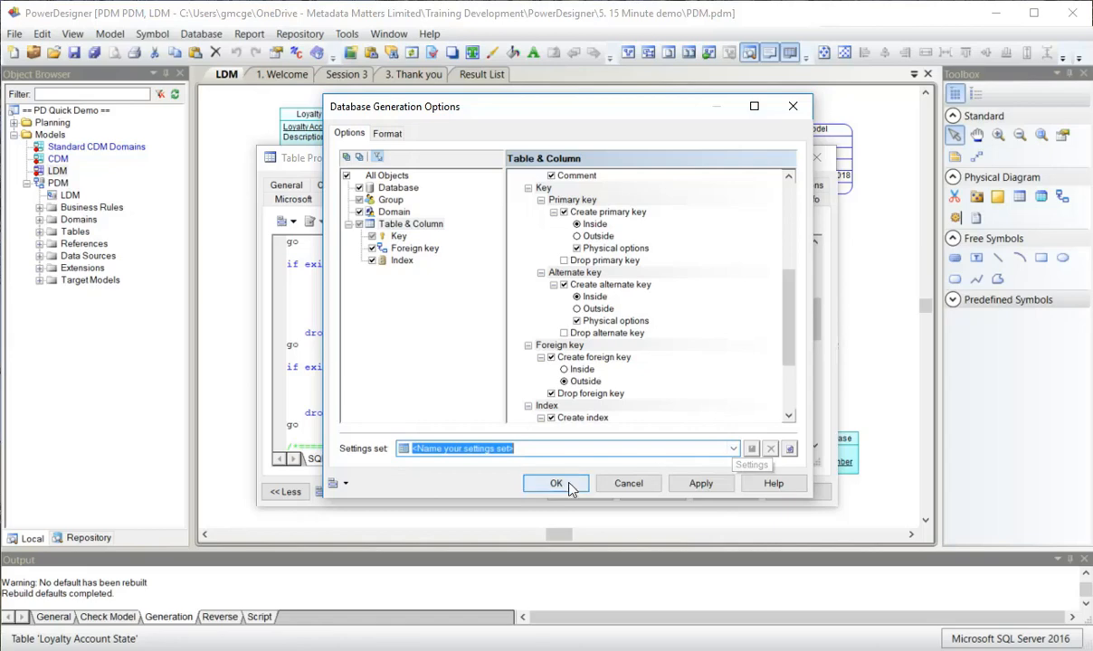
click(557, 483)
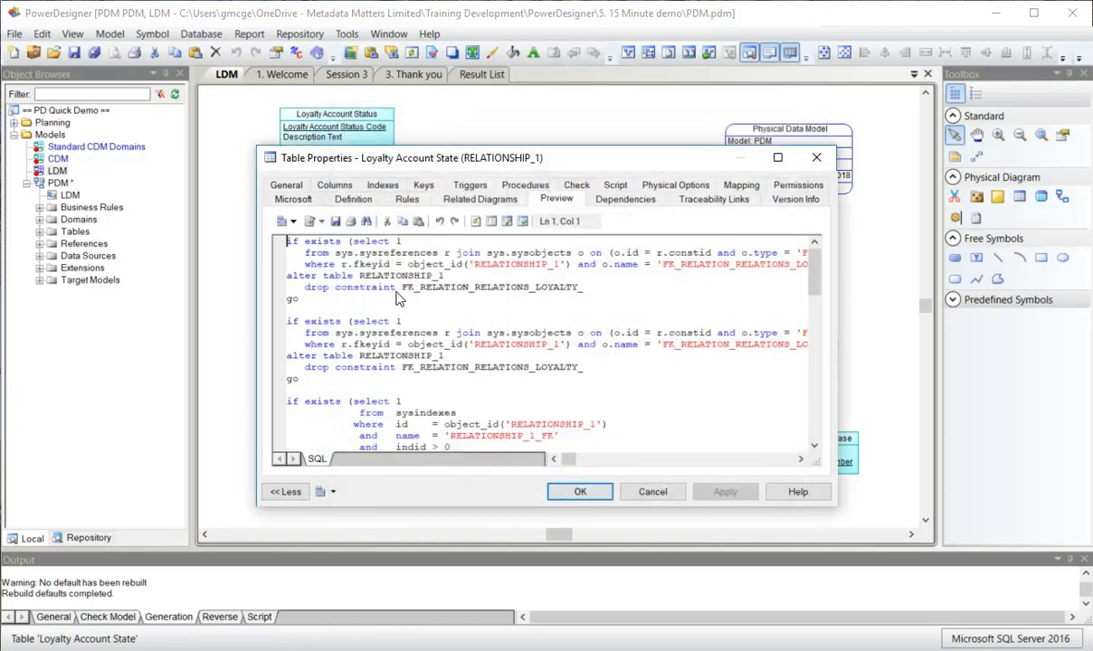
Scroll through the Loyalty Account State CREATE TABLE script and close its properties
scroll(down, 3)
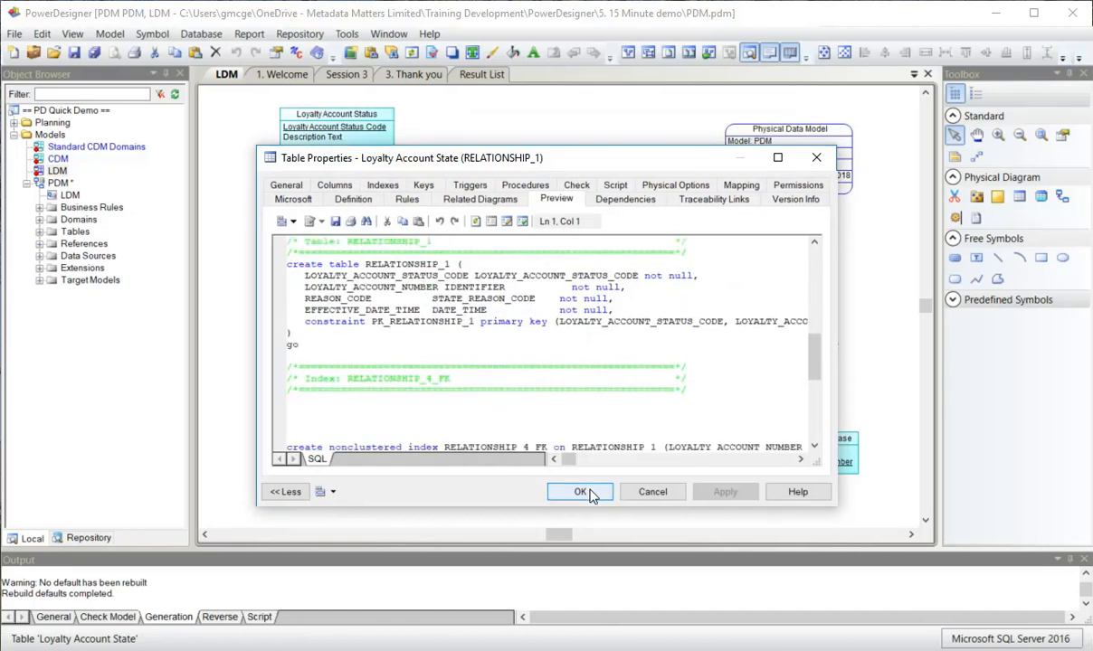
click(579, 492)
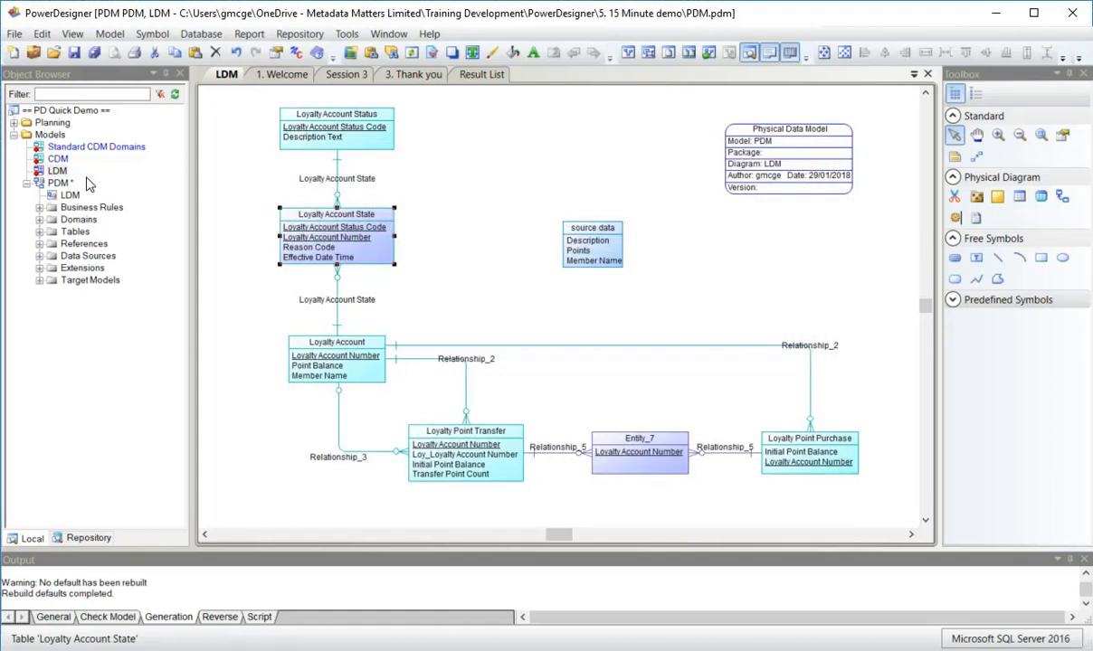
right_click(62, 180)
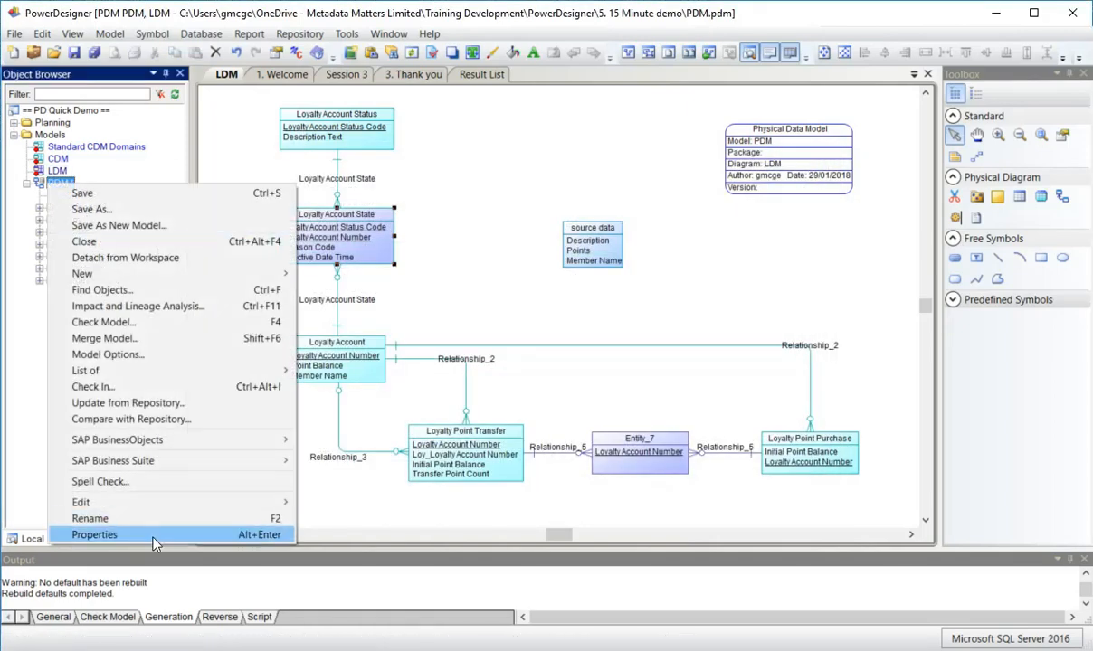
click(95, 536)
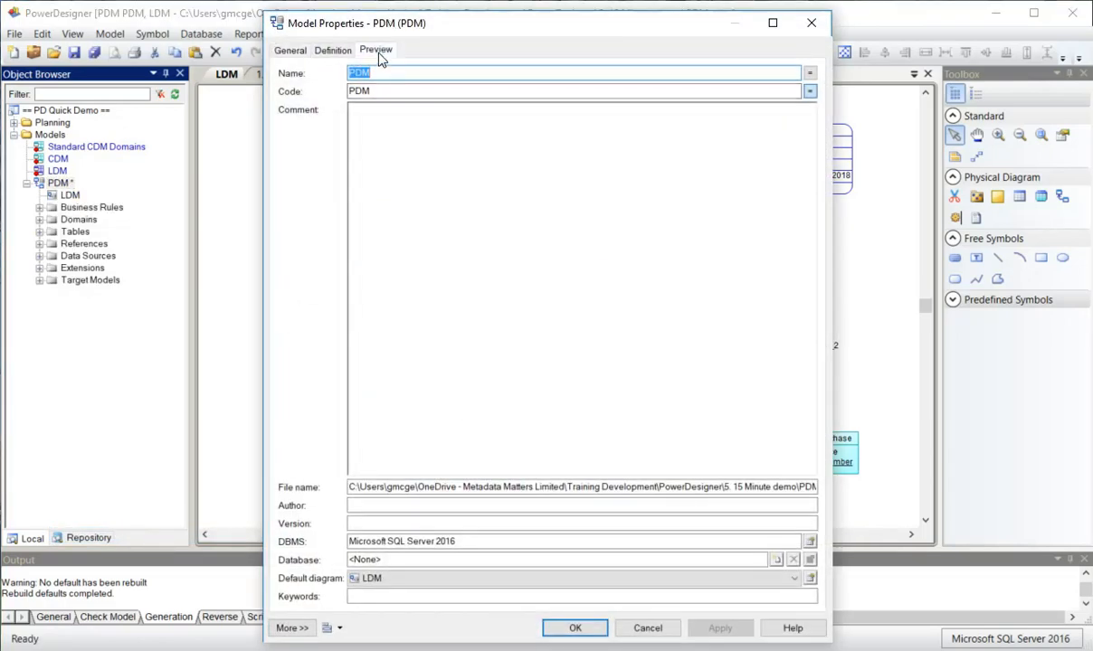
click(377, 51)
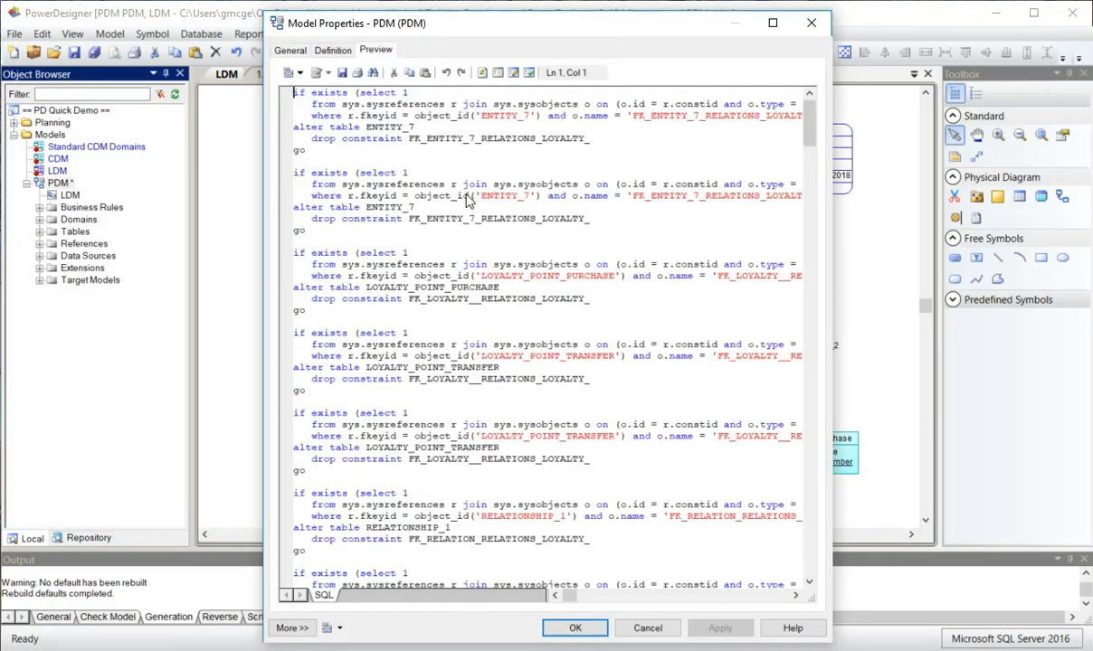
scroll(down, 3)
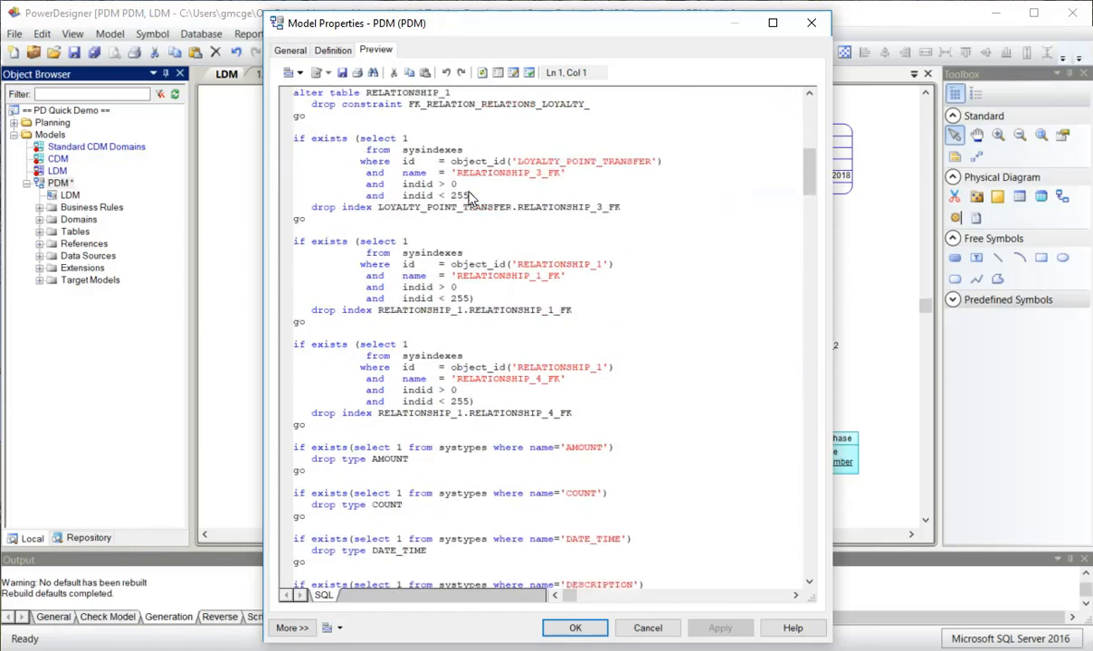
scroll(down, 3)
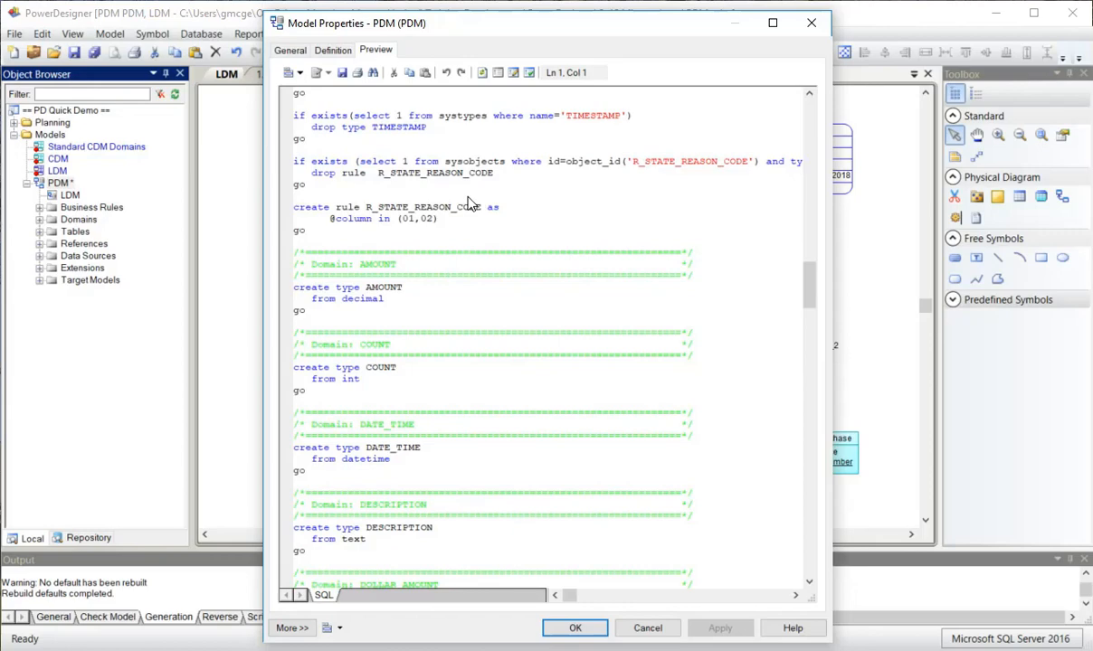
scroll(down, 3)
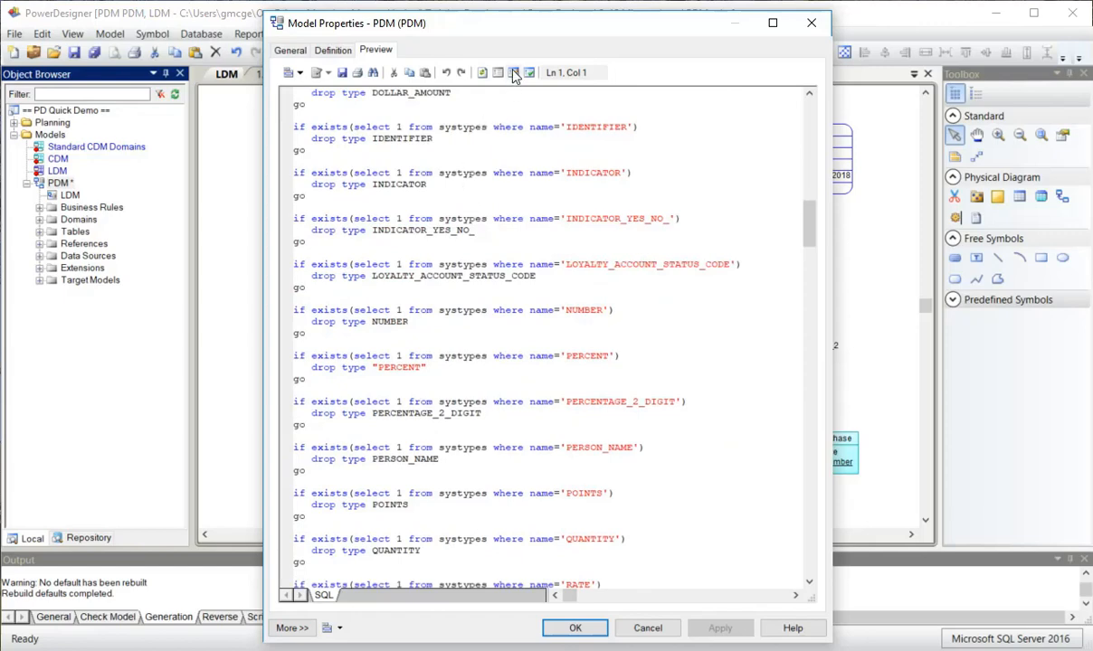
click(528, 73)
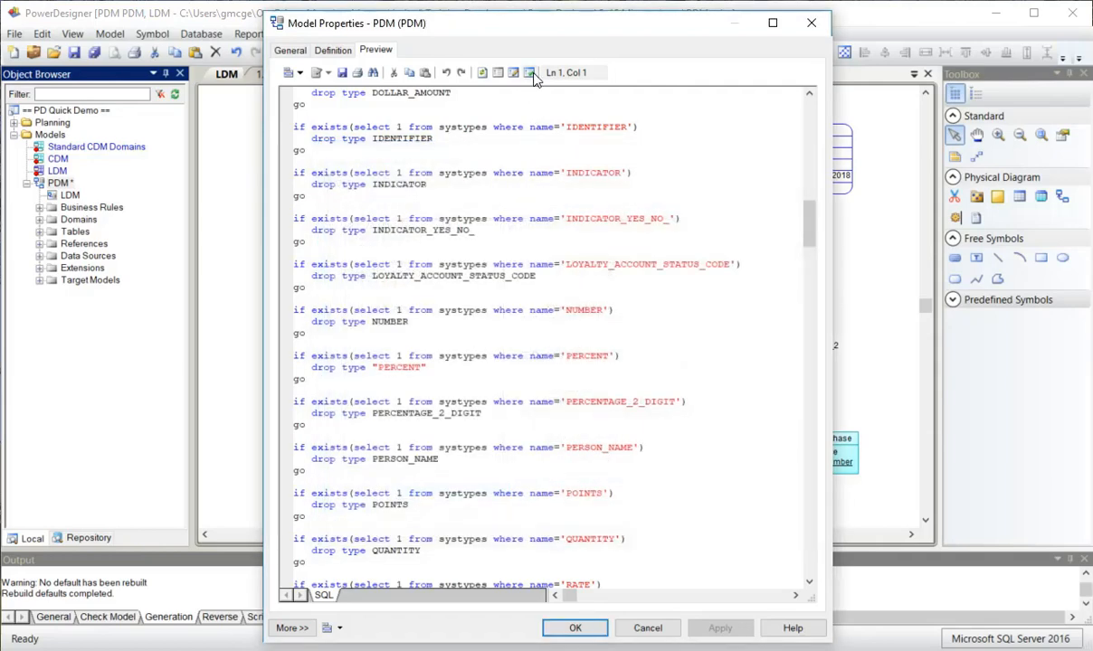
click(528, 72)
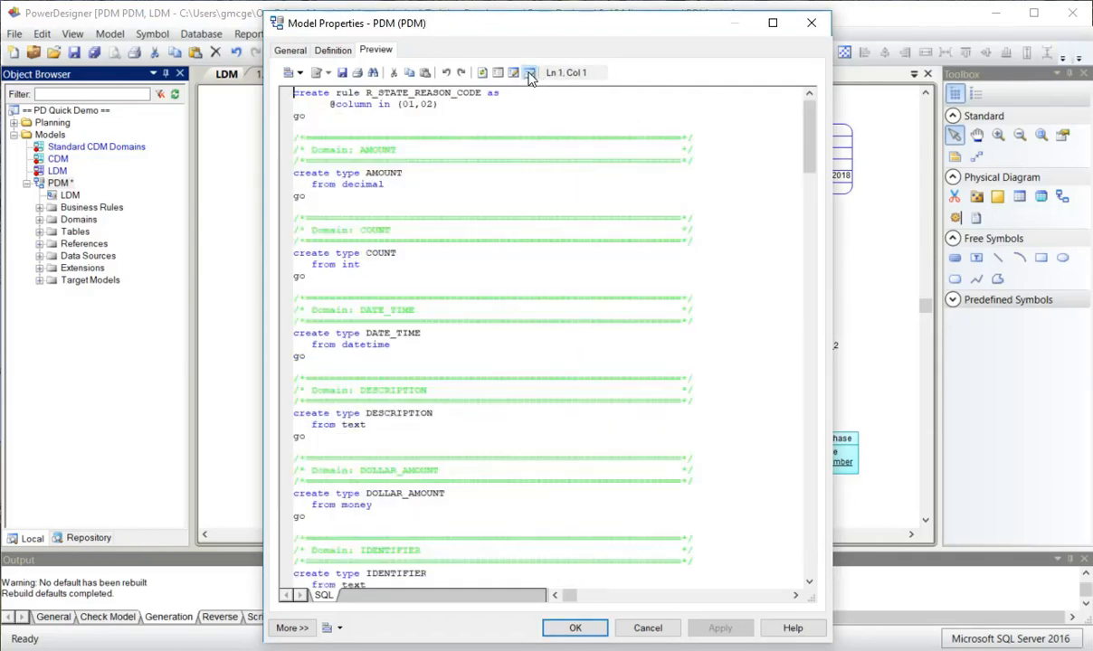
mouse_move(530, 72)
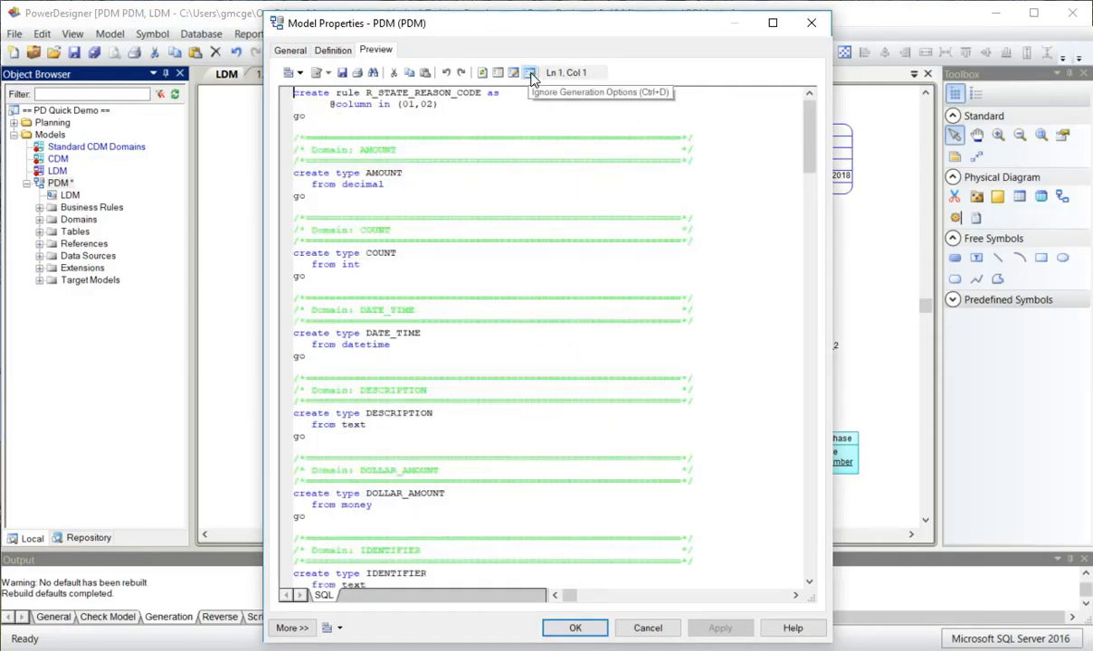
click(528, 72)
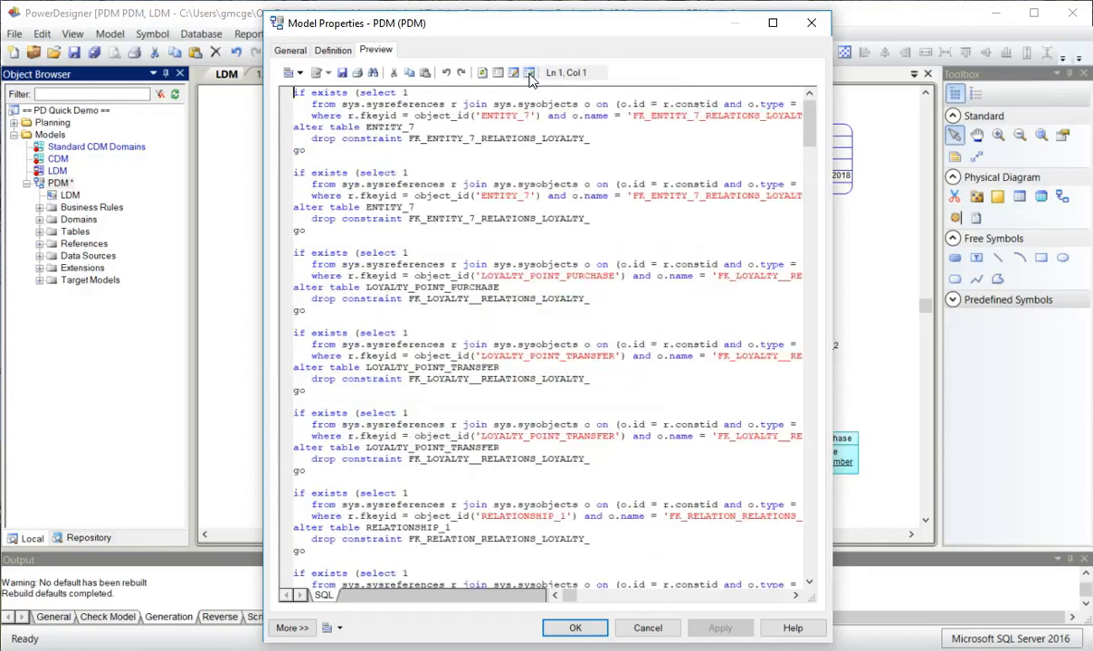
click(514, 72)
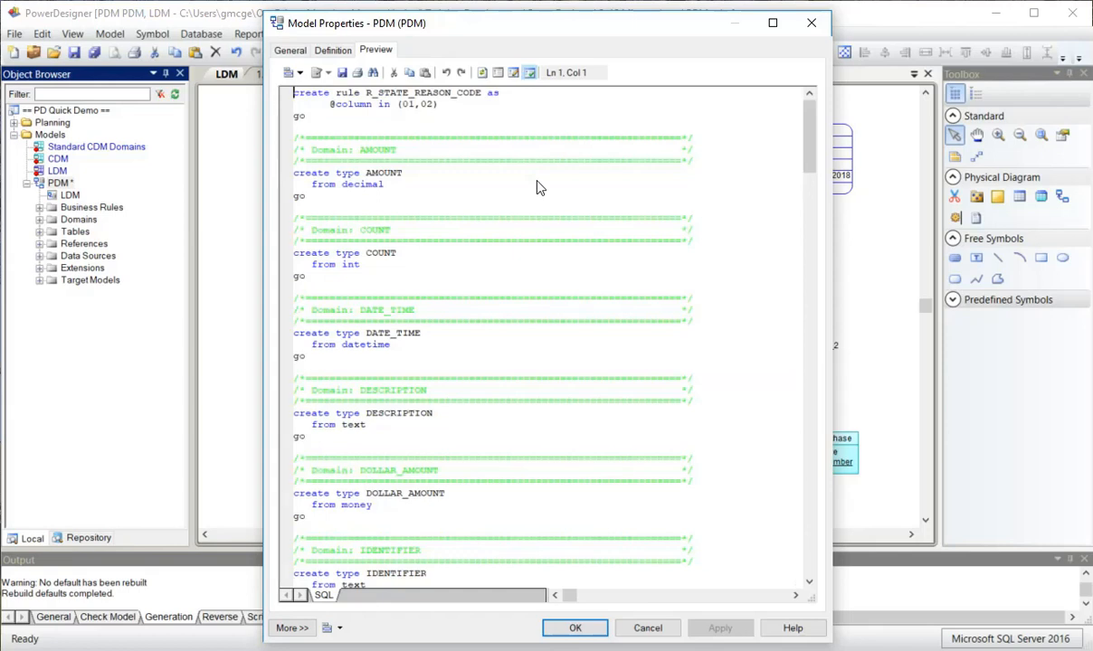
mouse_move(363, 148)
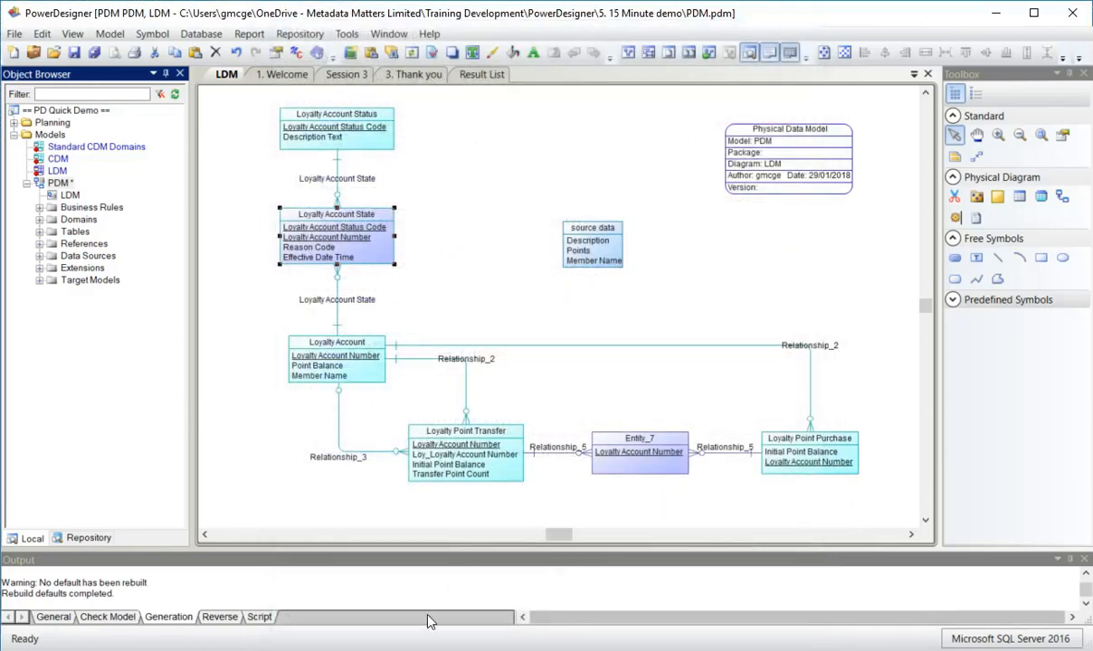
Retrieve multidimensional objects with Retrieve Fact and Retrieve Dimension kept checked
click(347, 32)
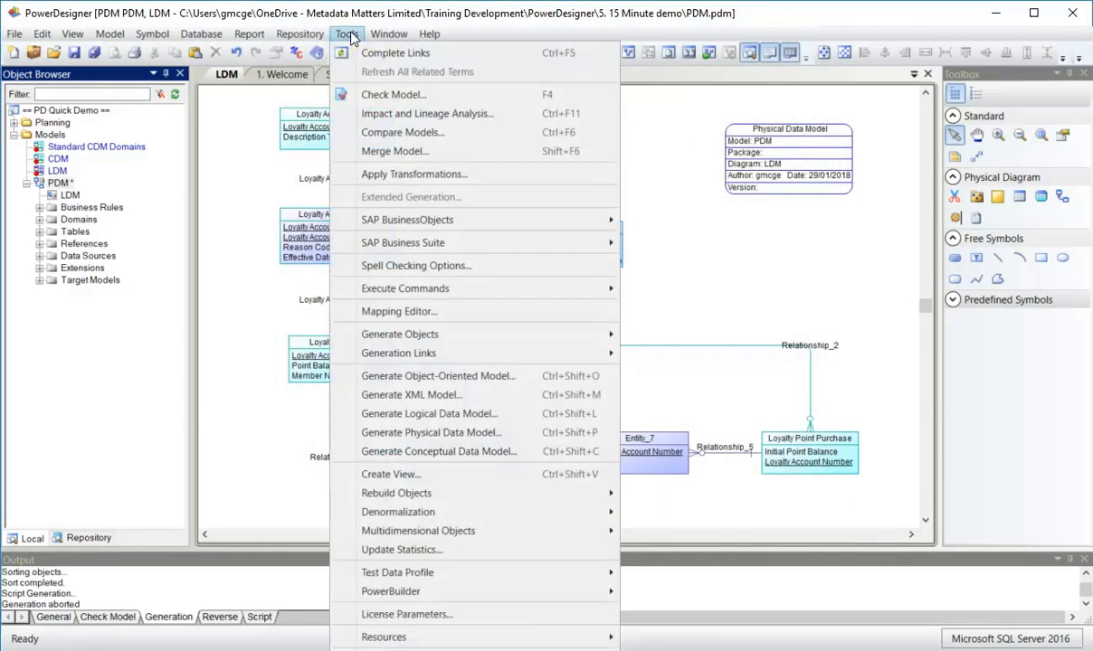
mouse_move(462, 532)
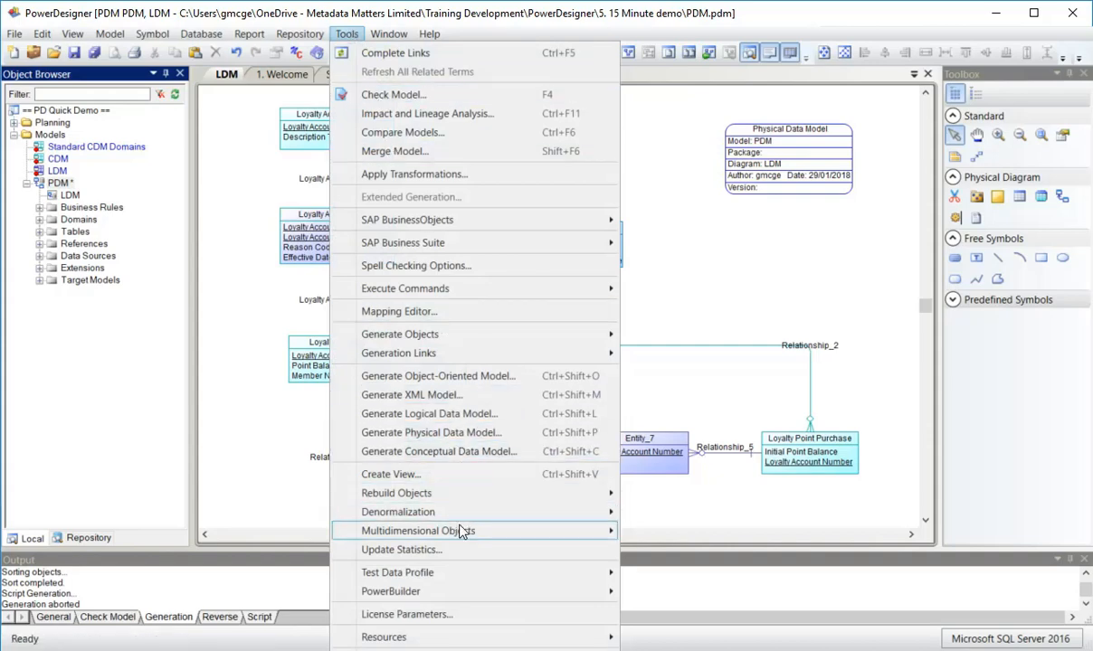
mouse_move(418, 532)
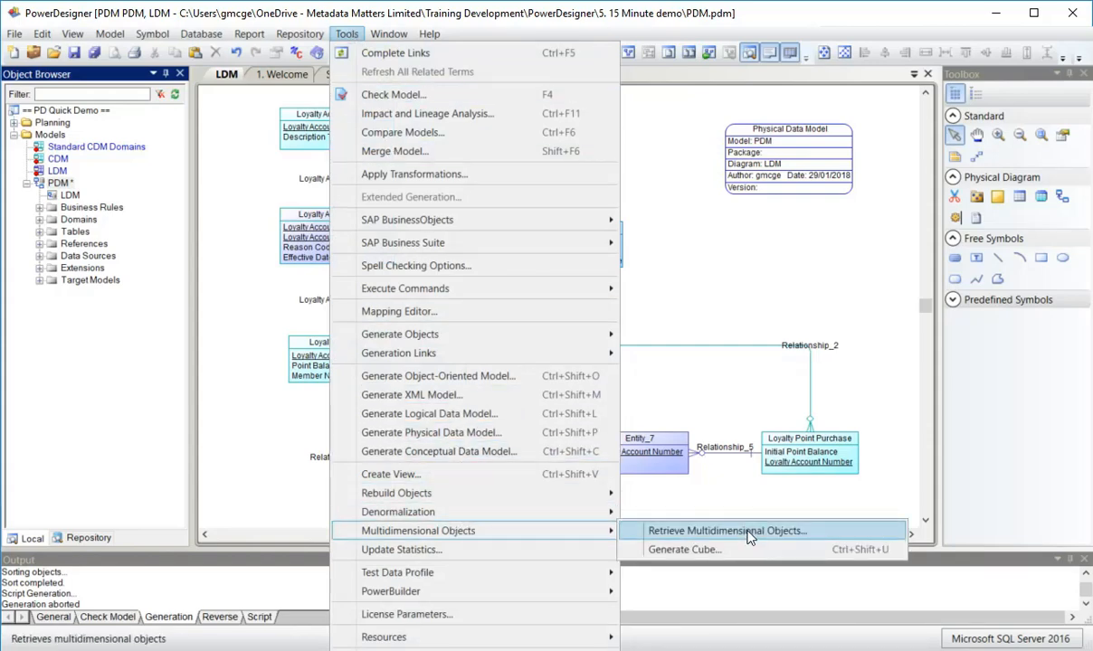
click(727, 532)
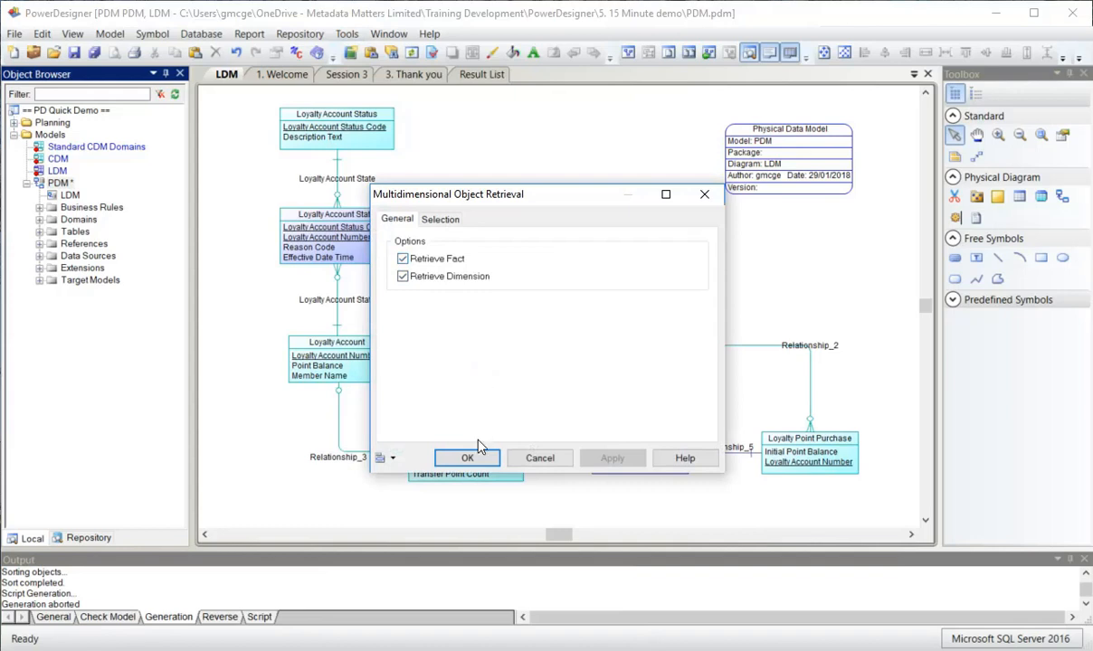
click(467, 457)
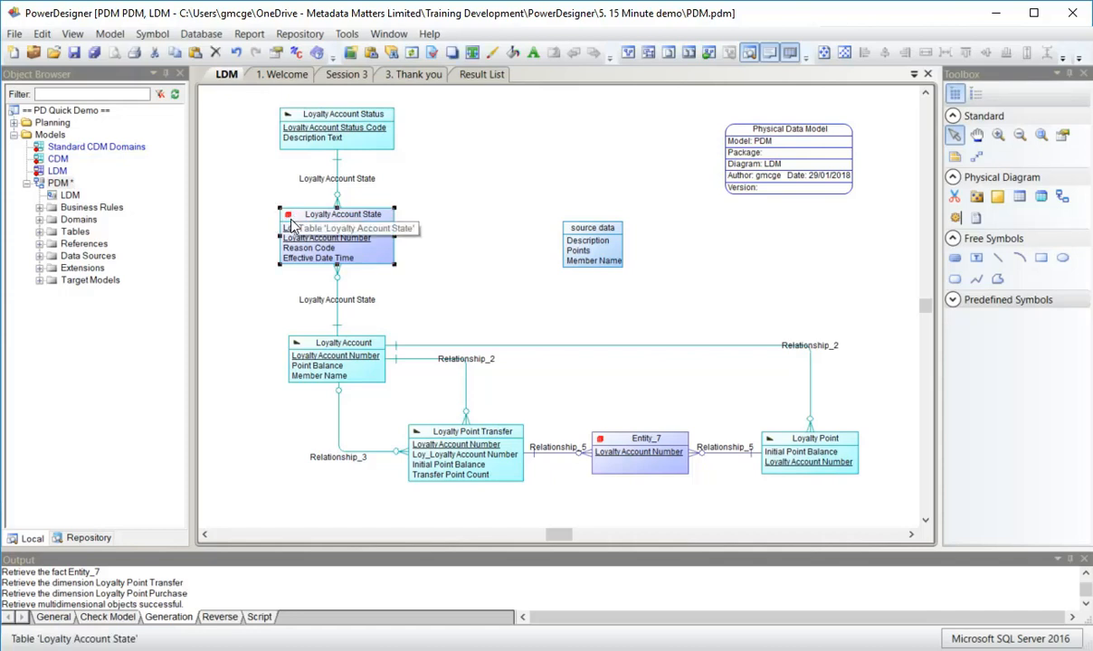
mouse_move(450, 194)
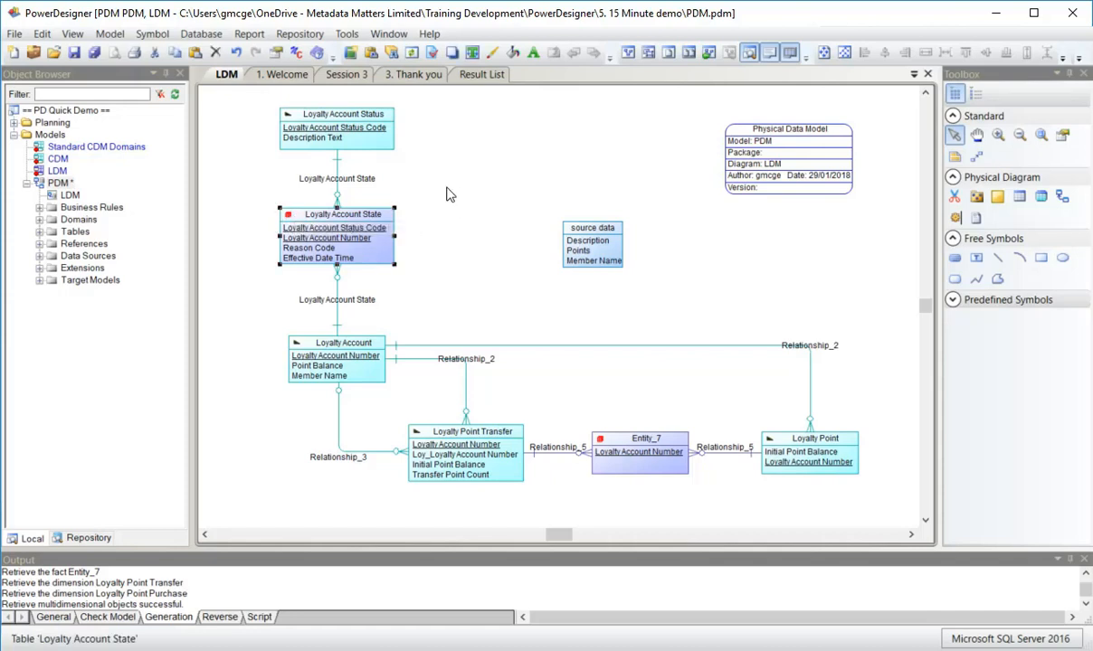
mouse_move(507, 199)
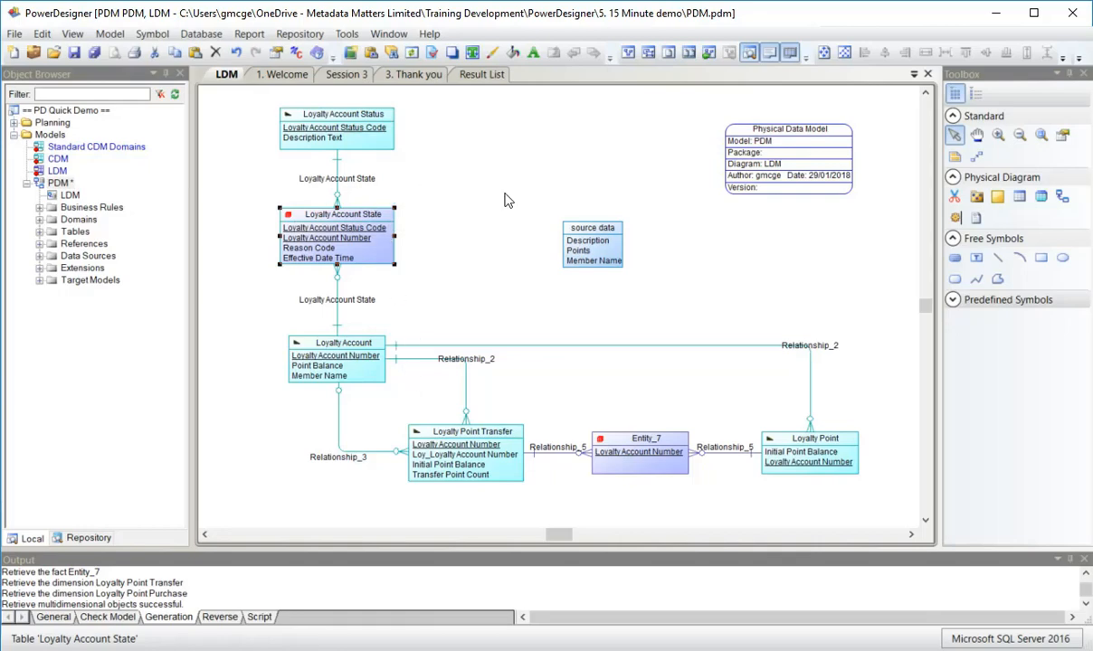
mouse_move(347, 33)
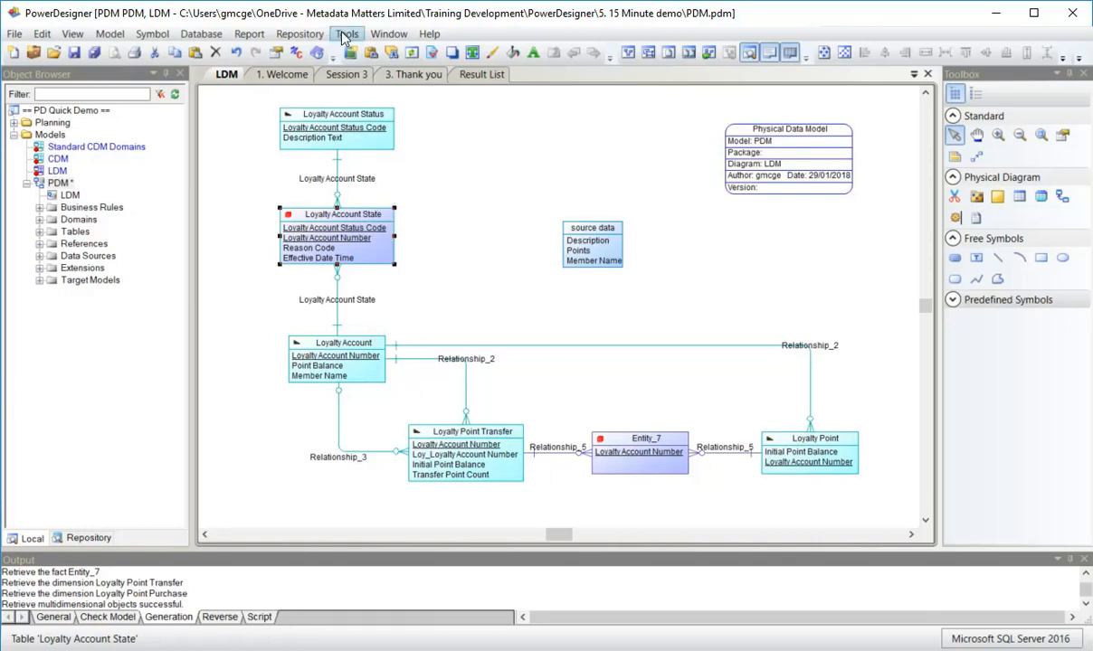
Start the Generate Cube wizard with all seven tables, including Loyalty Account State, as candidates
click(348, 32)
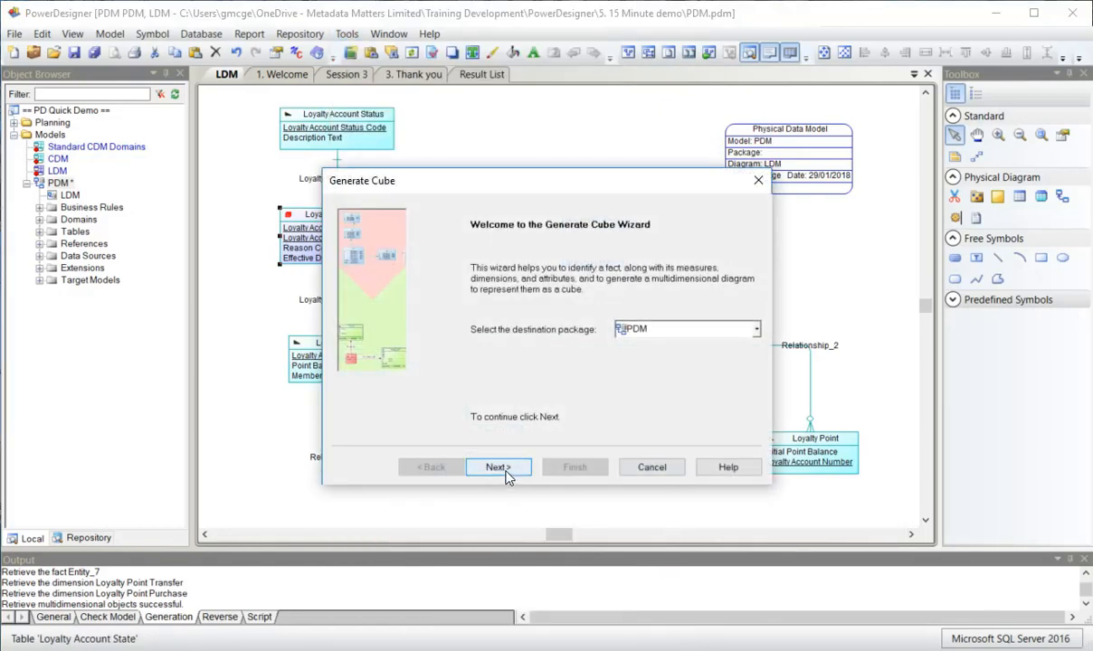
click(497, 467)
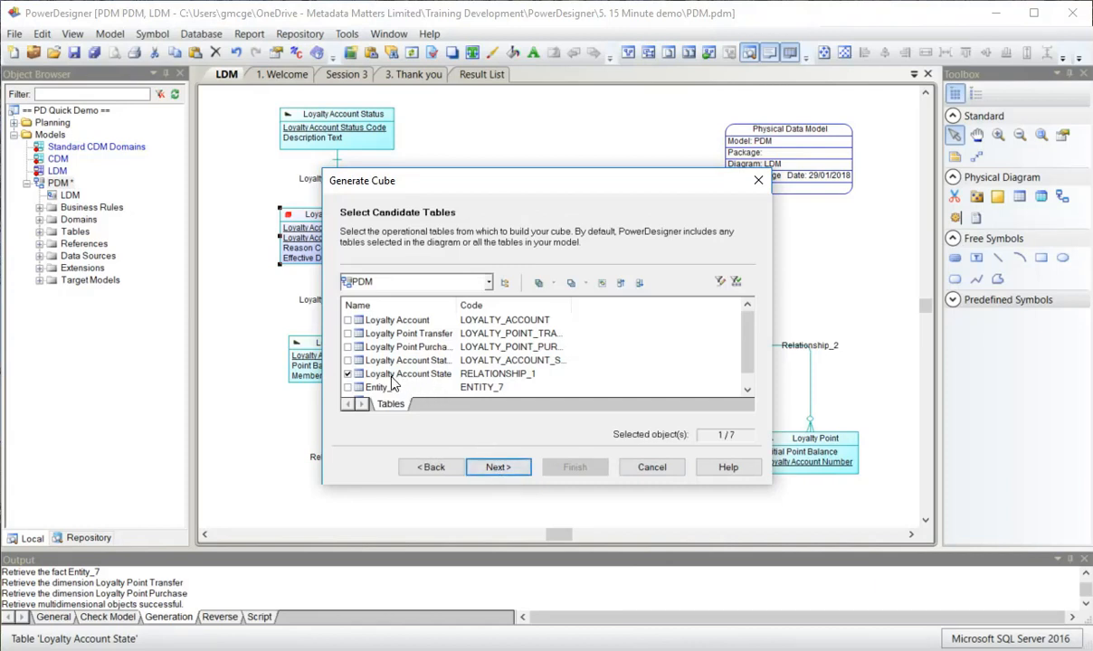
click(407, 373)
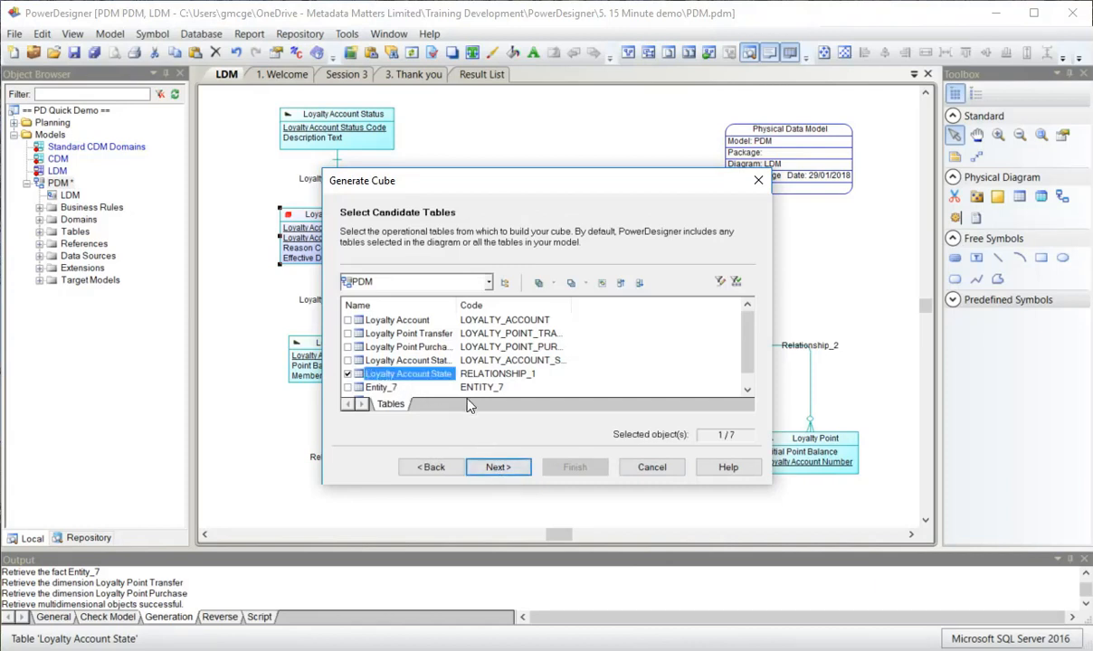
click(497, 467)
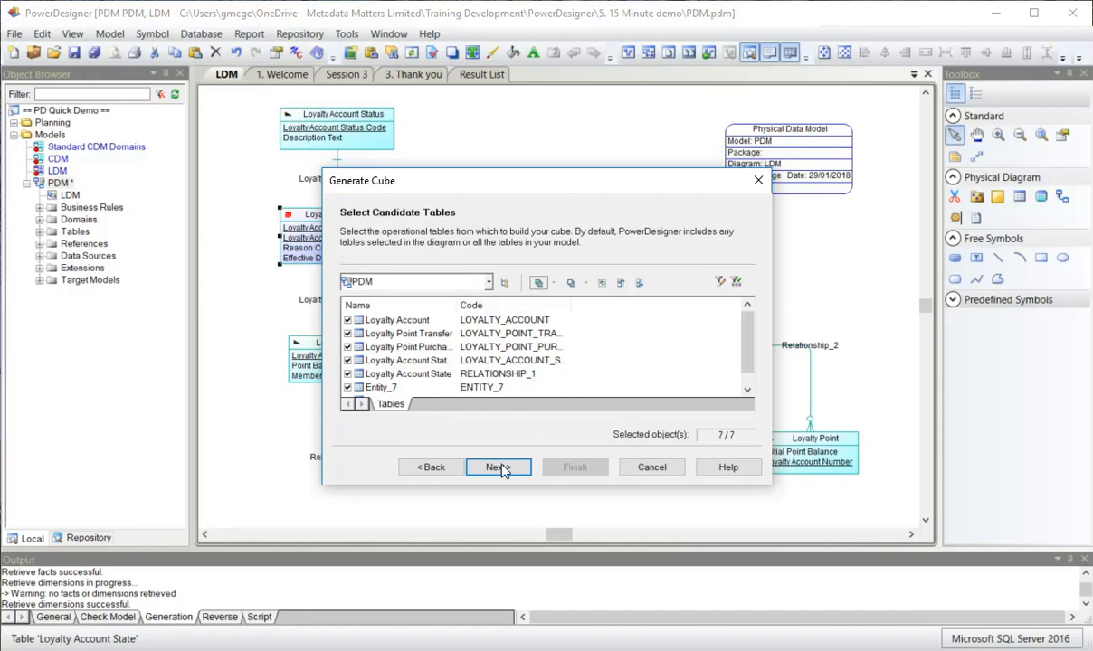
click(496, 467)
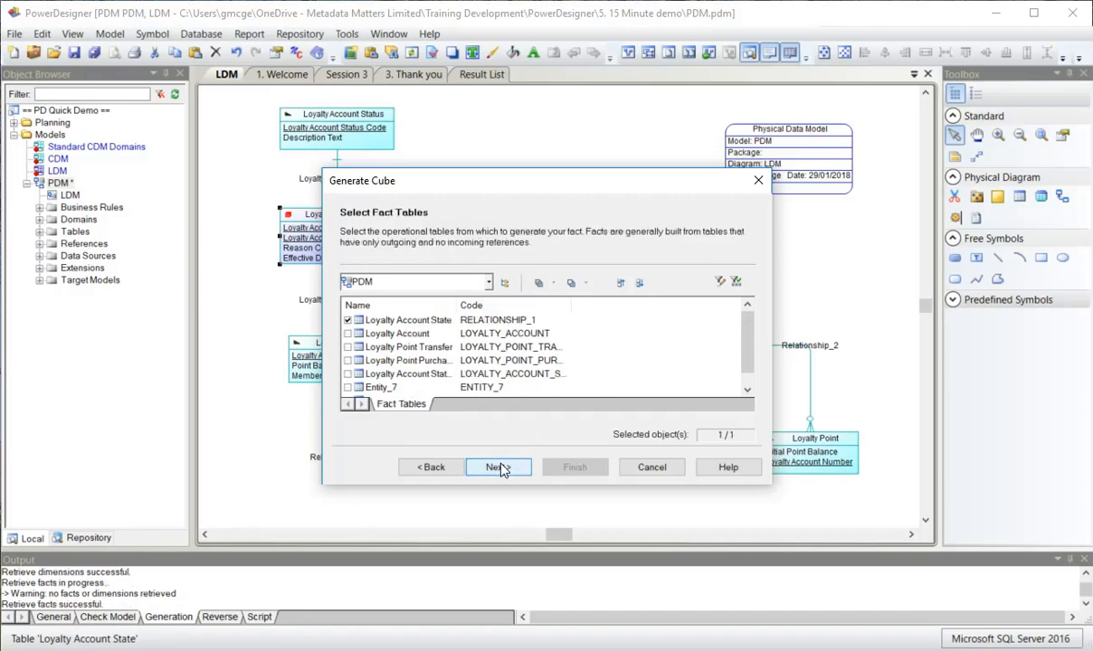
Accept the proposed fact, dimensions, measures and attributes and finish generating the cube
click(496, 466)
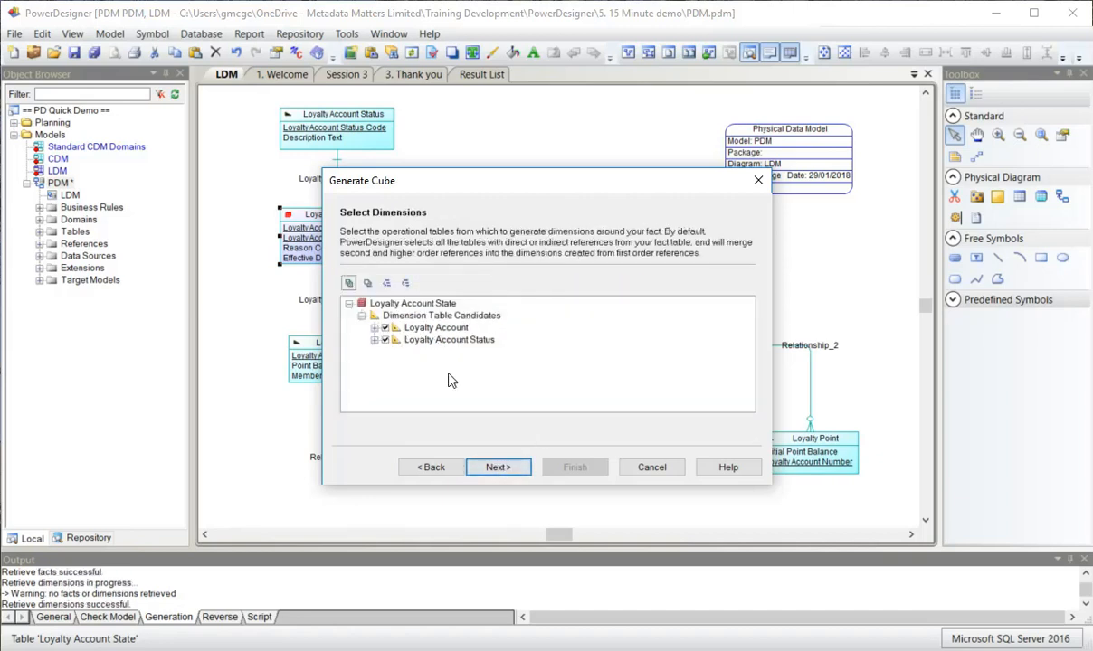
click(497, 467)
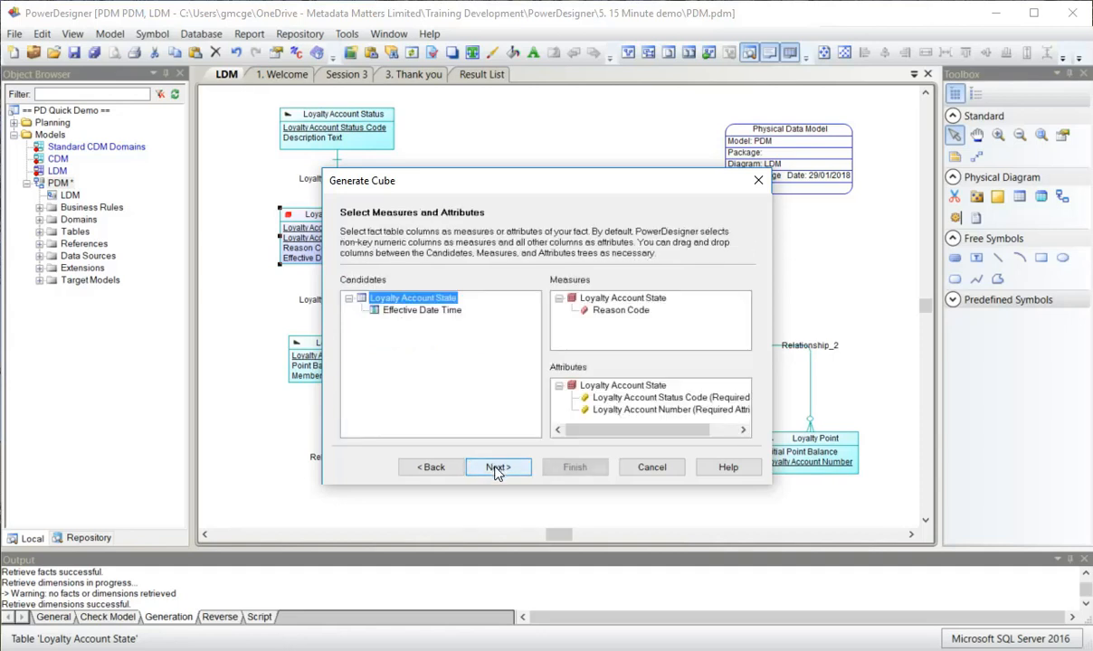
click(622, 311)
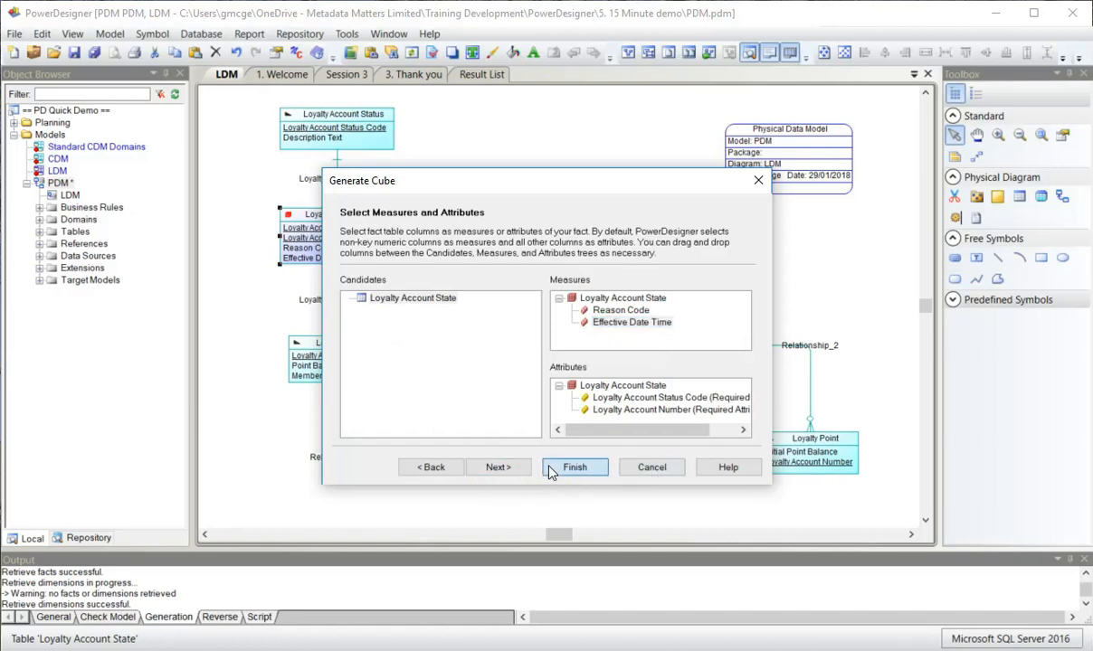
click(575, 467)
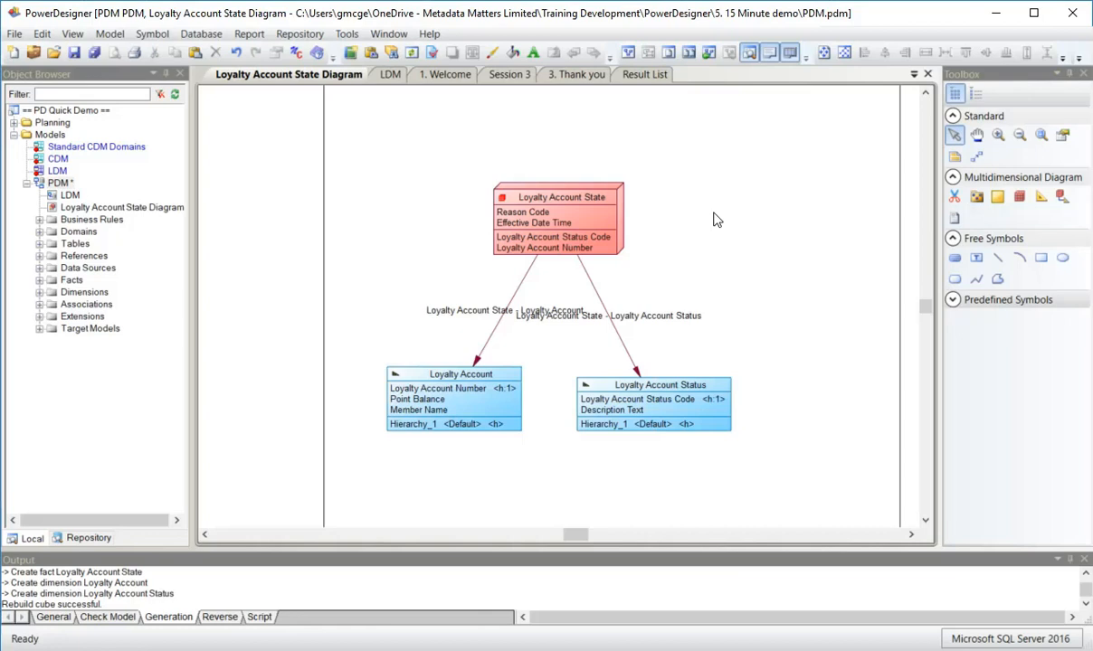
mouse_move(224, 70)
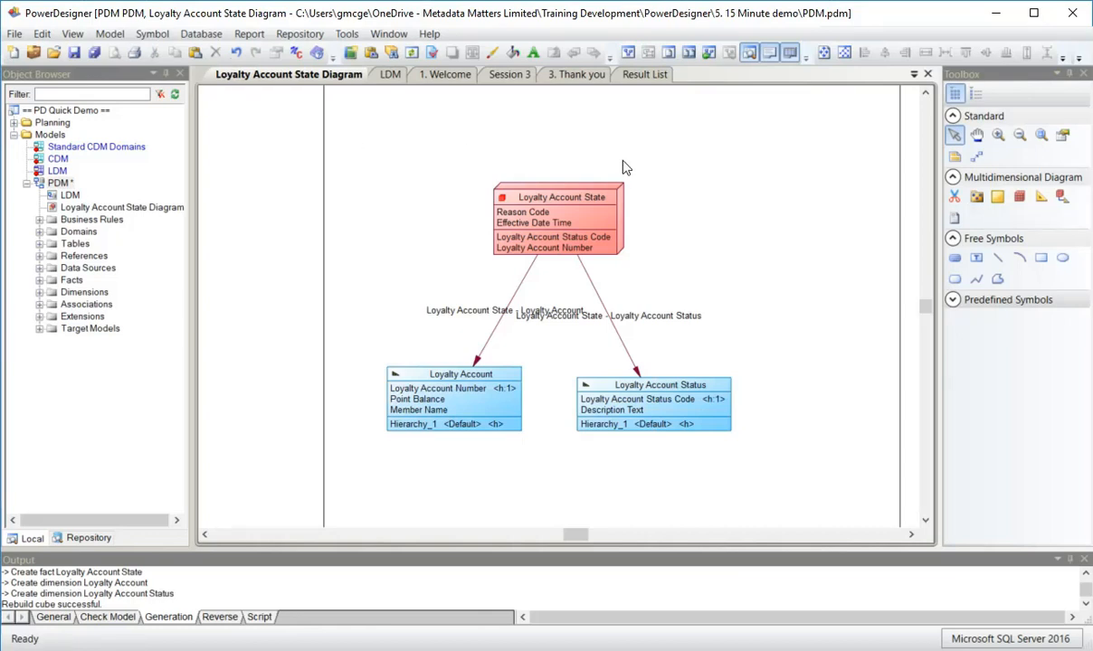
mouse_move(727, 197)
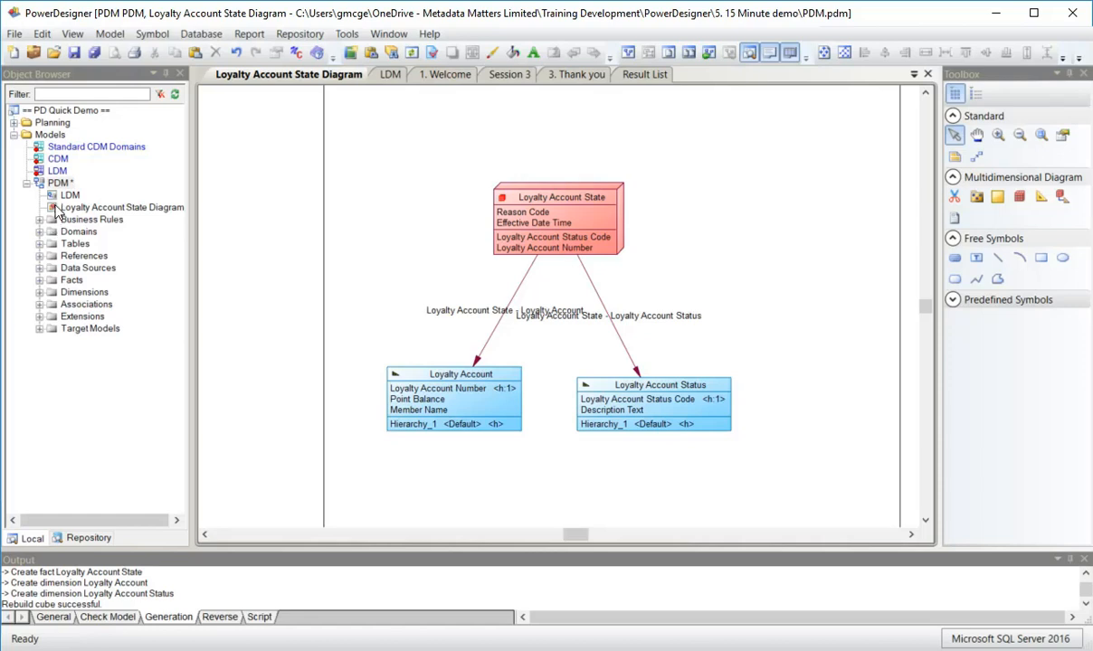
Select the generated Loyalty Account State Diagram and its fact symbol
click(119, 207)
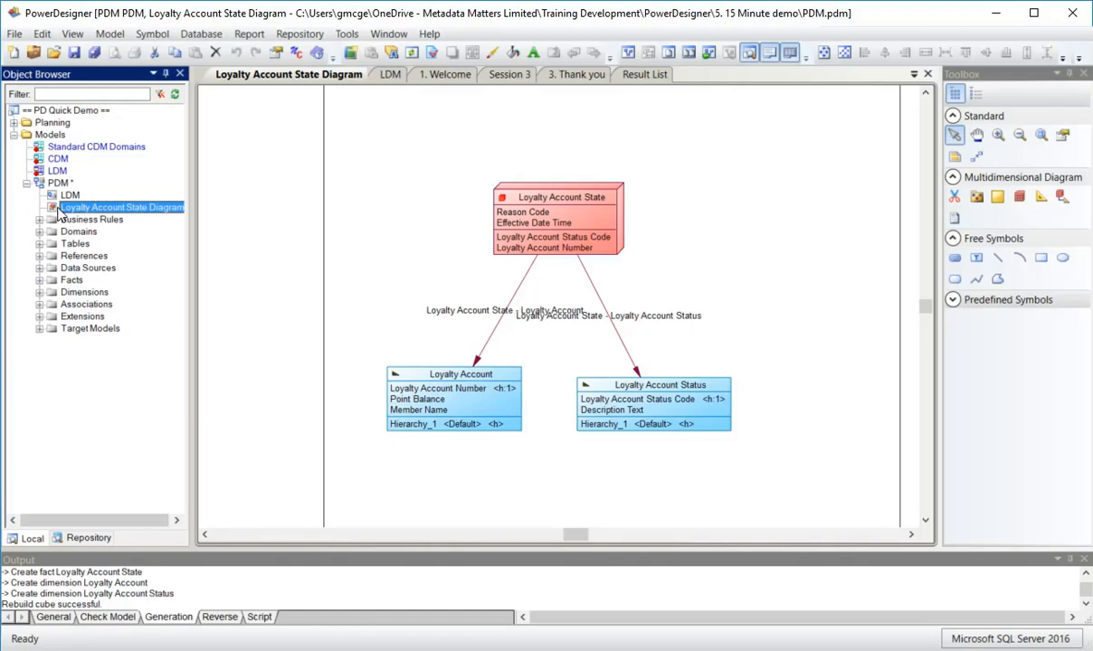
click(558, 198)
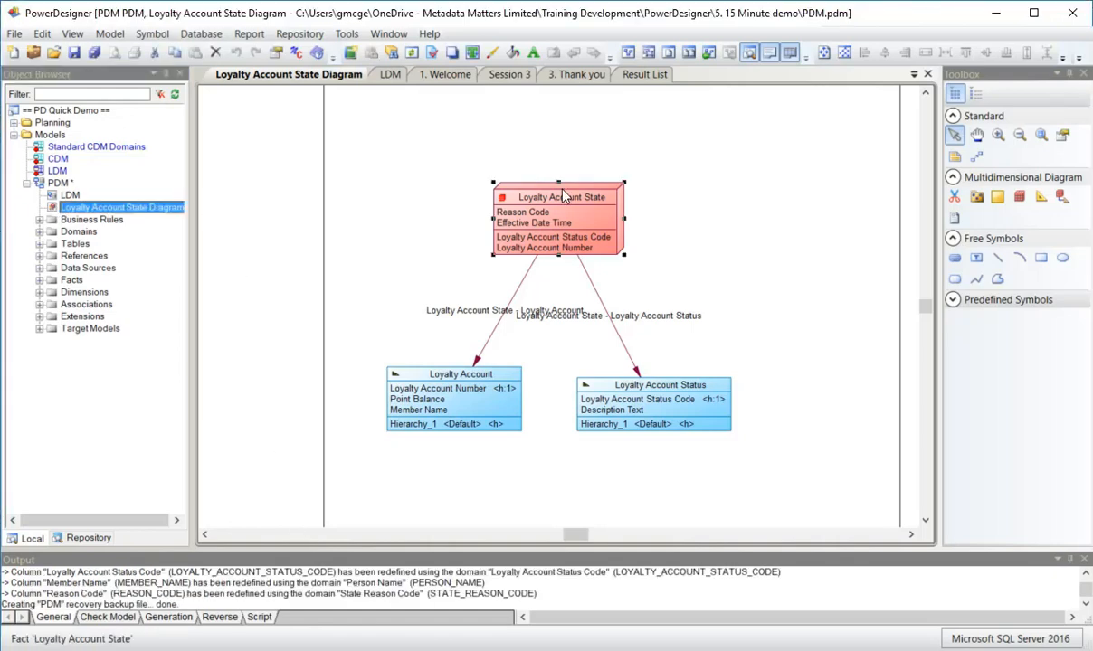
double_click(558, 195)
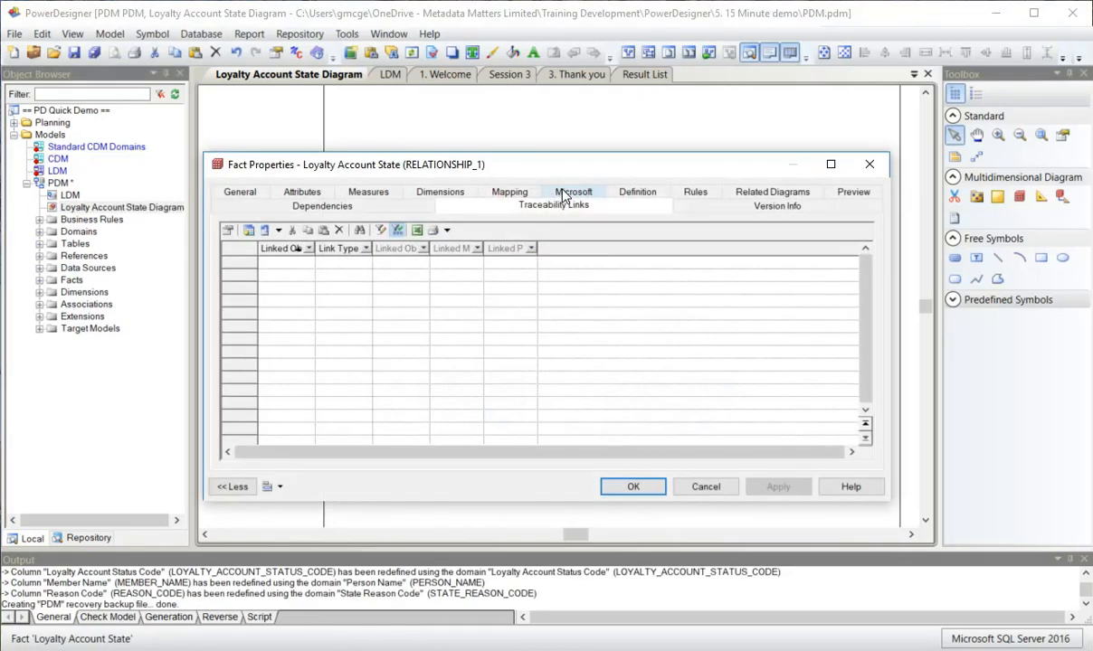
click(510, 206)
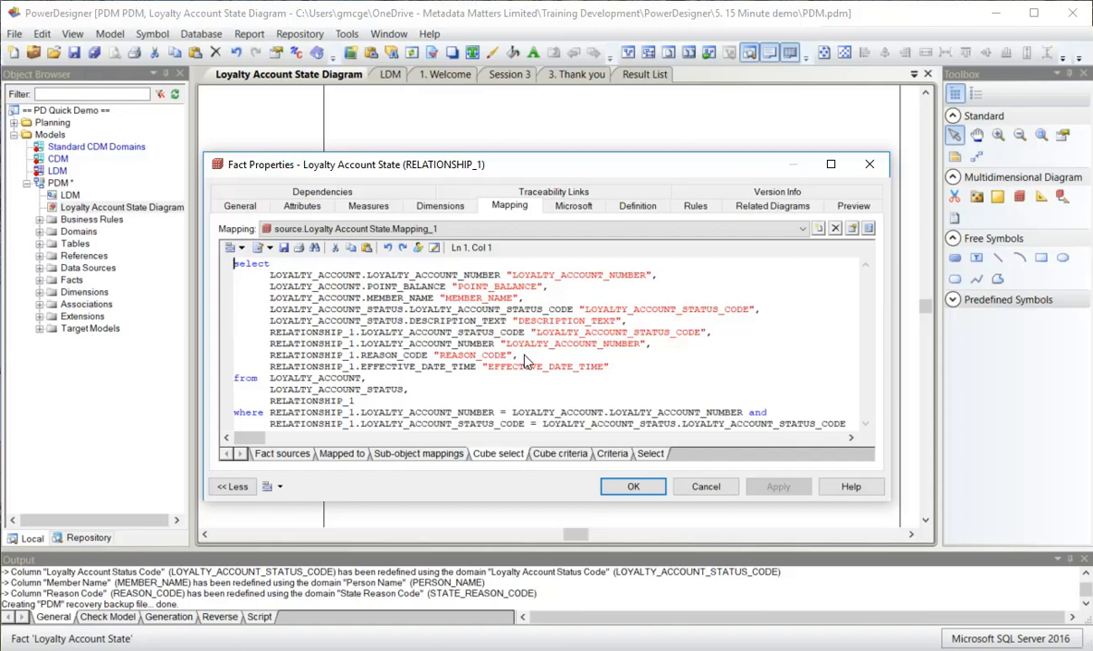
mouse_move(588, 380)
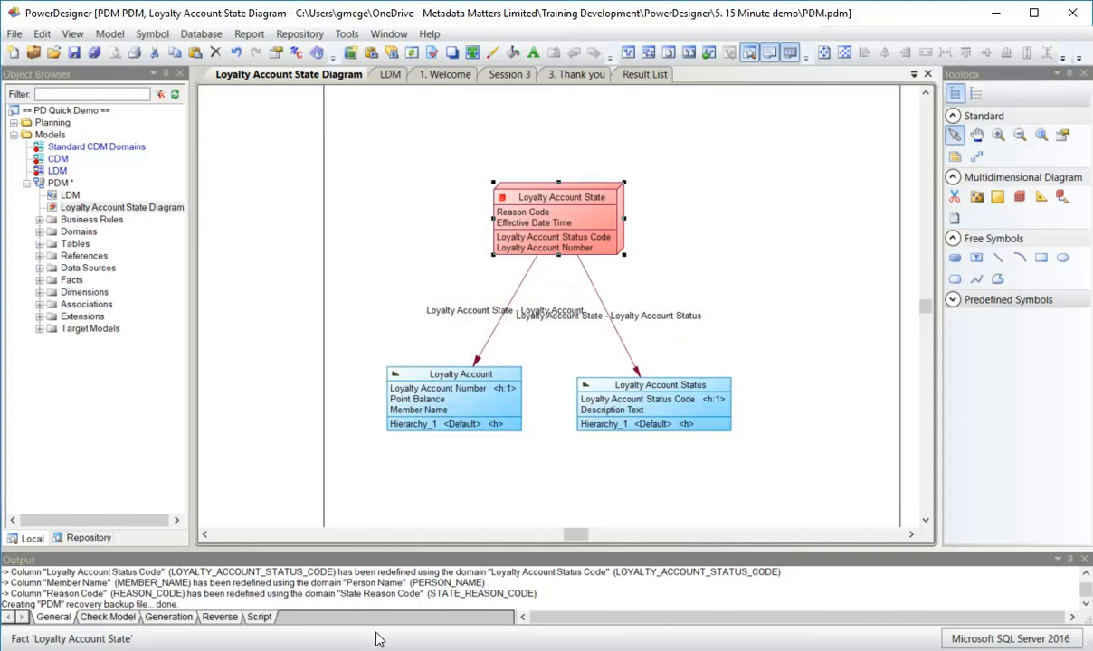
mouse_move(360, 320)
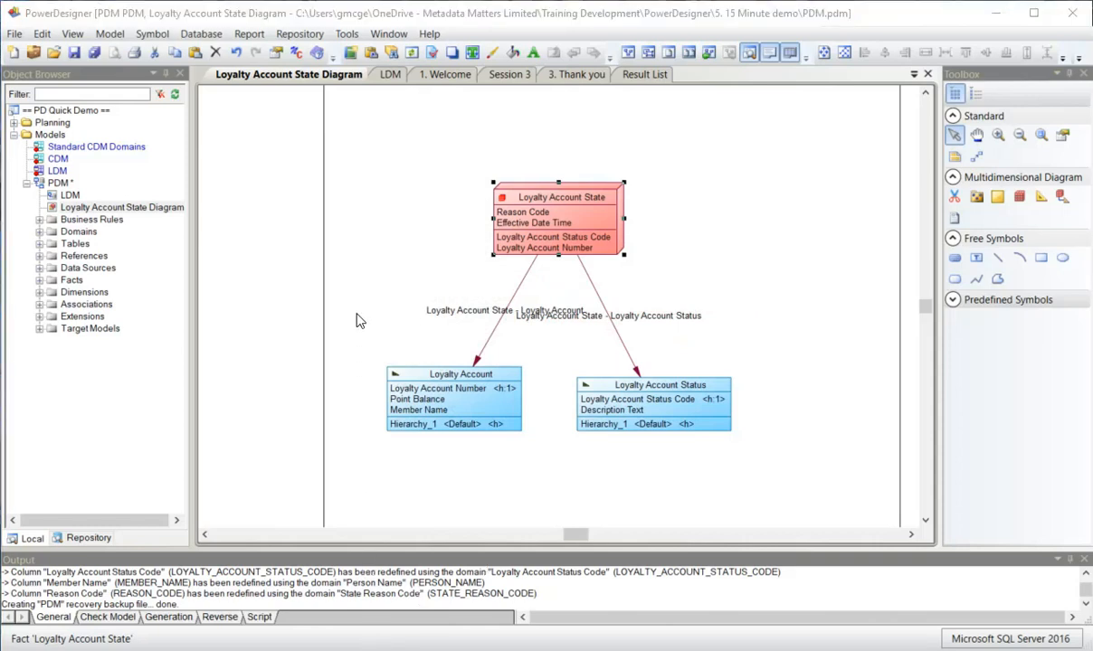
mouse_move(71, 204)
text(P)
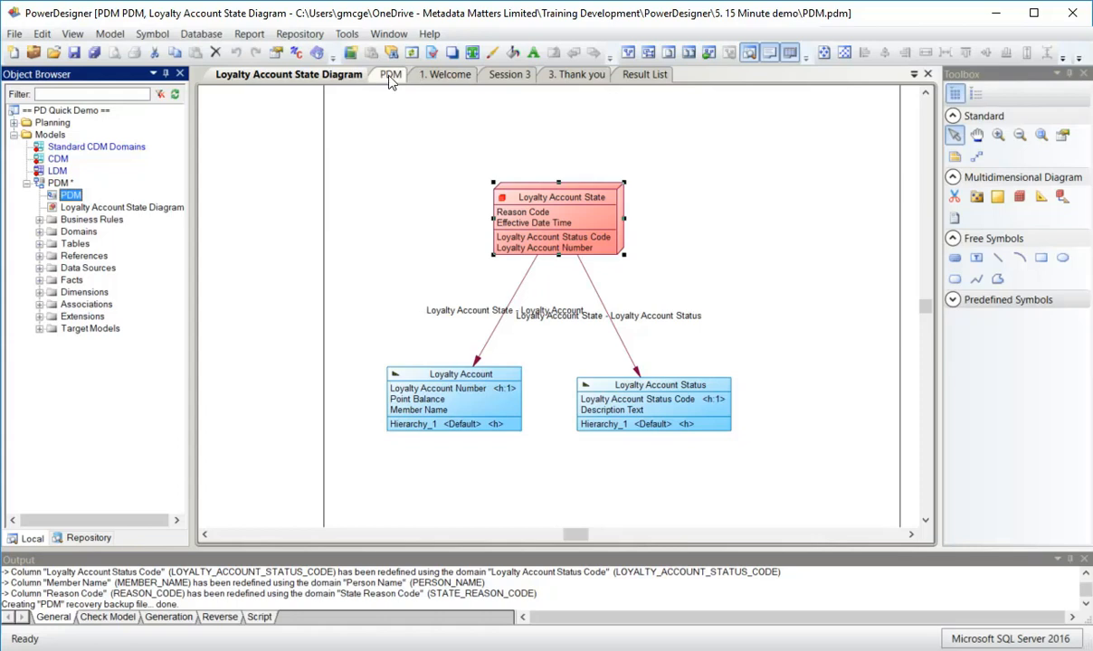
Return to the PDM physical diagram and select the PDM model node
click(380, 74)
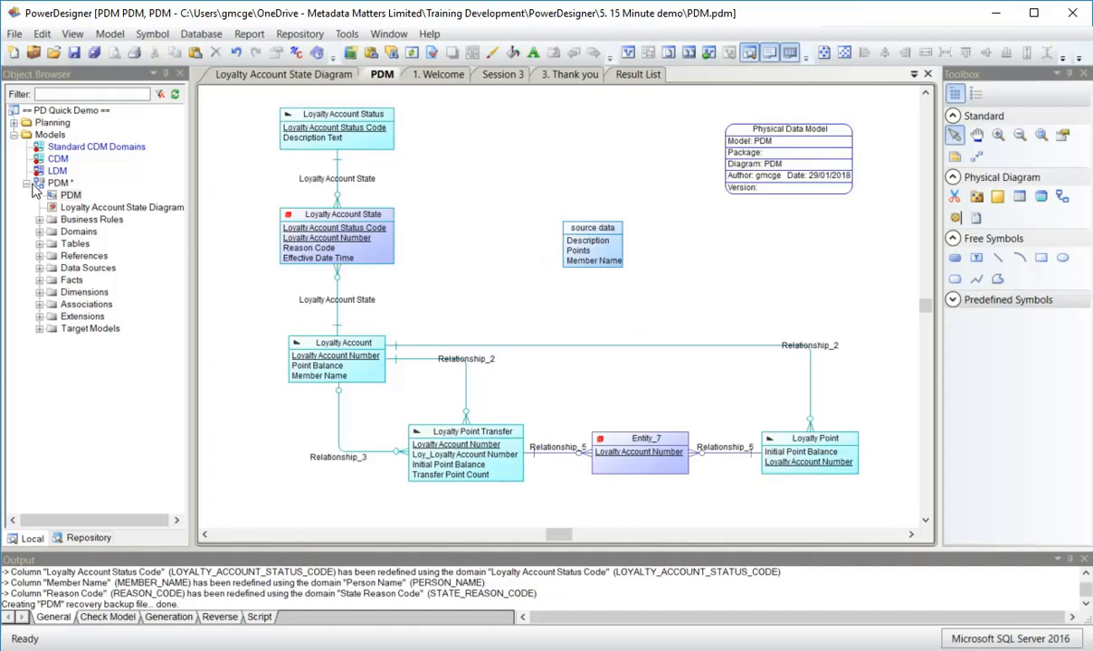
click(58, 183)
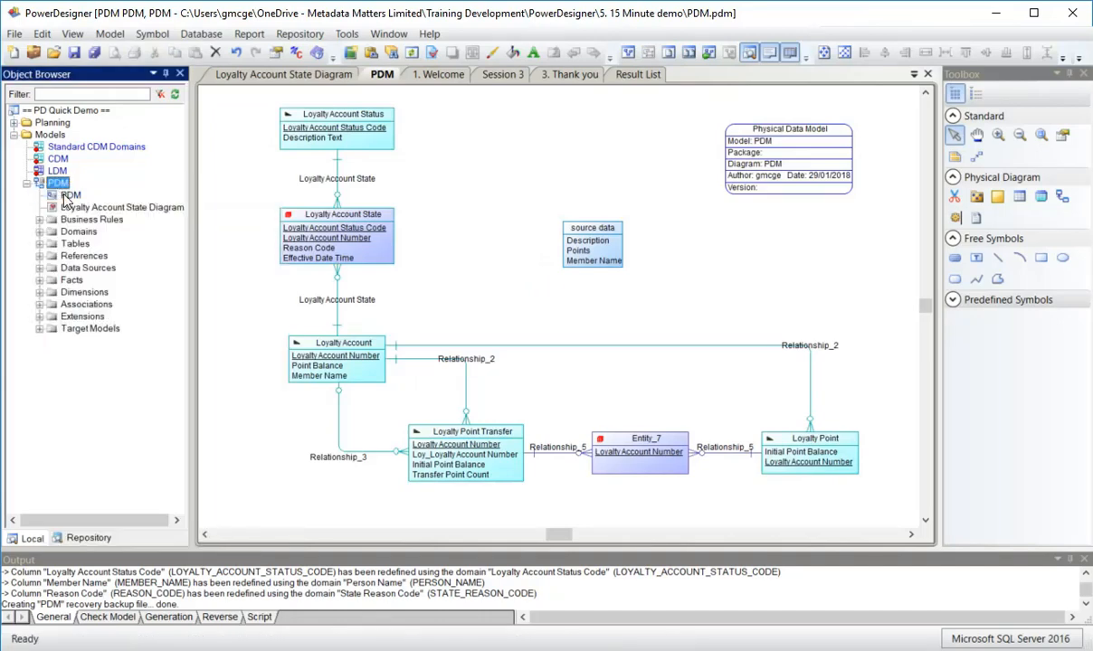
mouse_move(556, 148)
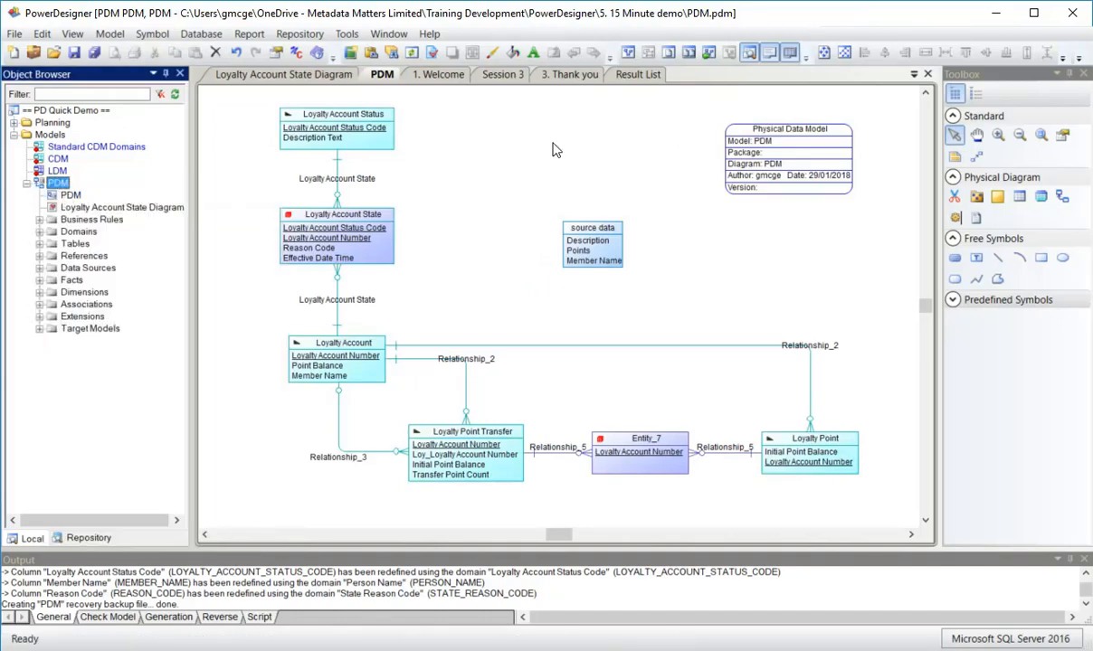
mouse_move(32, 380)
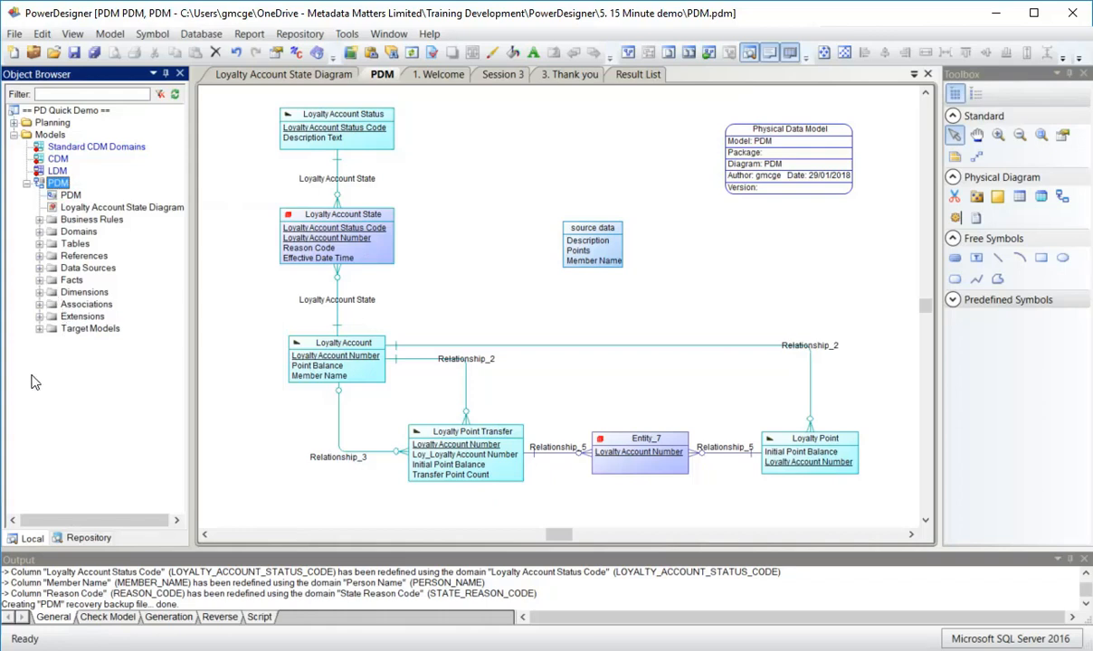
mouse_move(36, 365)
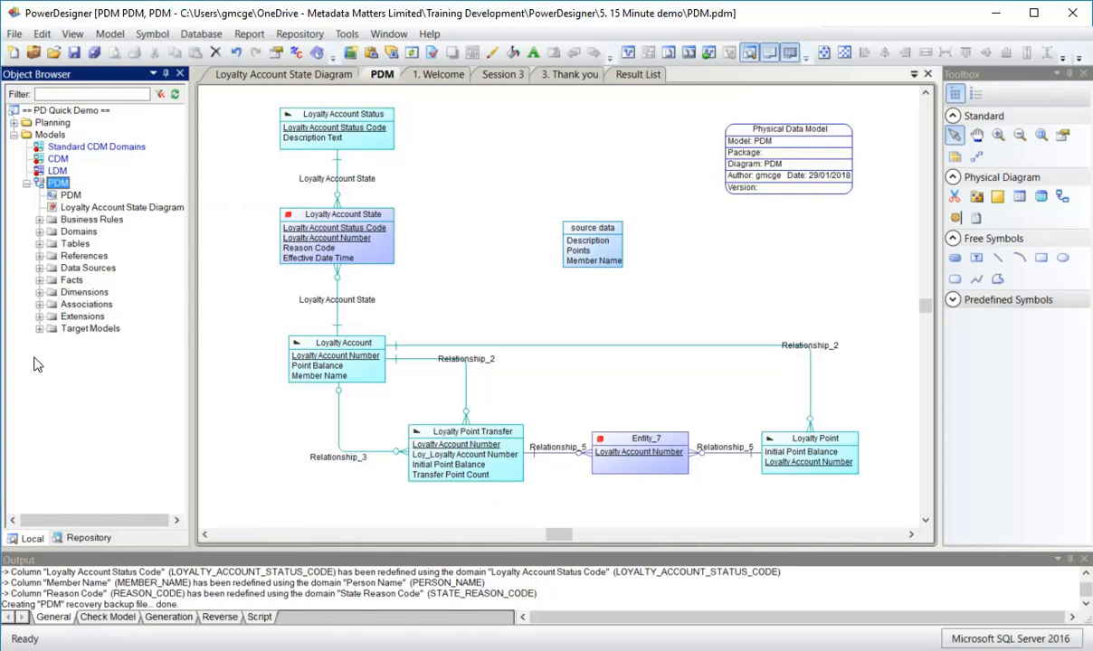
Expand the facts, dimensions, associations and data sources in the Object Browser; peek at Tables
click(40, 304)
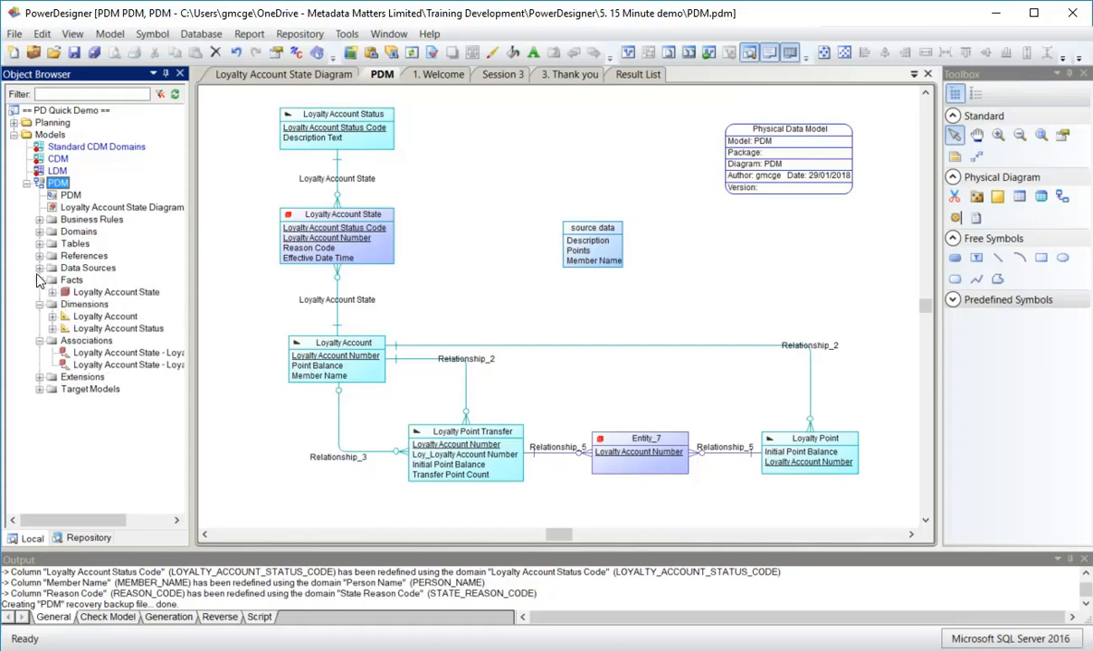
click(40, 268)
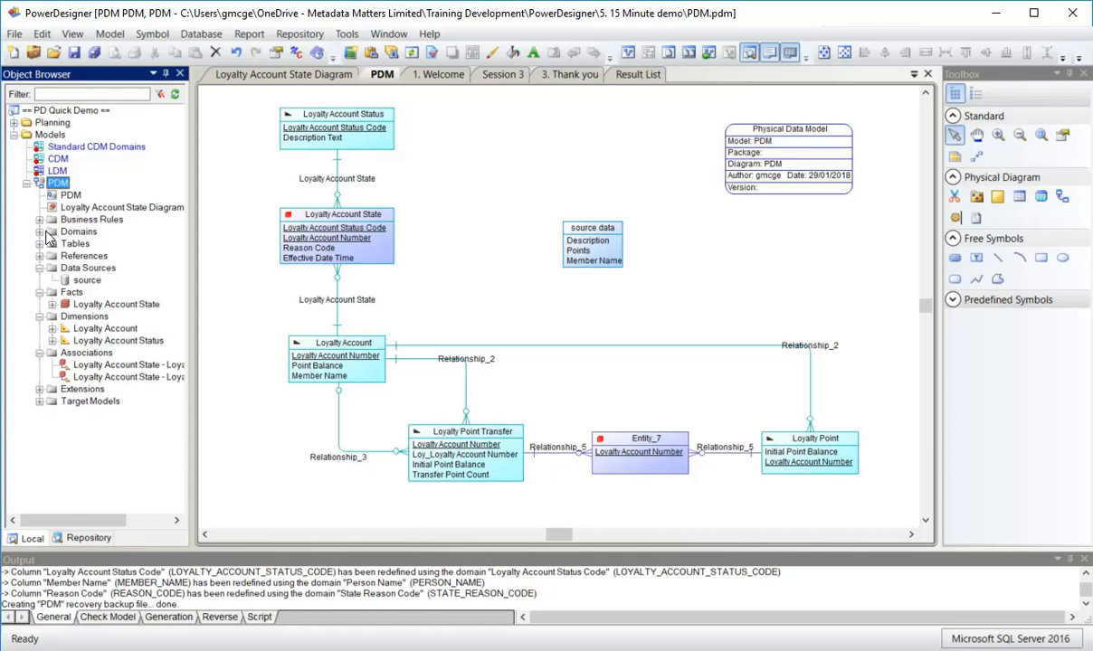
mouse_move(43, 252)
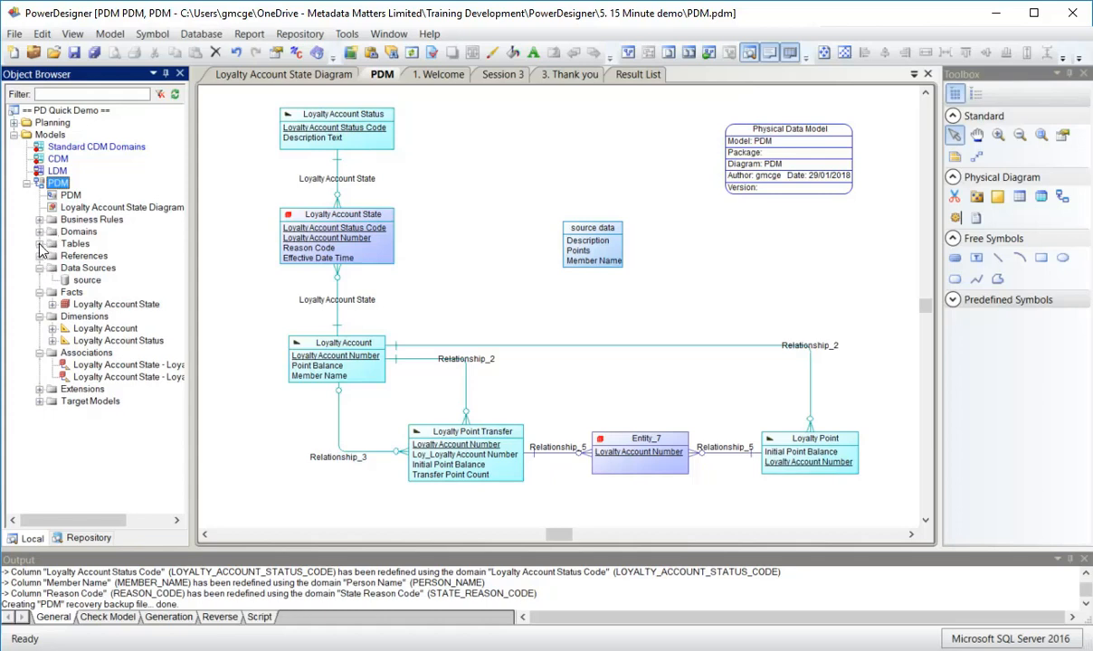
click(40, 243)
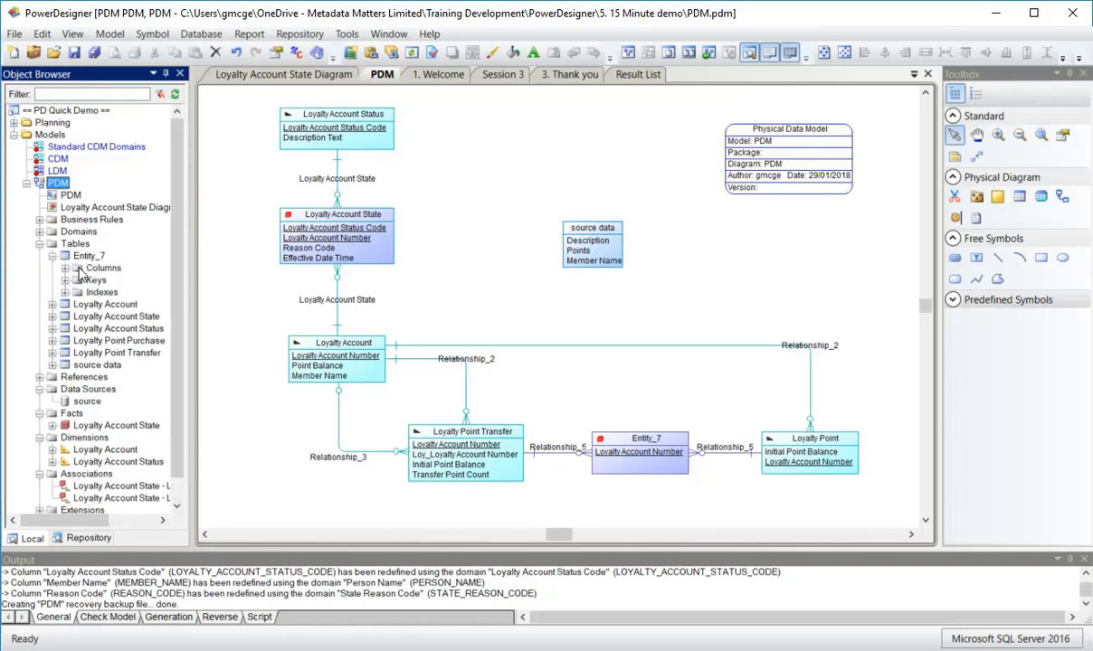
click(40, 243)
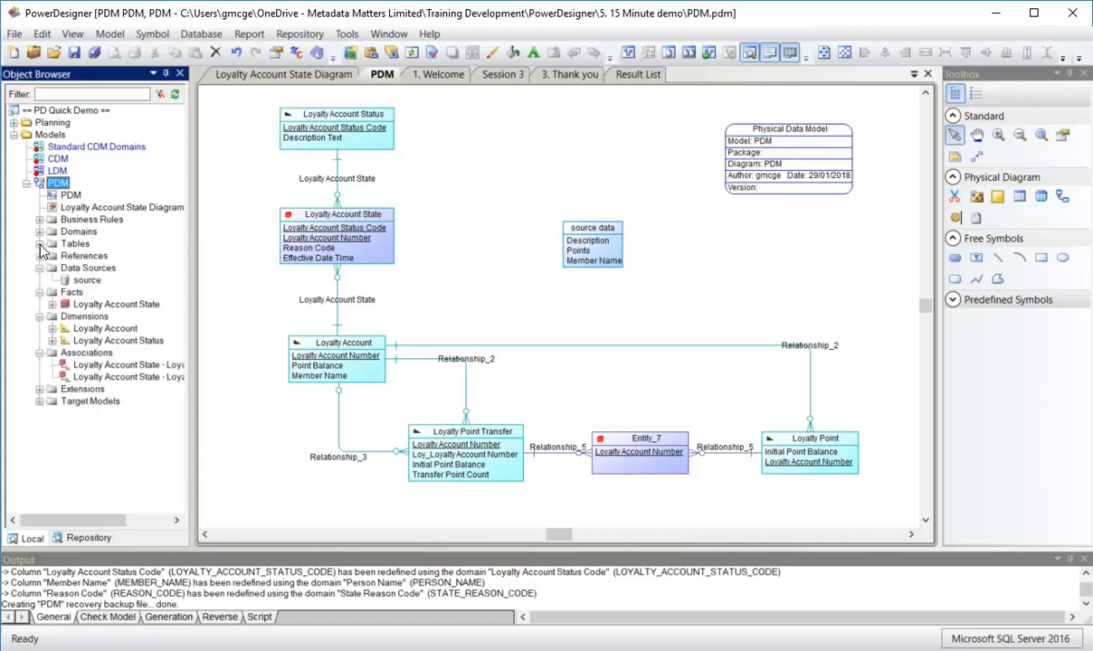
mouse_move(601, 137)
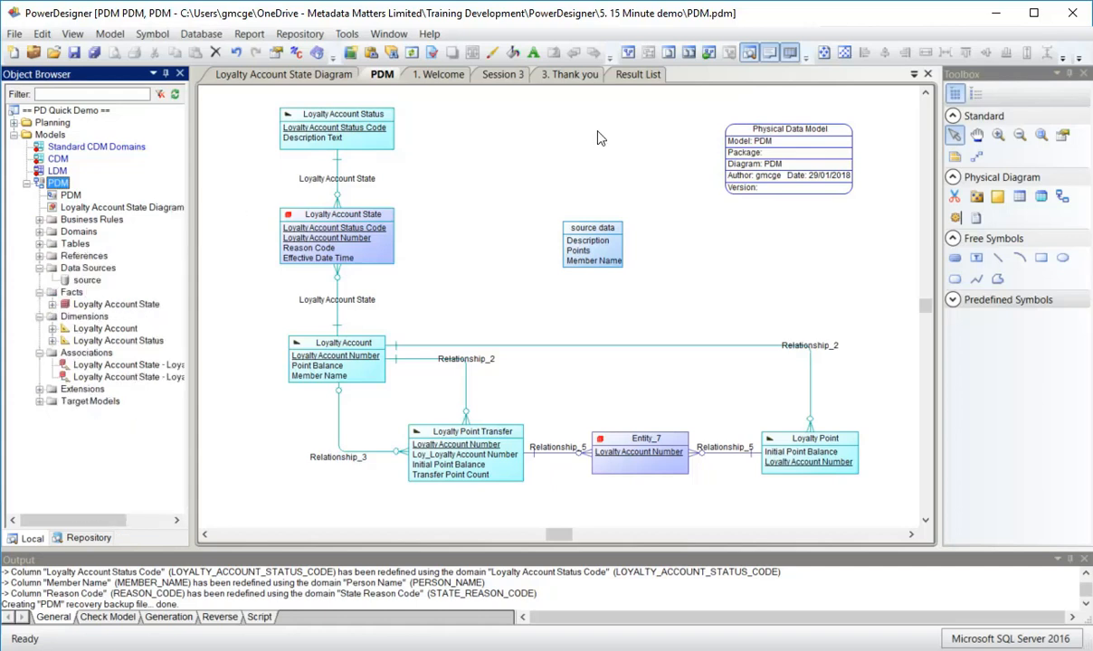
mouse_move(488, 148)
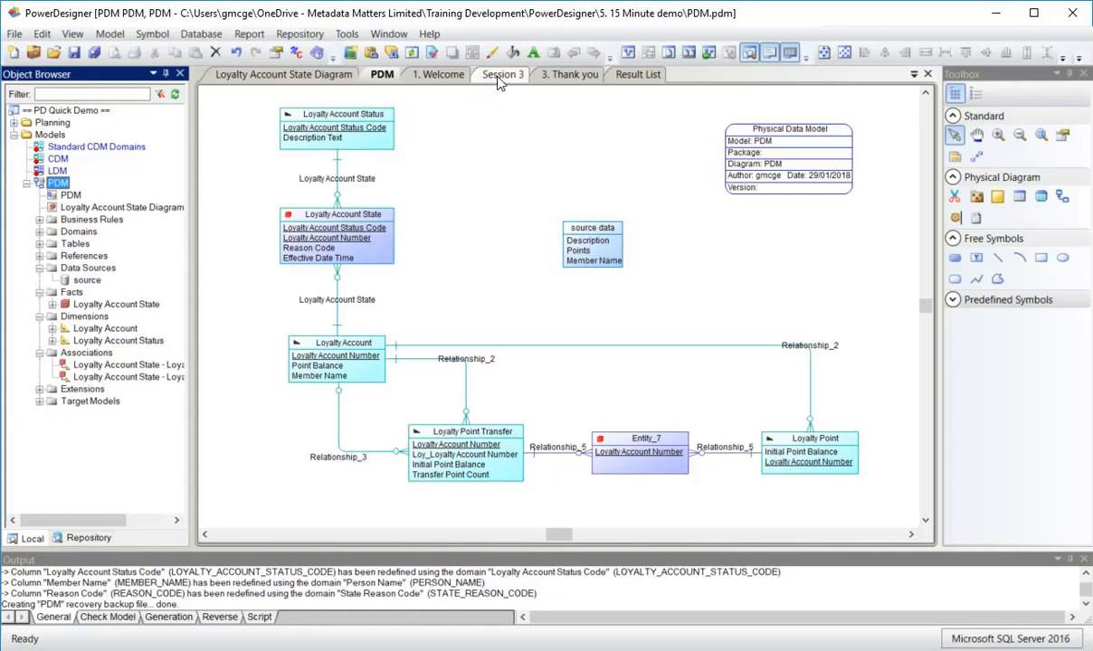
Move through the Session 3 agenda slide to the closing Thank You slide
click(500, 74)
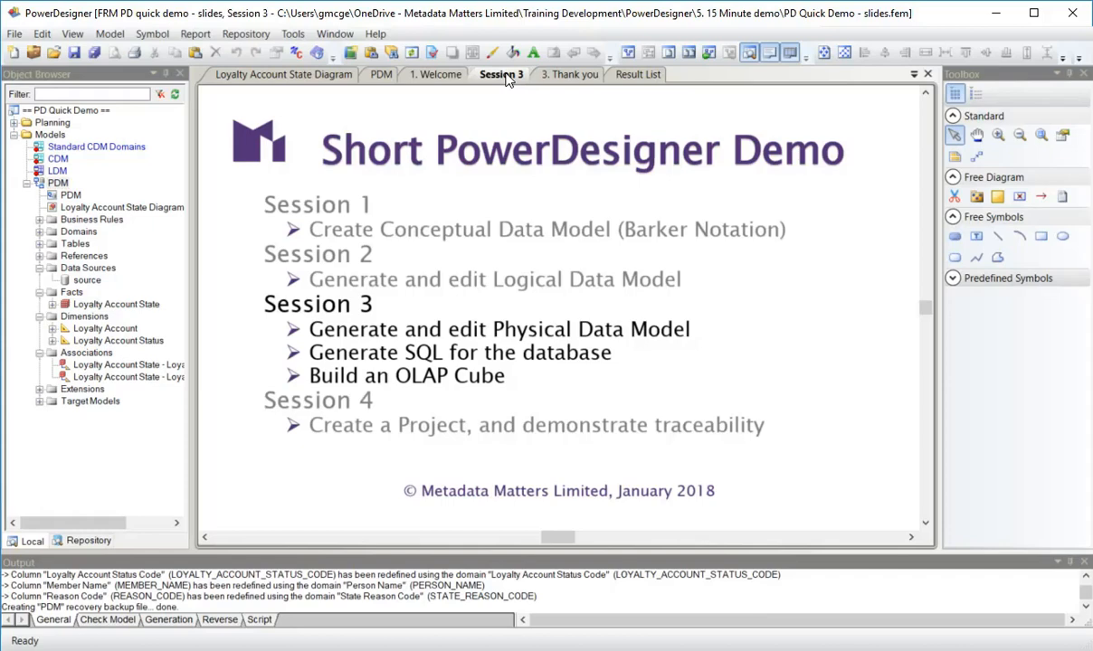
mouse_move(470, 179)
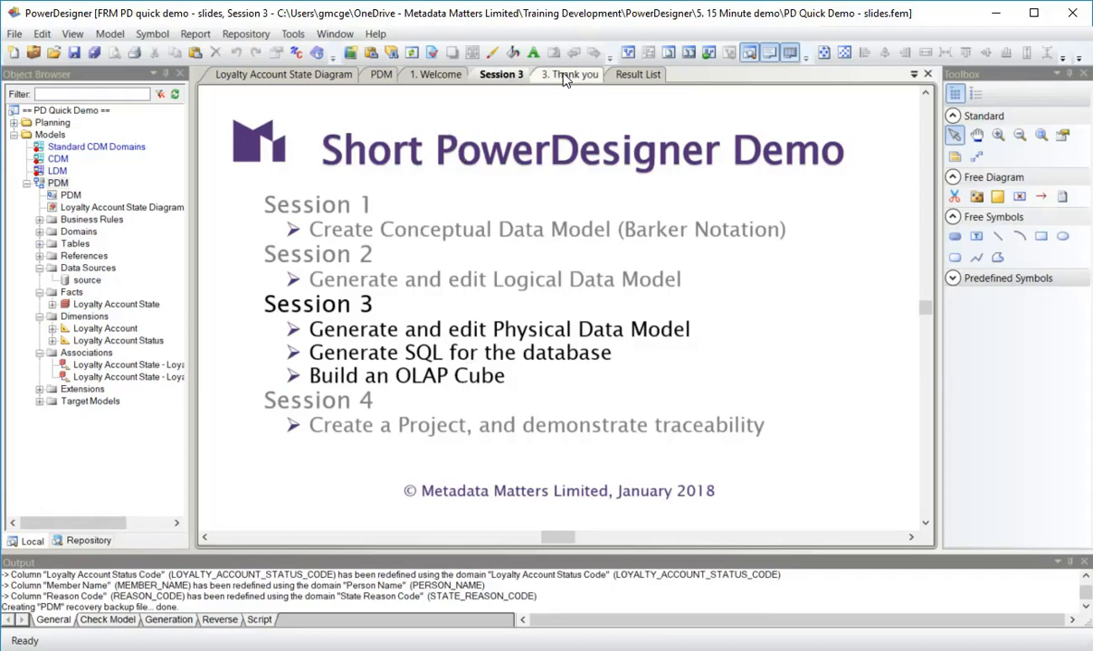
click(568, 74)
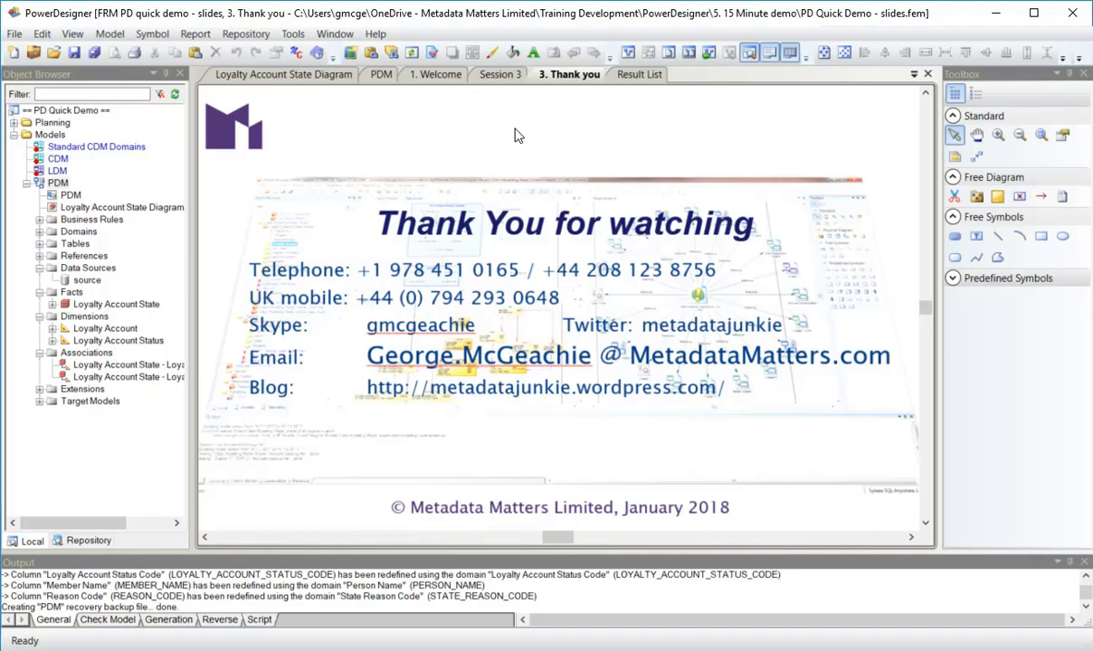
mouse_move(521, 134)
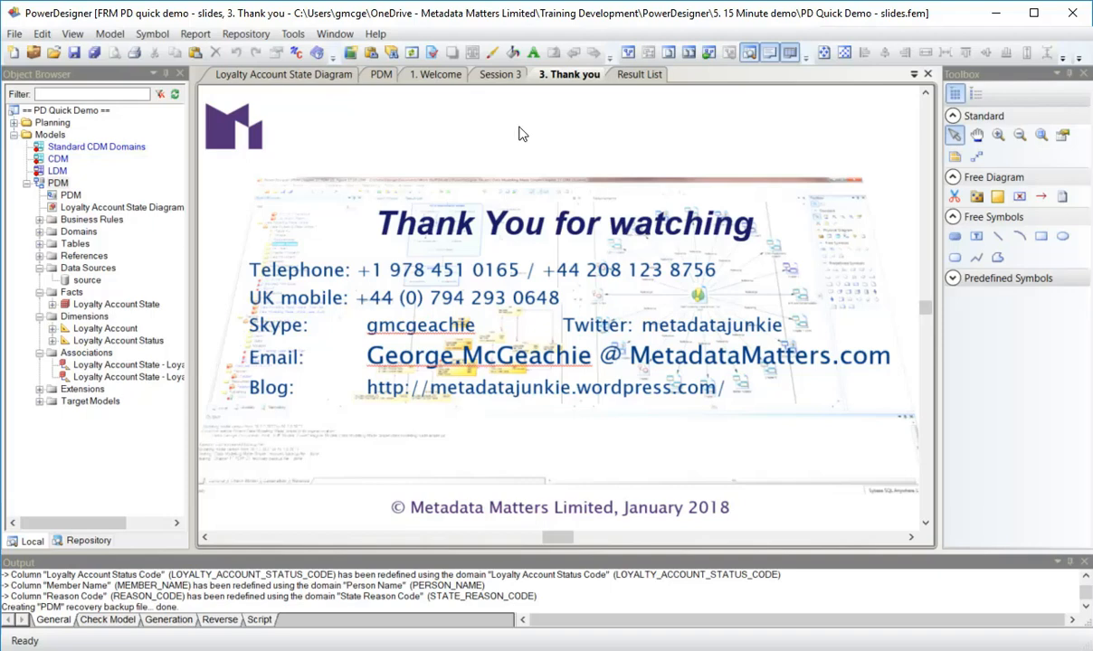